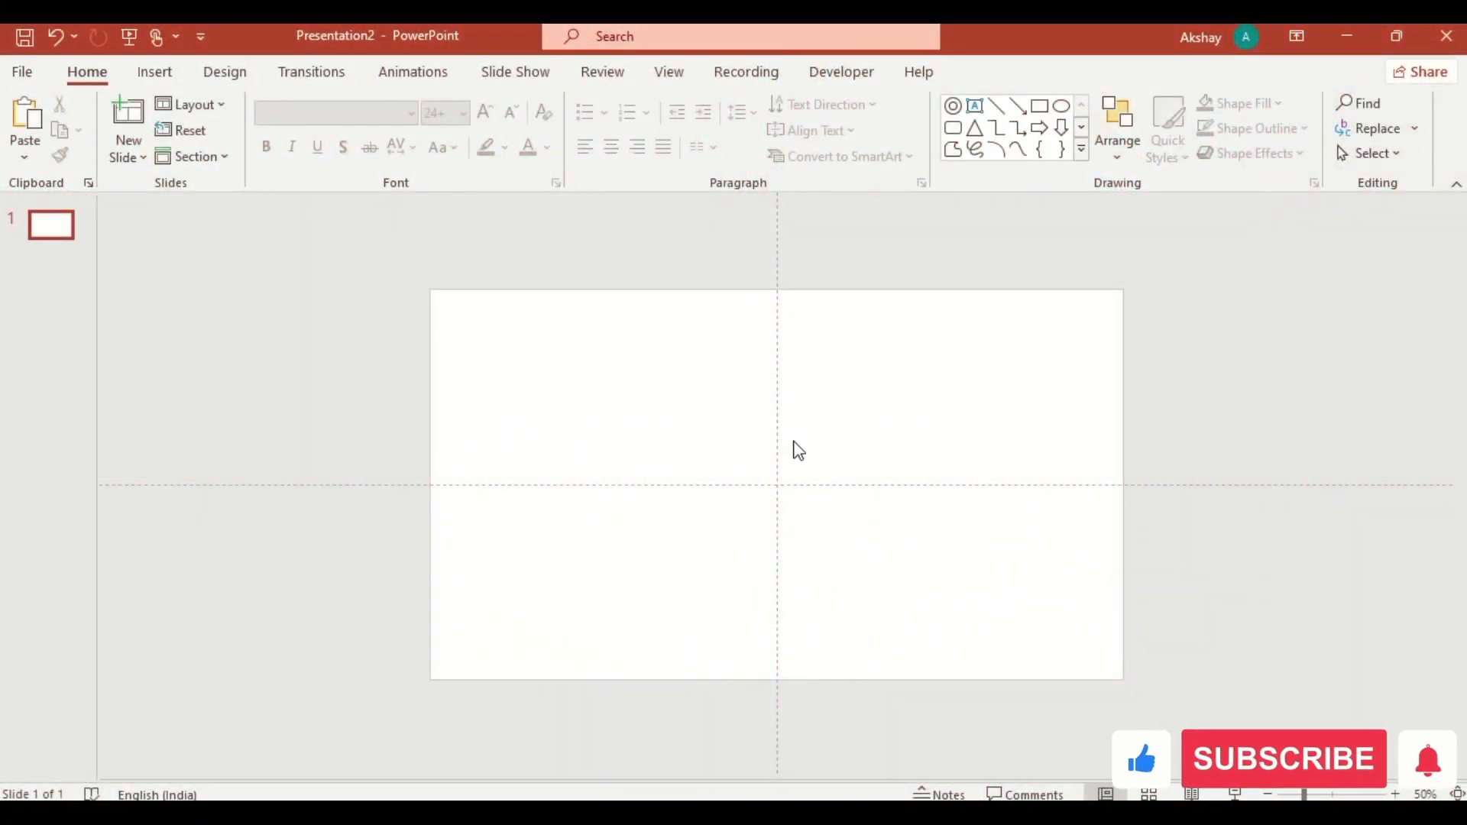
- Fill the slide background with the Picture1.jpg mountain-and-lake photo via Format Background
{"action": "right_click", "coordinate": [796, 450]}
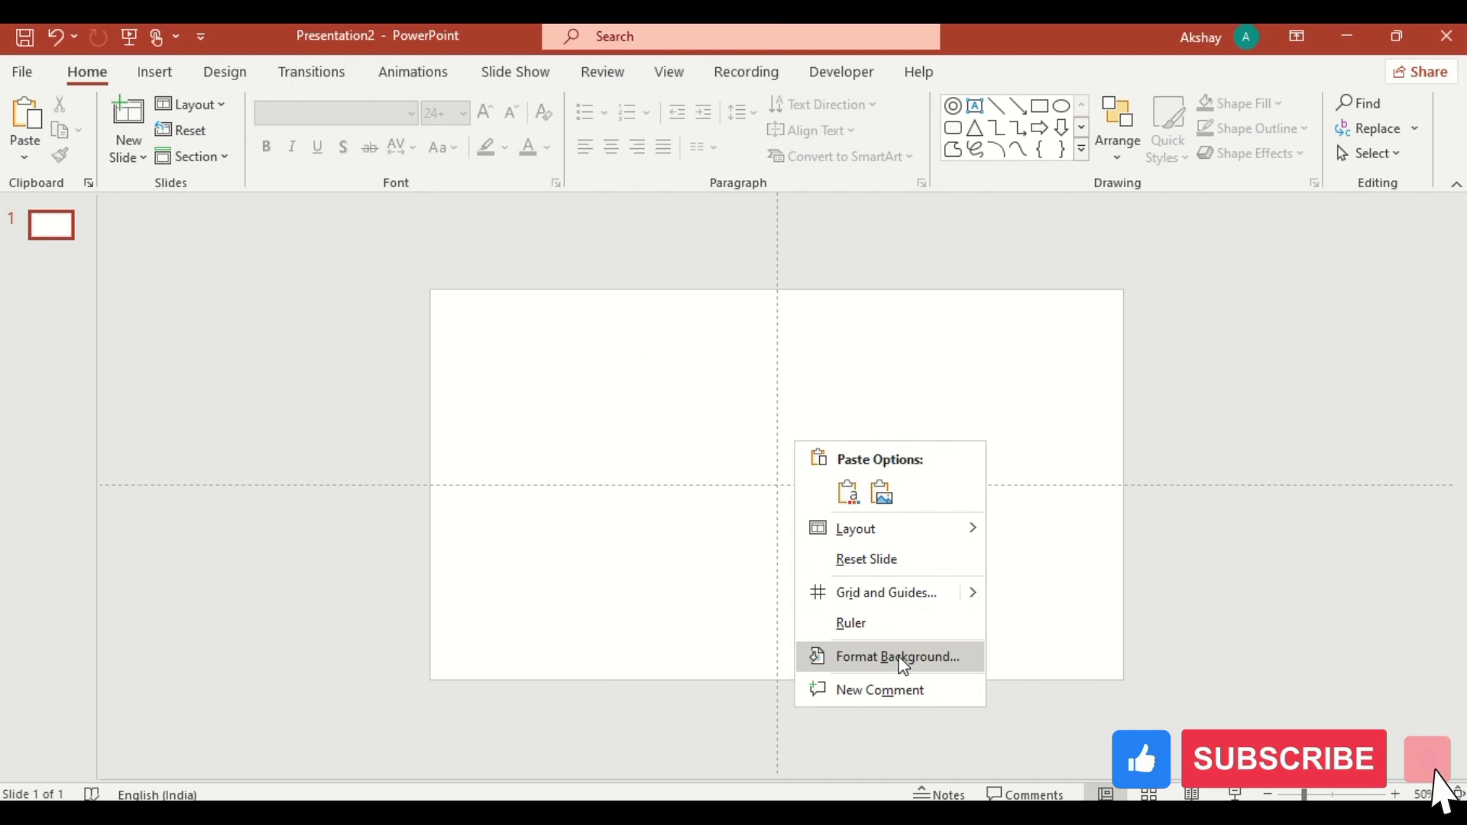
{"action": "left_click", "coordinate": [898, 656]}
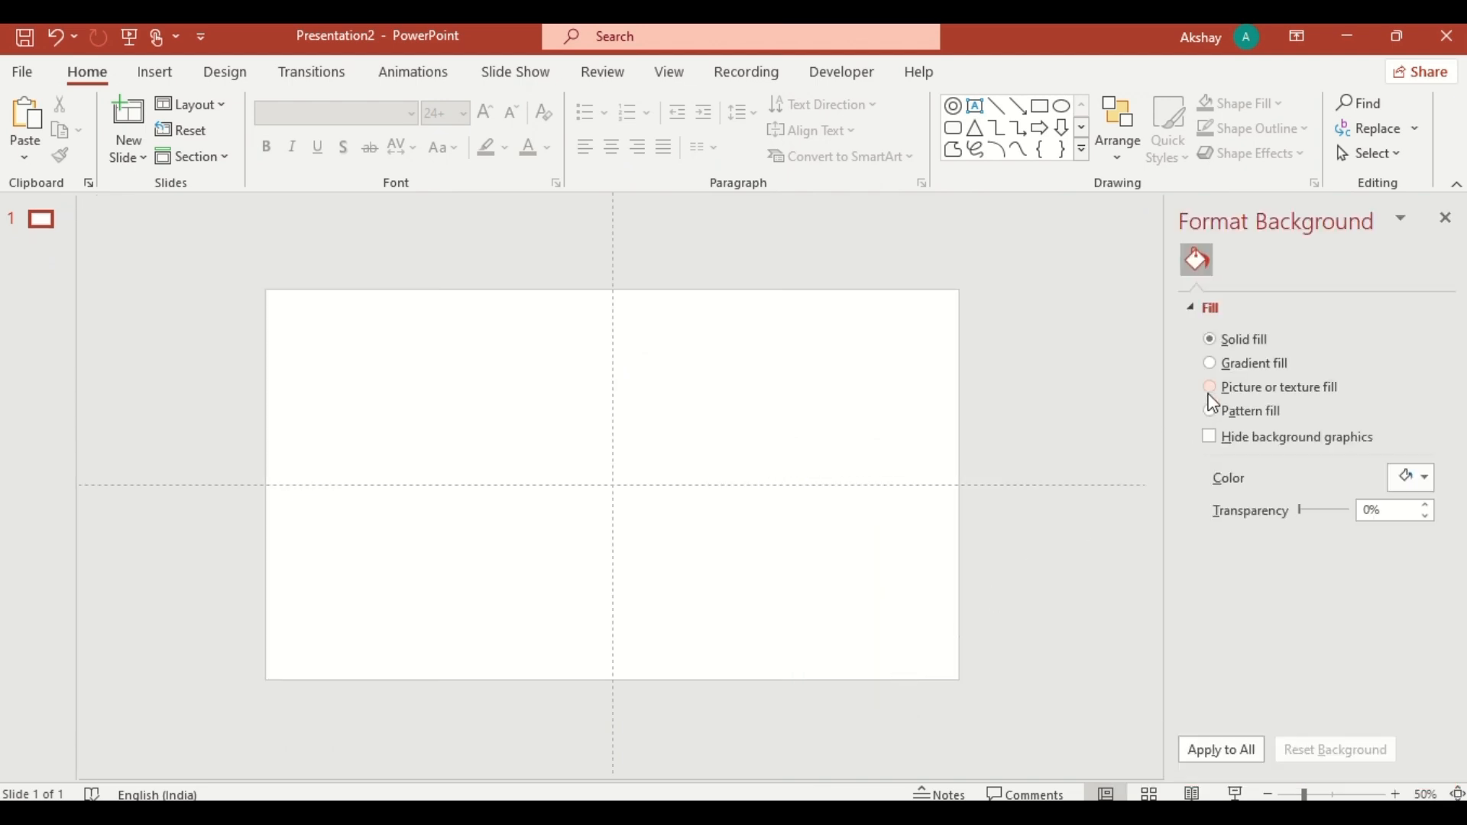
{"action": "left_click", "coordinate": [1211, 387]}
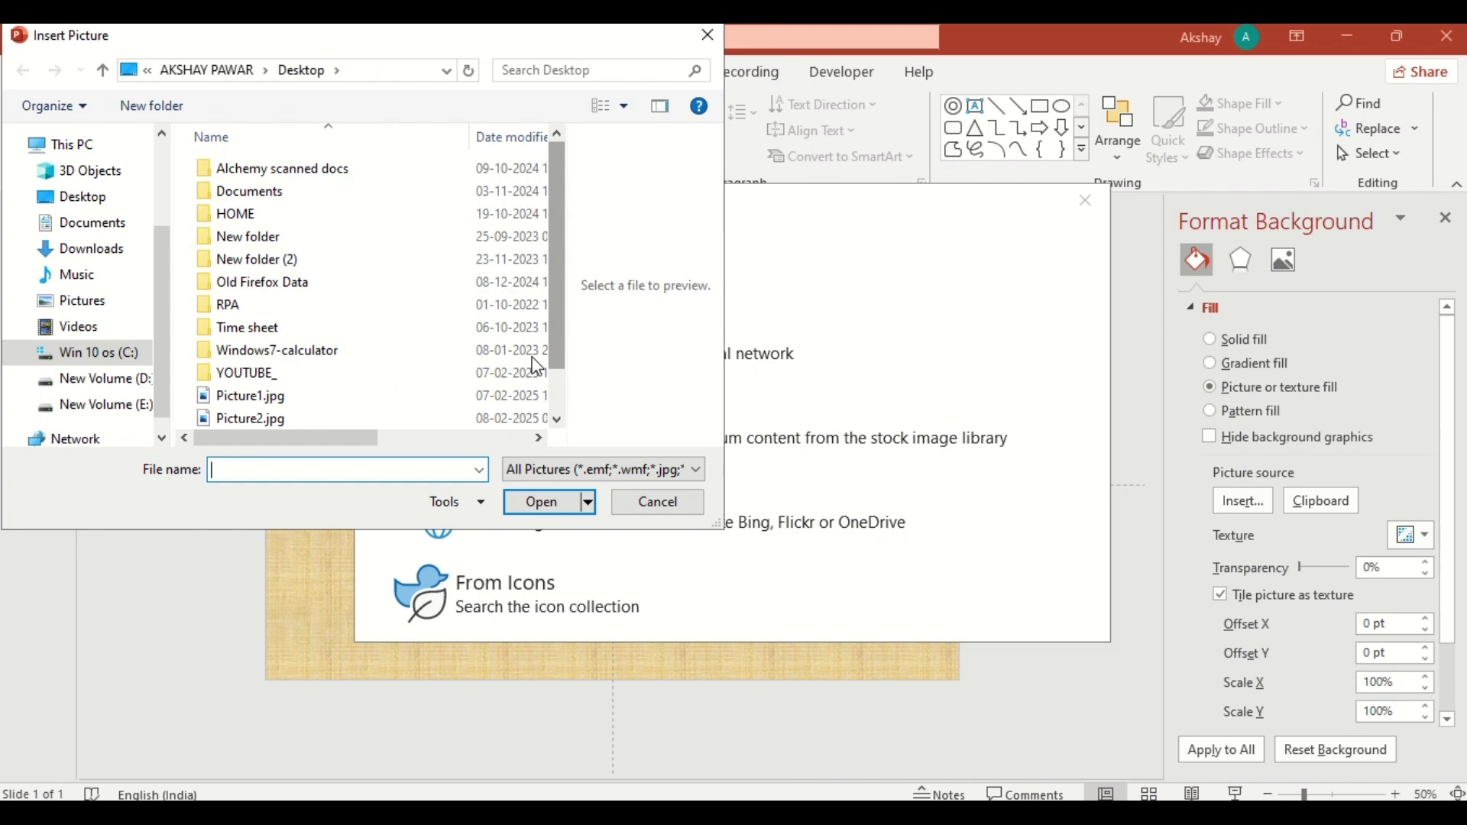
{"action": "left_click", "coordinate": [250, 395]}
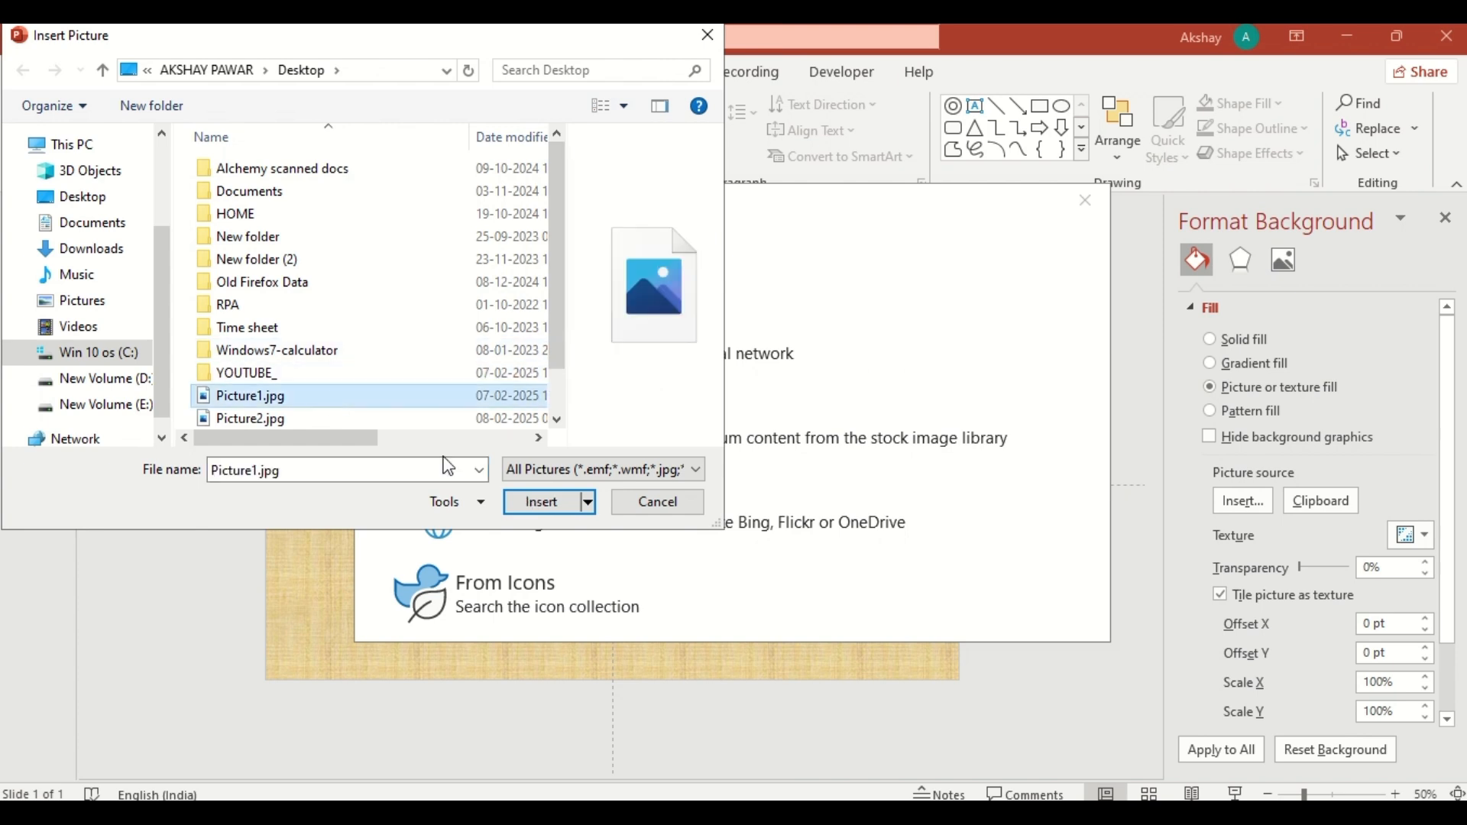
{"action": "left_click", "coordinate": [541, 501]}
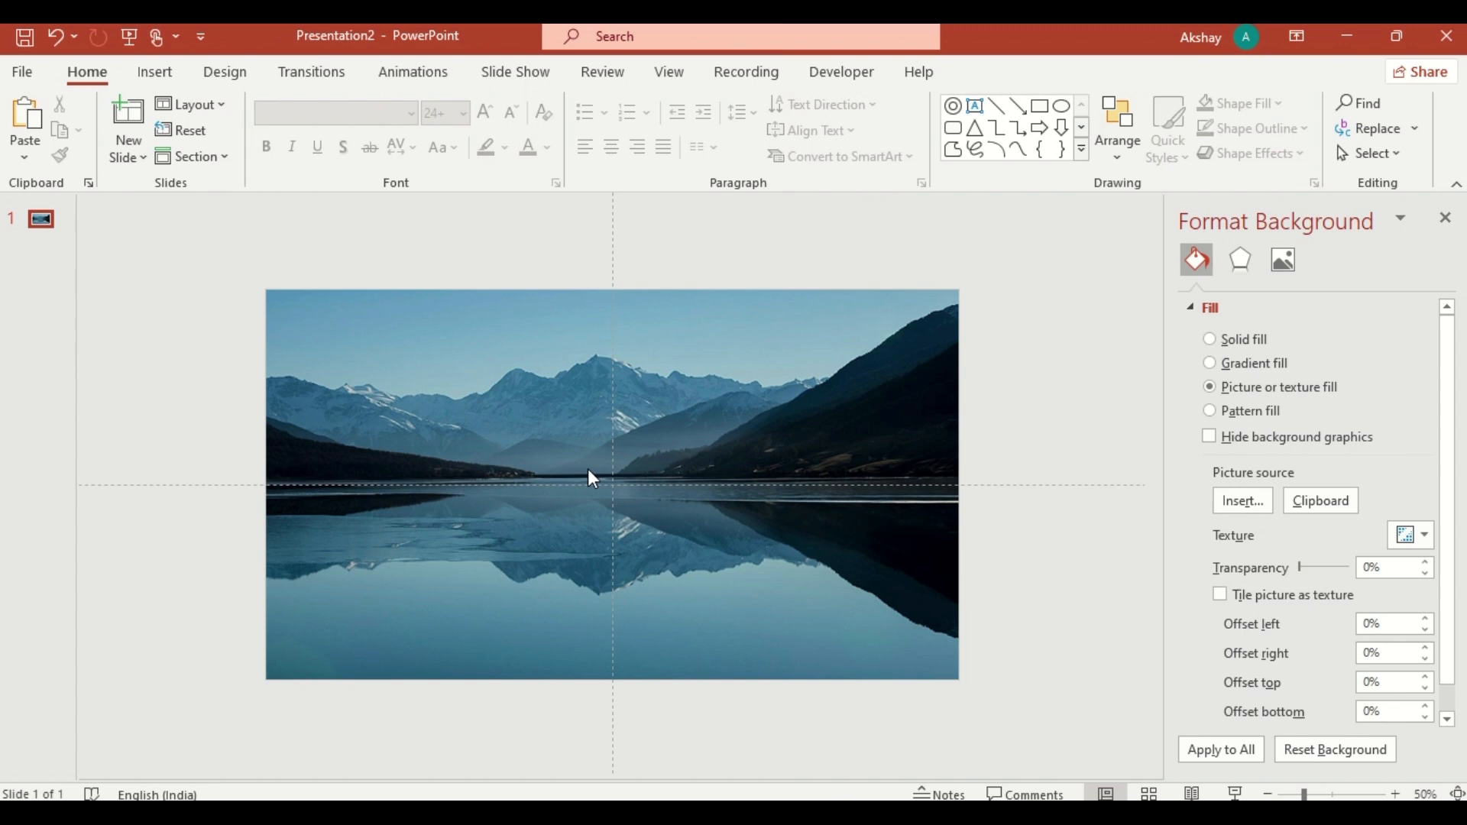
{"action": "mouse_move", "coordinate": [665, 442]}
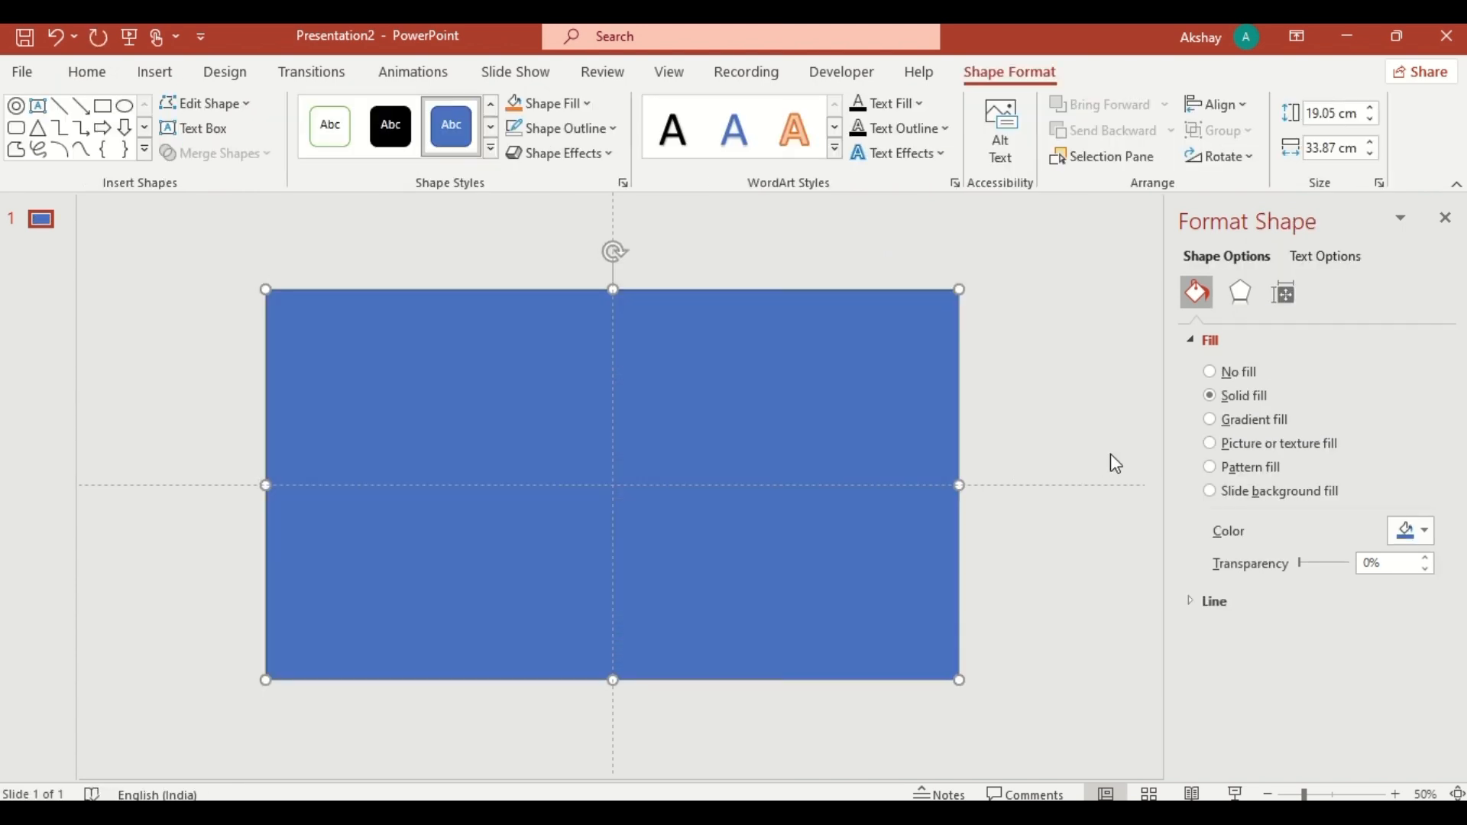
- Give the rectangle a black gradient fill, last stop 40% transparent, with a chosen direction
{"action": "left_click", "coordinate": [1211, 419]}
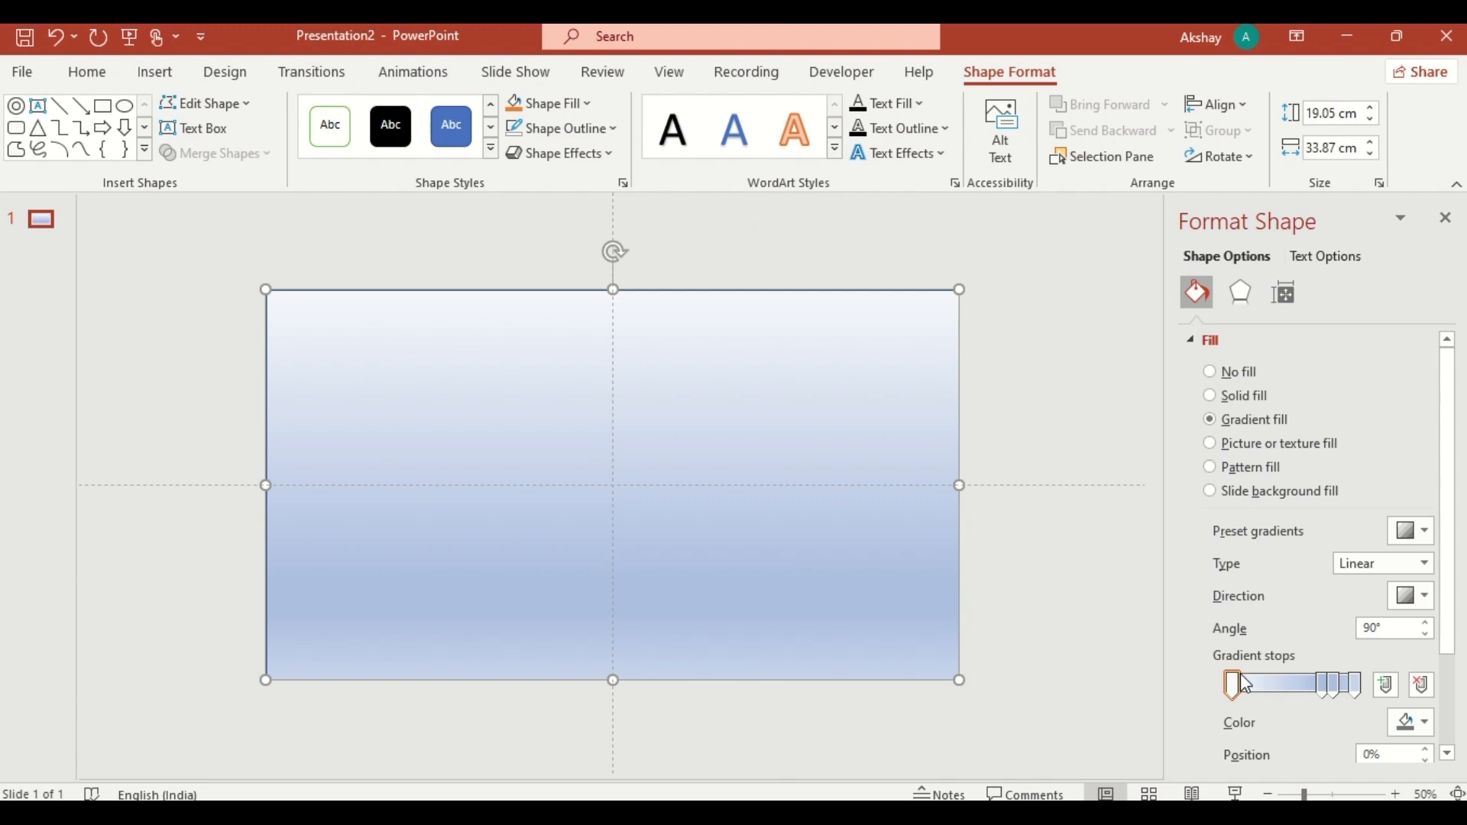
{"action": "left_click", "coordinate": [1424, 721]}
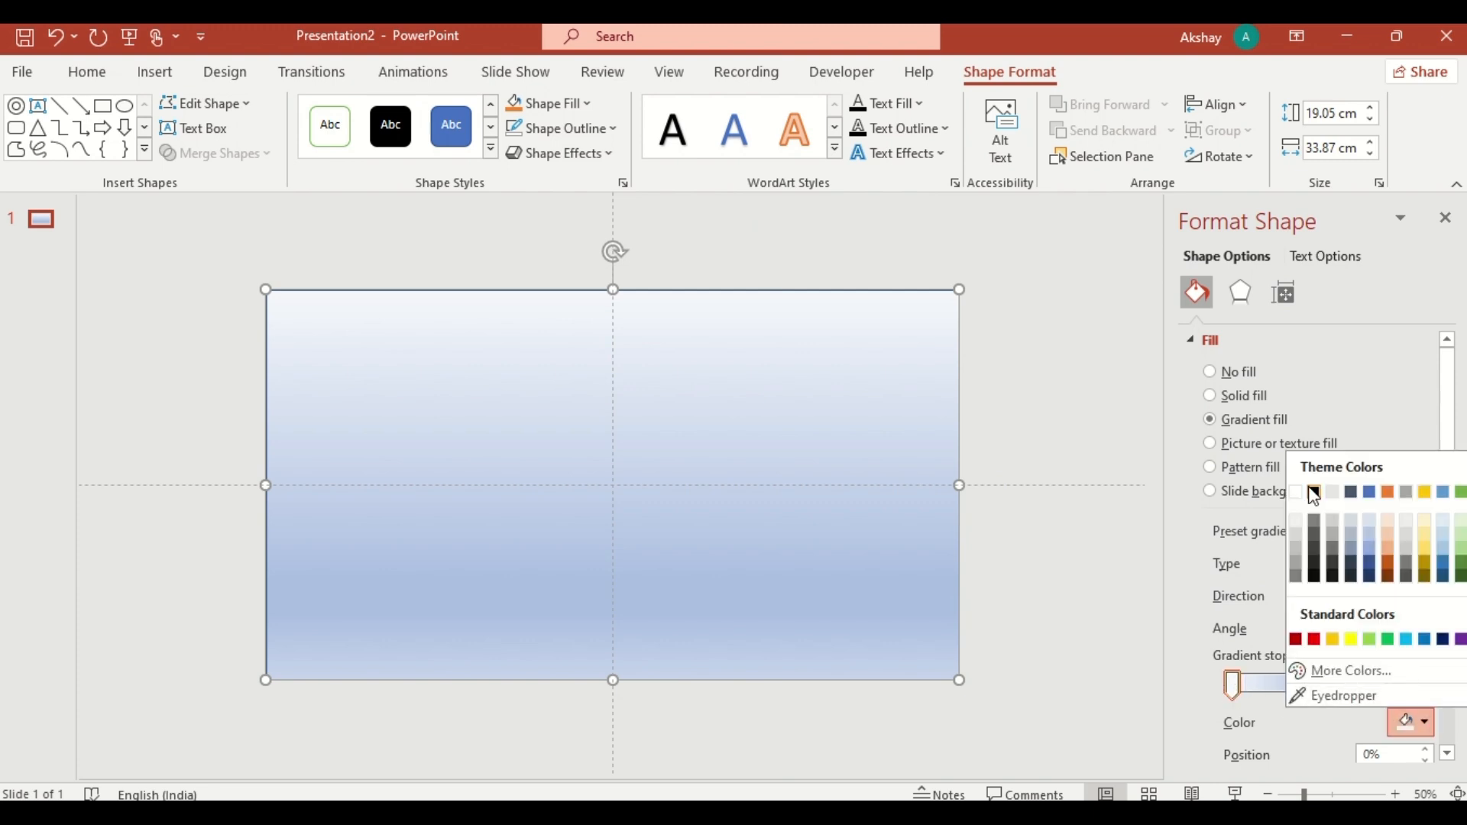
{"action": "left_click", "coordinate": [1315, 494]}
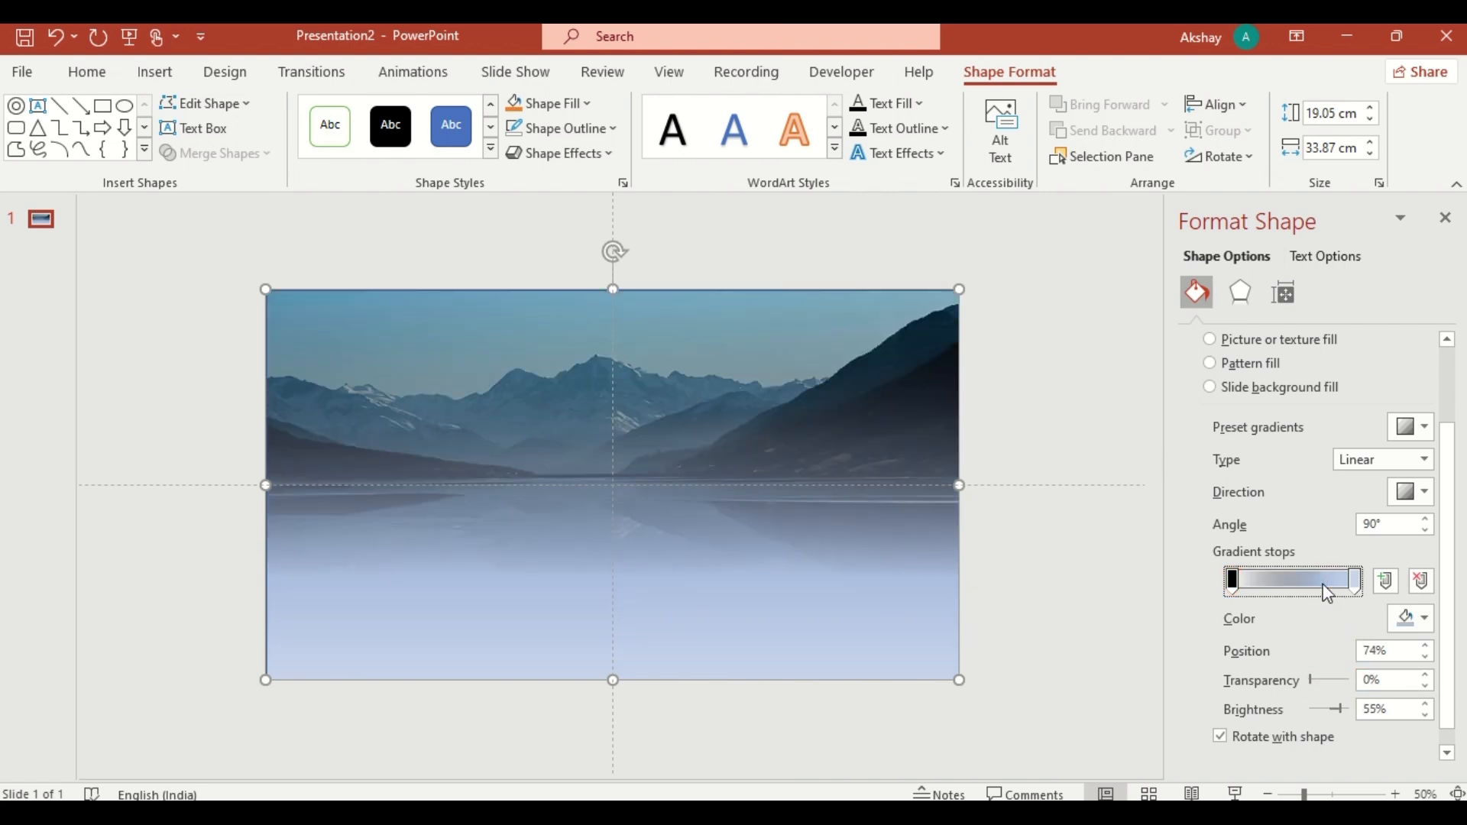
{"action": "left_click", "coordinate": [1407, 619]}
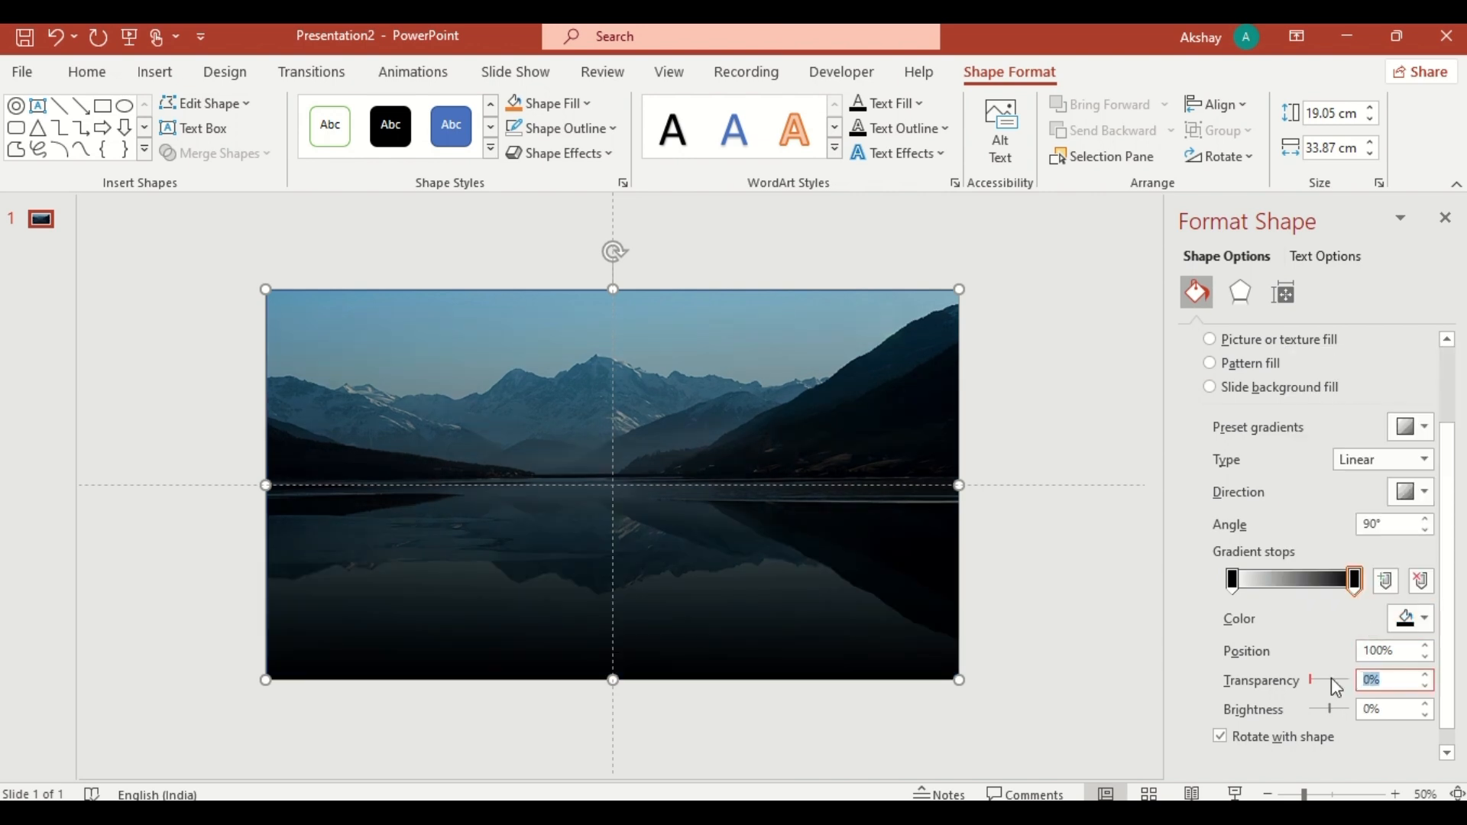
{"action": "left_click_drag", "start_coordinate": [1308, 680], "coordinate": [1326, 680]}
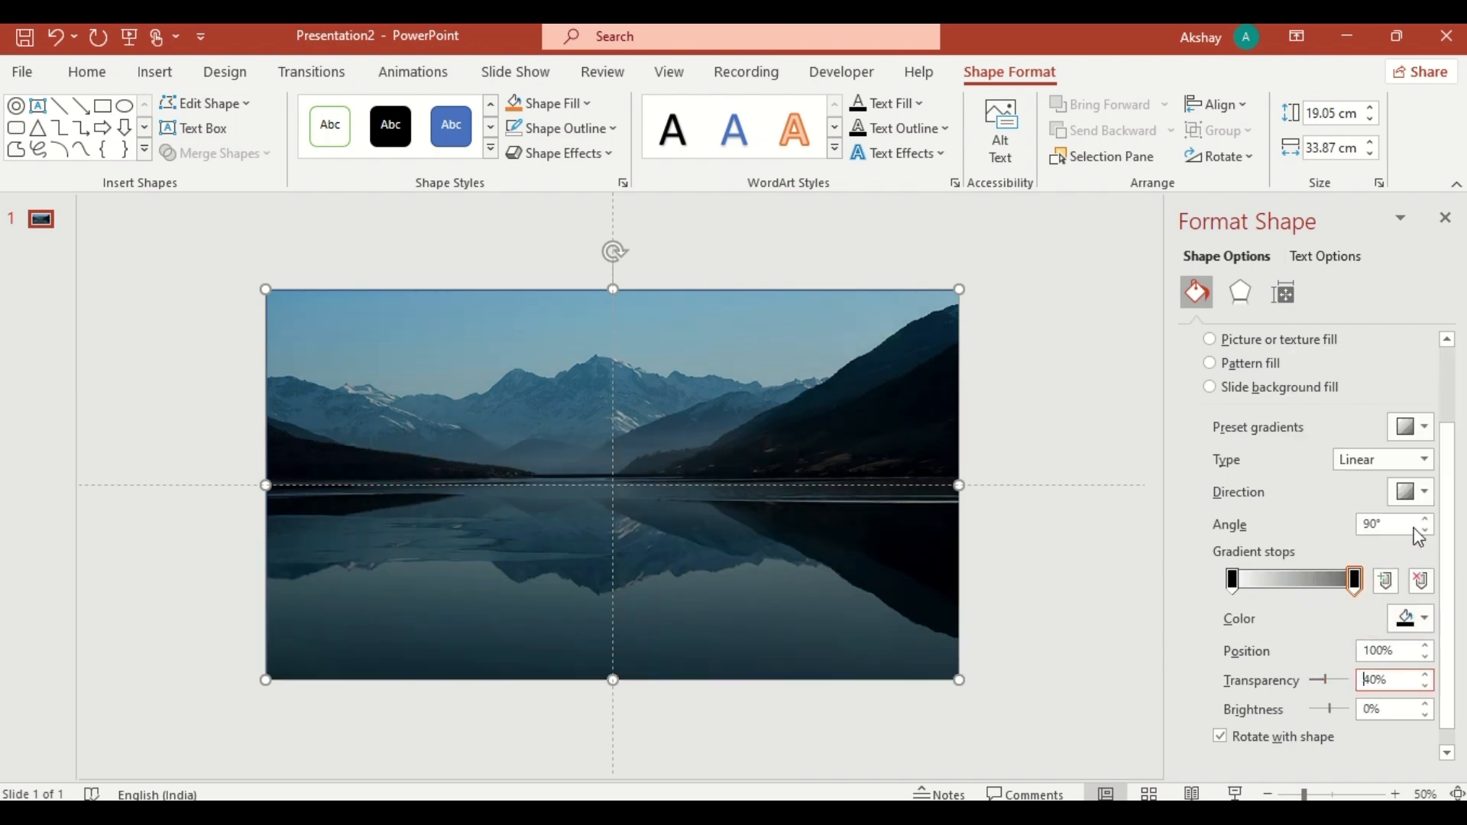
{"action": "left_click", "coordinate": [1420, 490]}
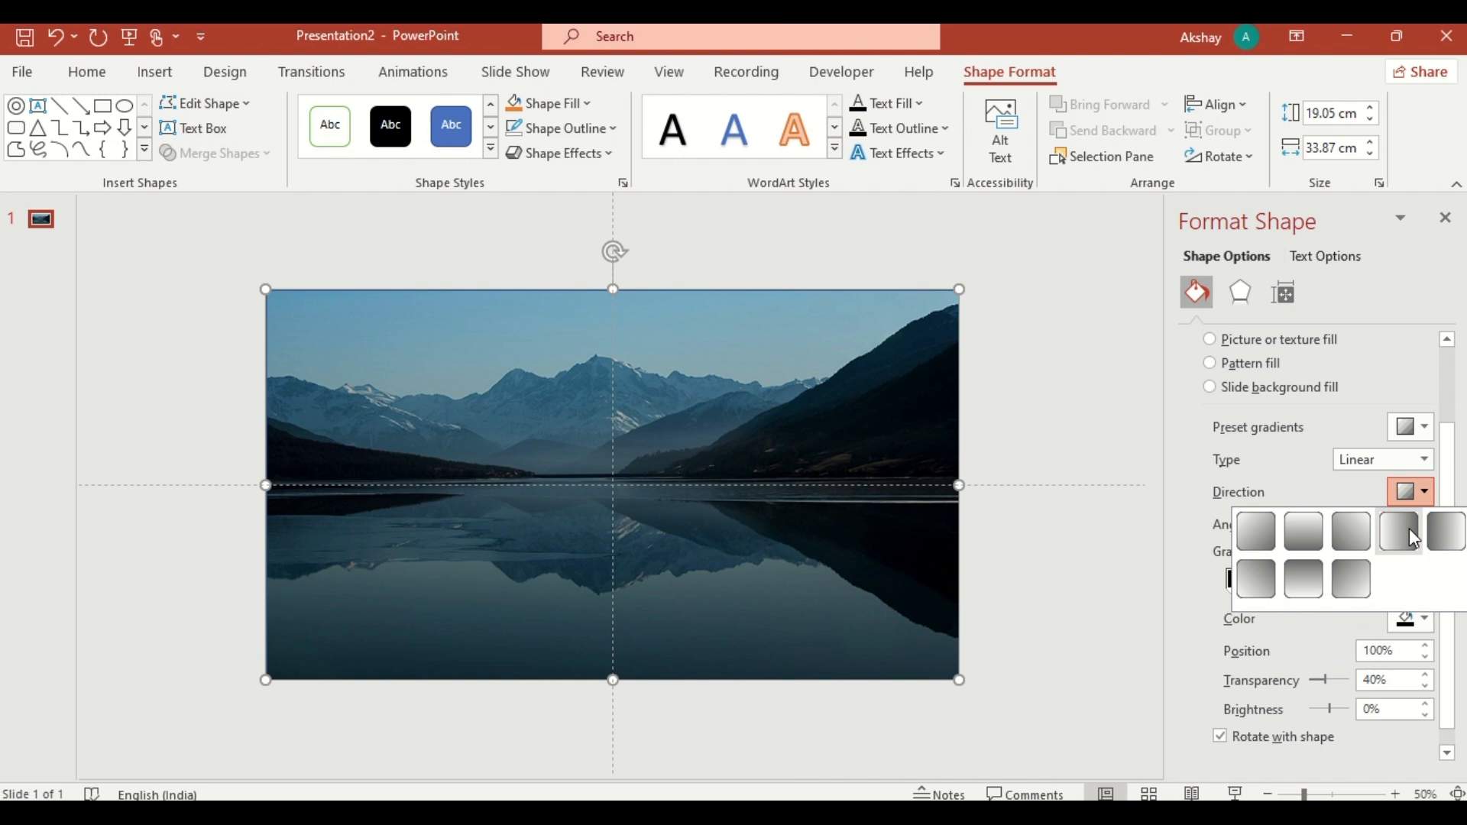
{"action": "left_click", "coordinate": [1399, 530]}
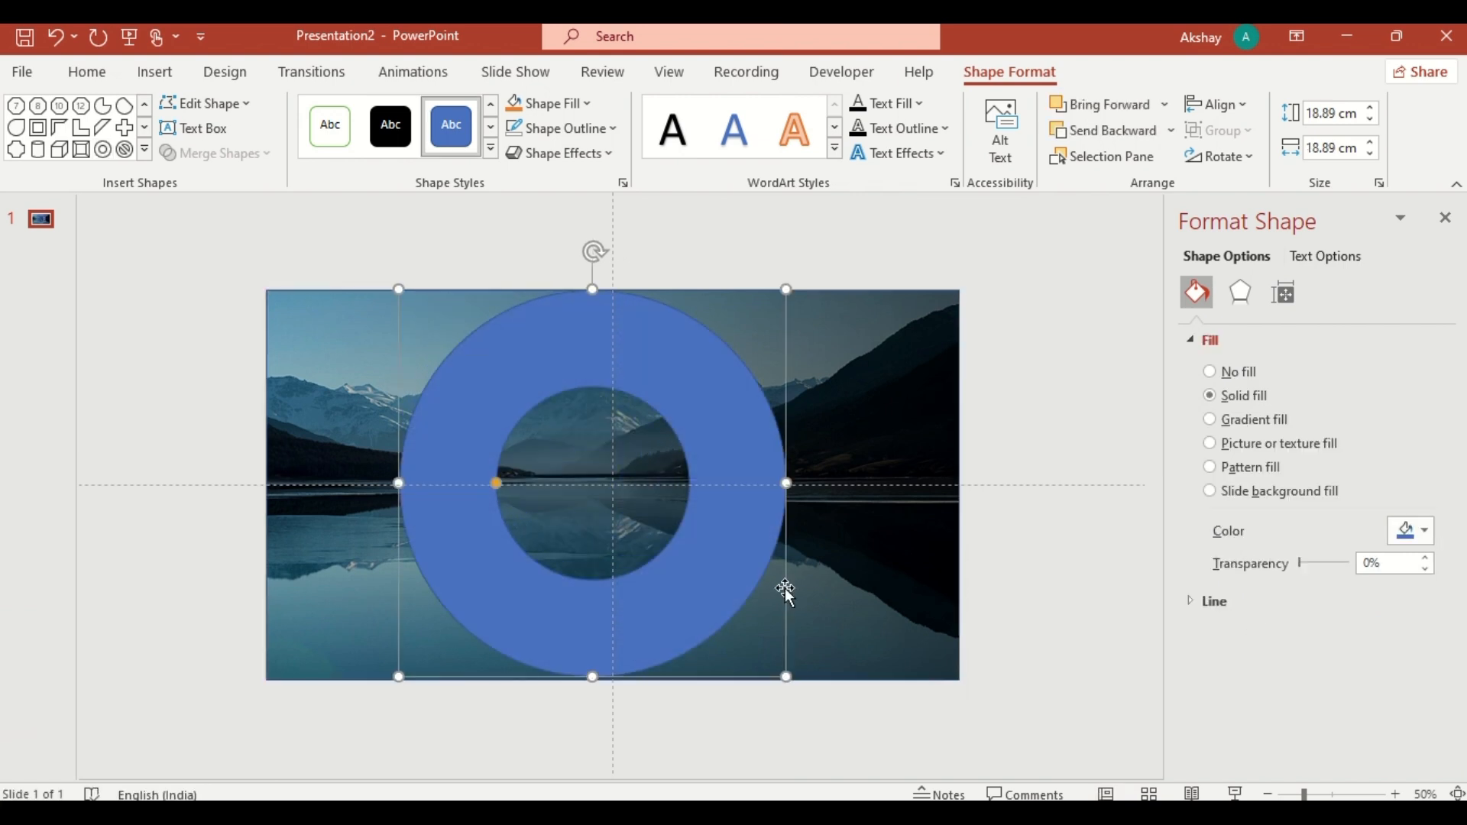
- Align the donut ring to the horizontal centre of the slide
{"action": "left_click", "coordinate": [1216, 104]}
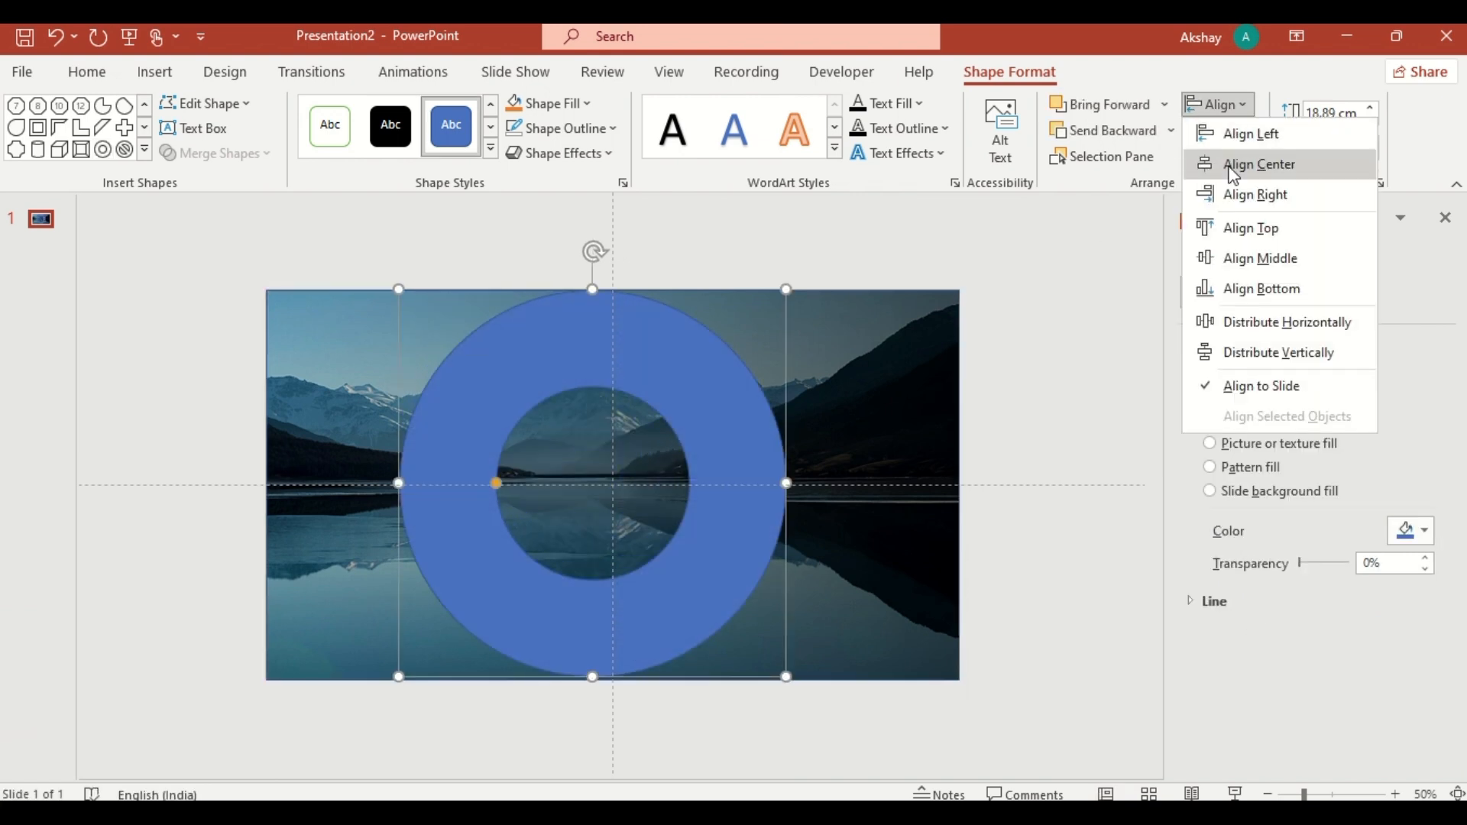
{"action": "left_click", "coordinate": [1258, 164]}
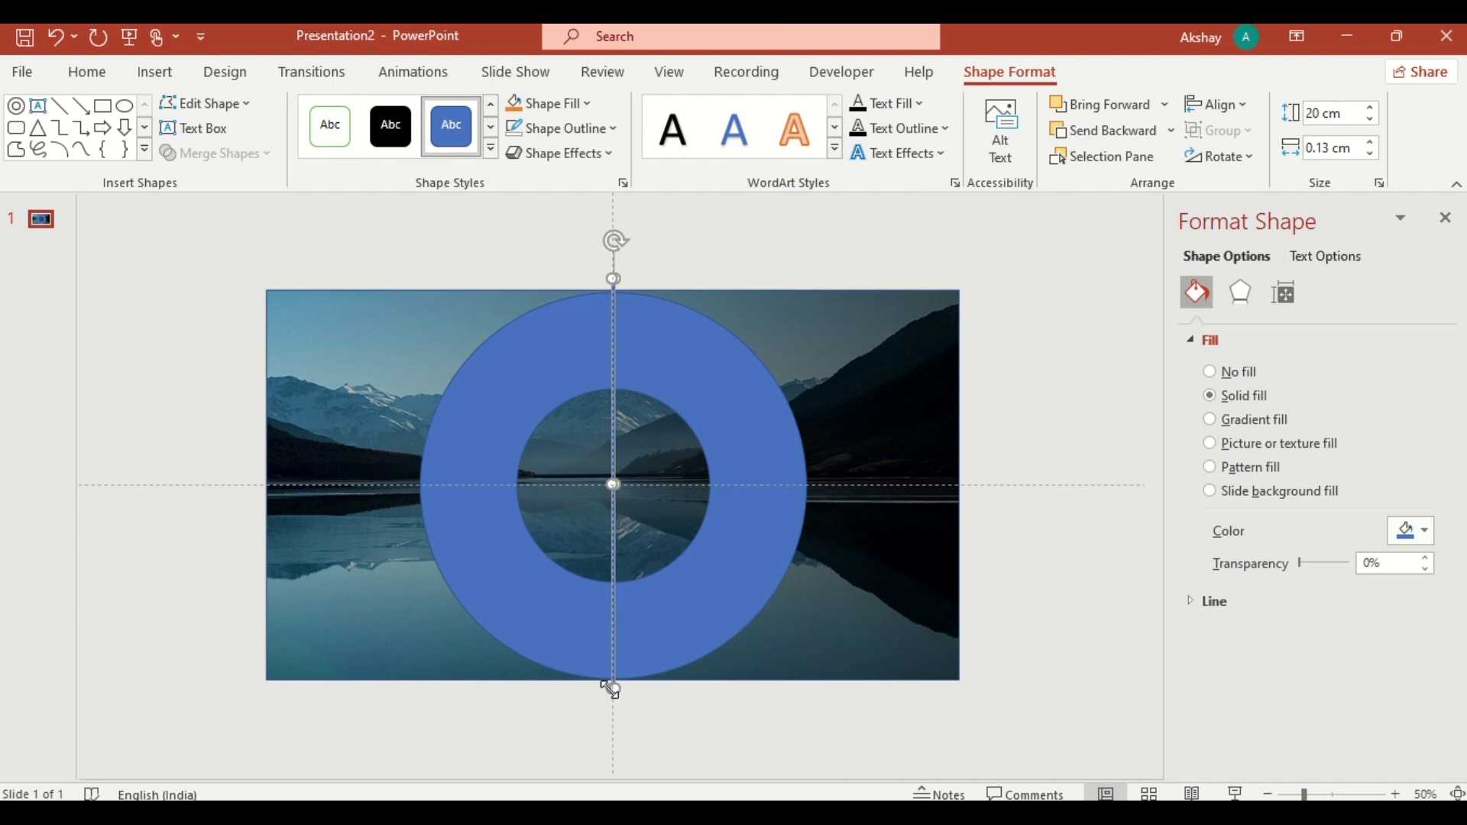
- Add the crossing strip through the ring and select the ring with both strips
{"action": "left_click", "coordinate": [1215, 104]}
{"action": "type", "text": "0.2"}
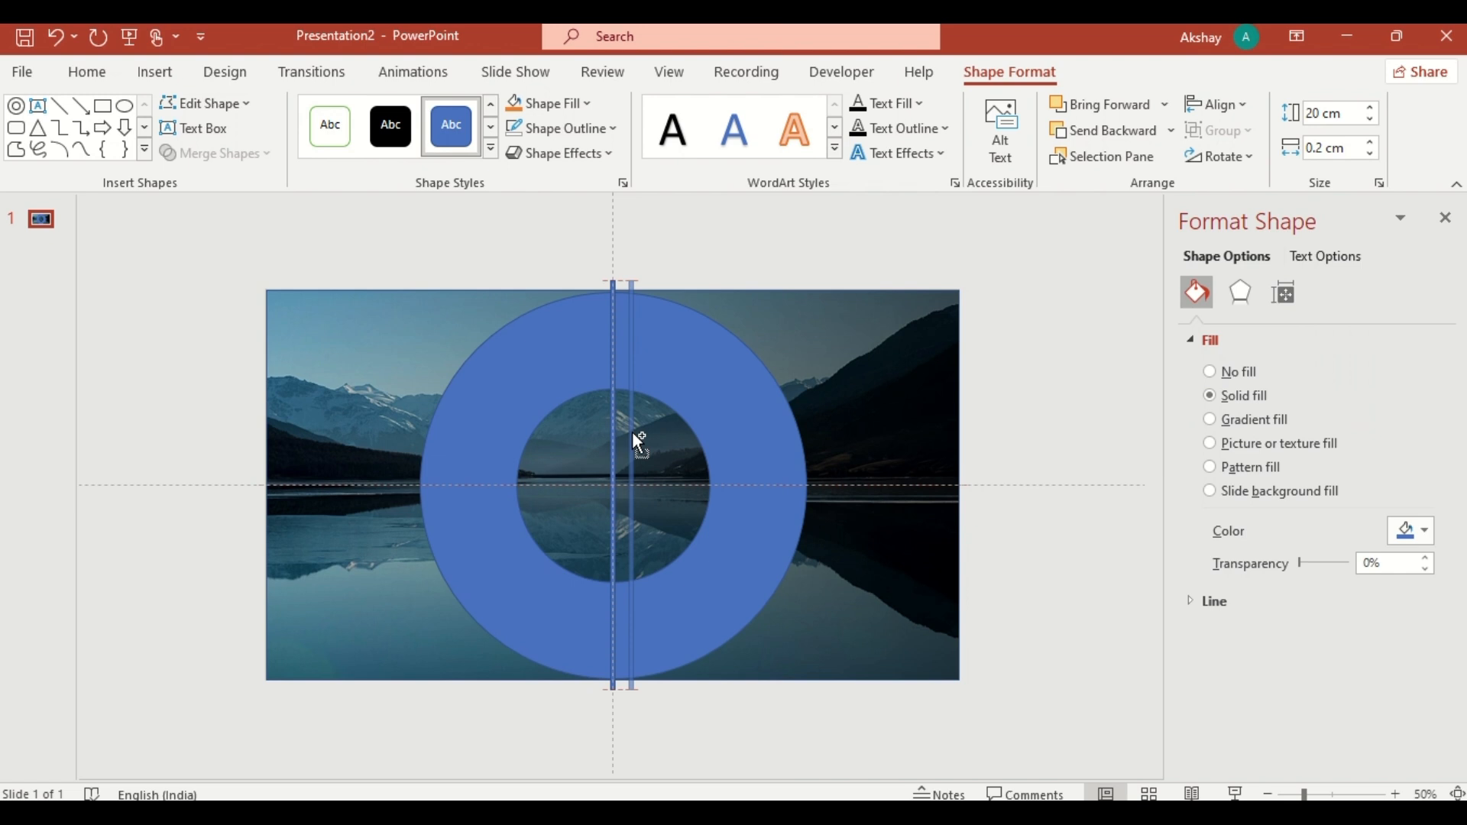
{"action": "left_click", "coordinate": [1220, 156]}
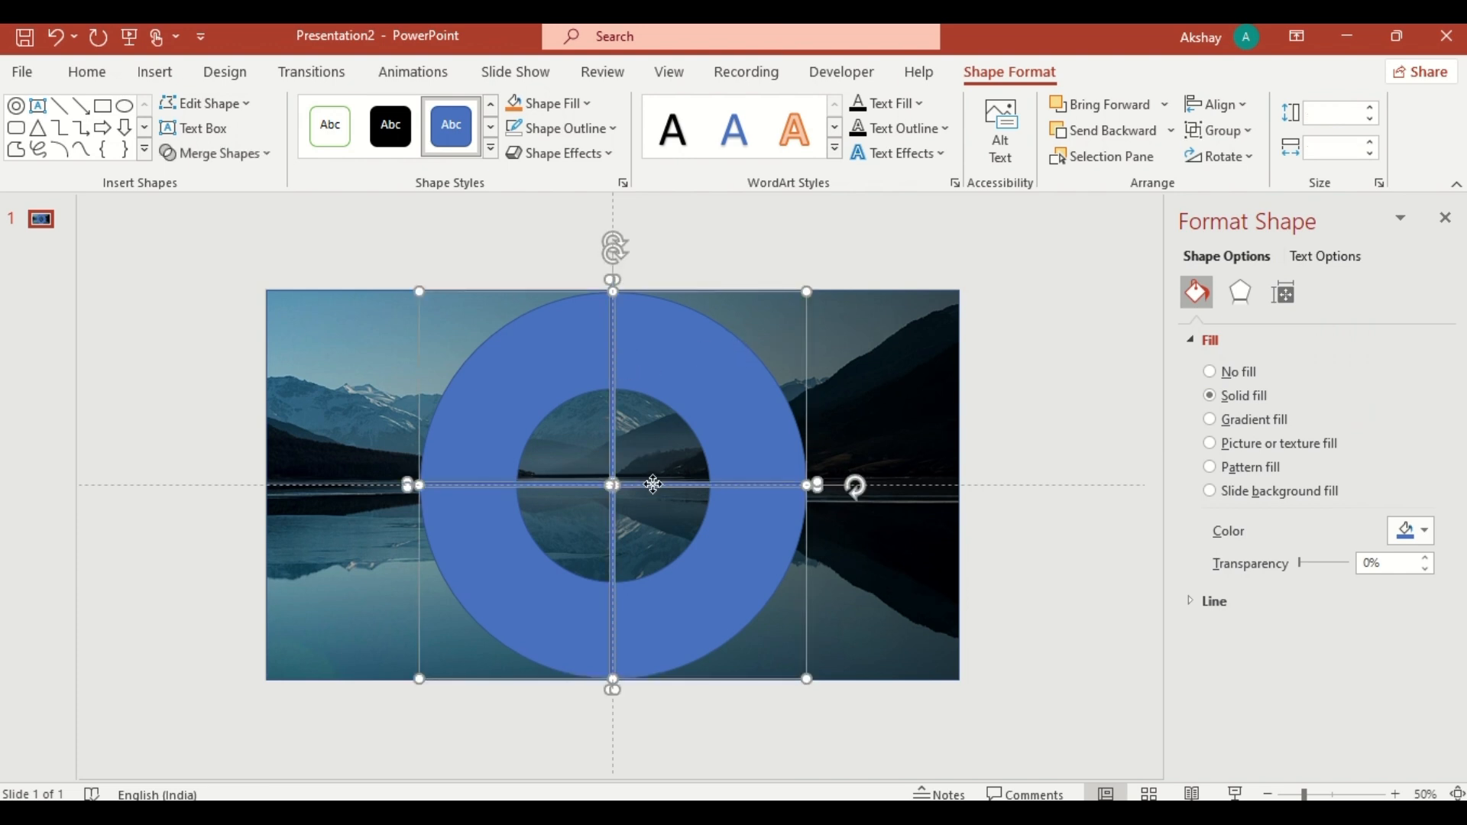
{"action": "left_click", "coordinate": [216, 153]}
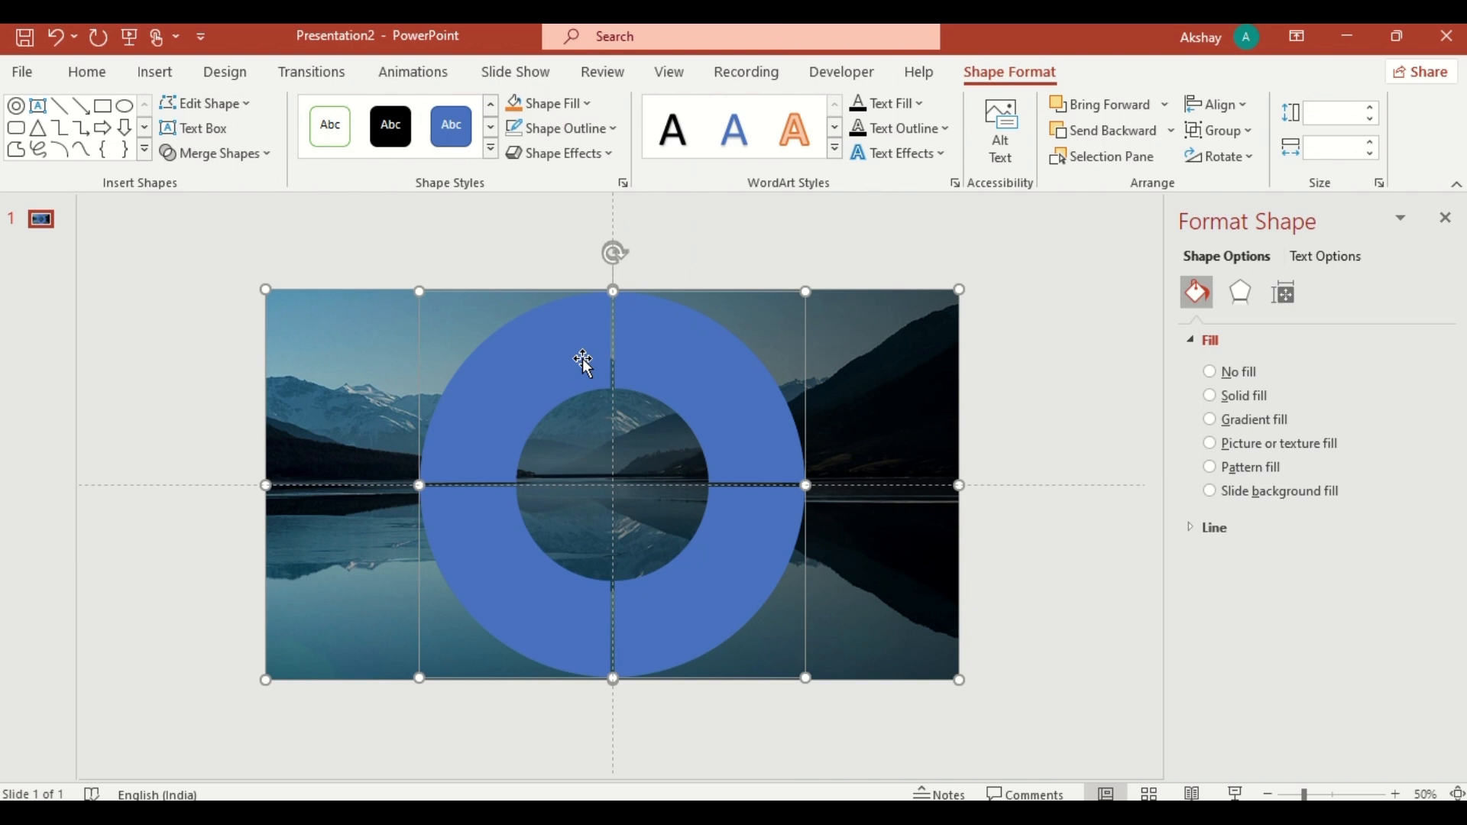
- Rotate the ring 45° in Size & Properties and move it onto the slide's right edge
{"action": "left_click", "coordinate": [1211, 395]}
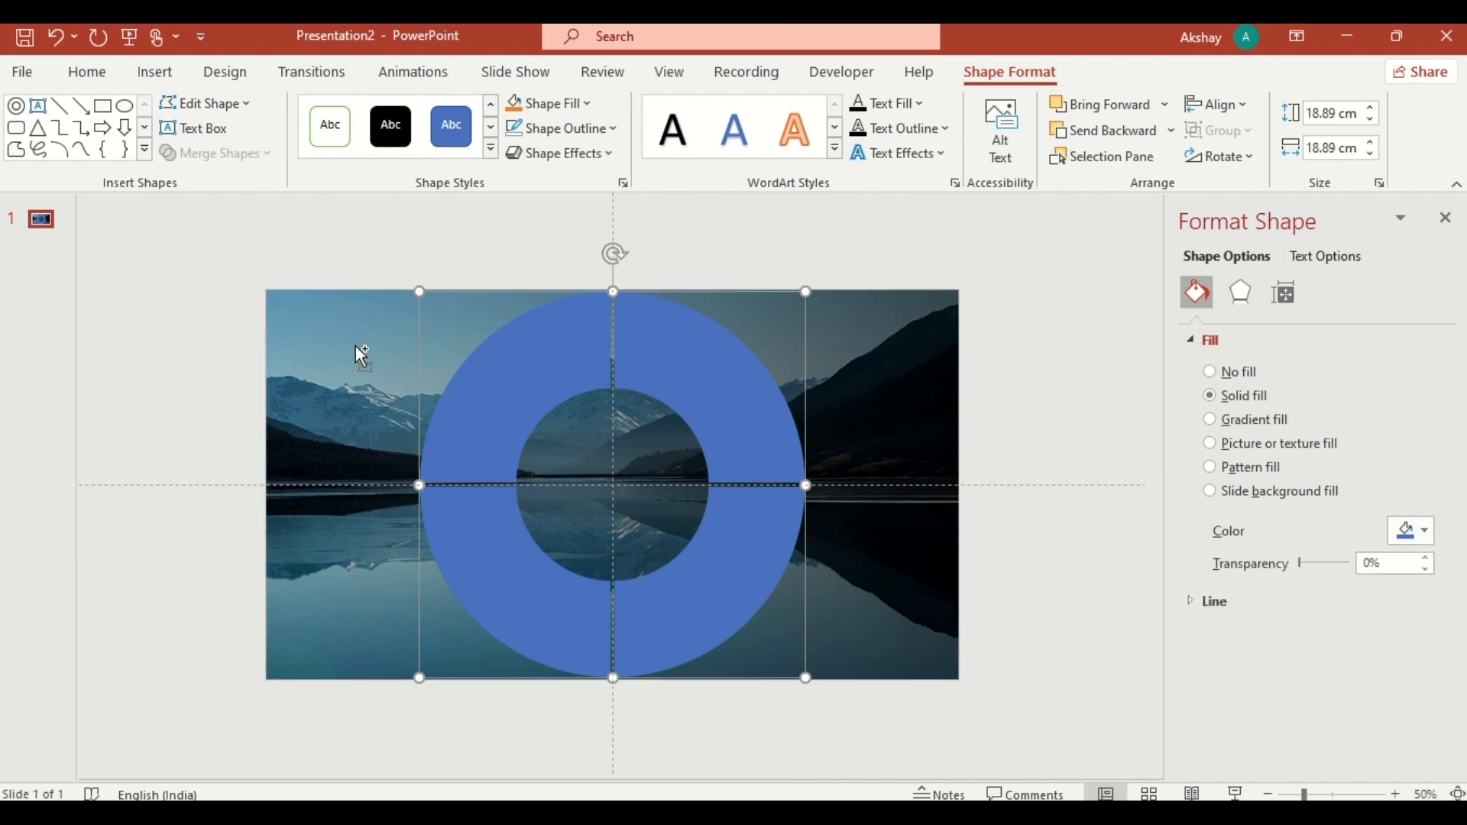
{"action": "left_click", "coordinate": [1282, 292]}
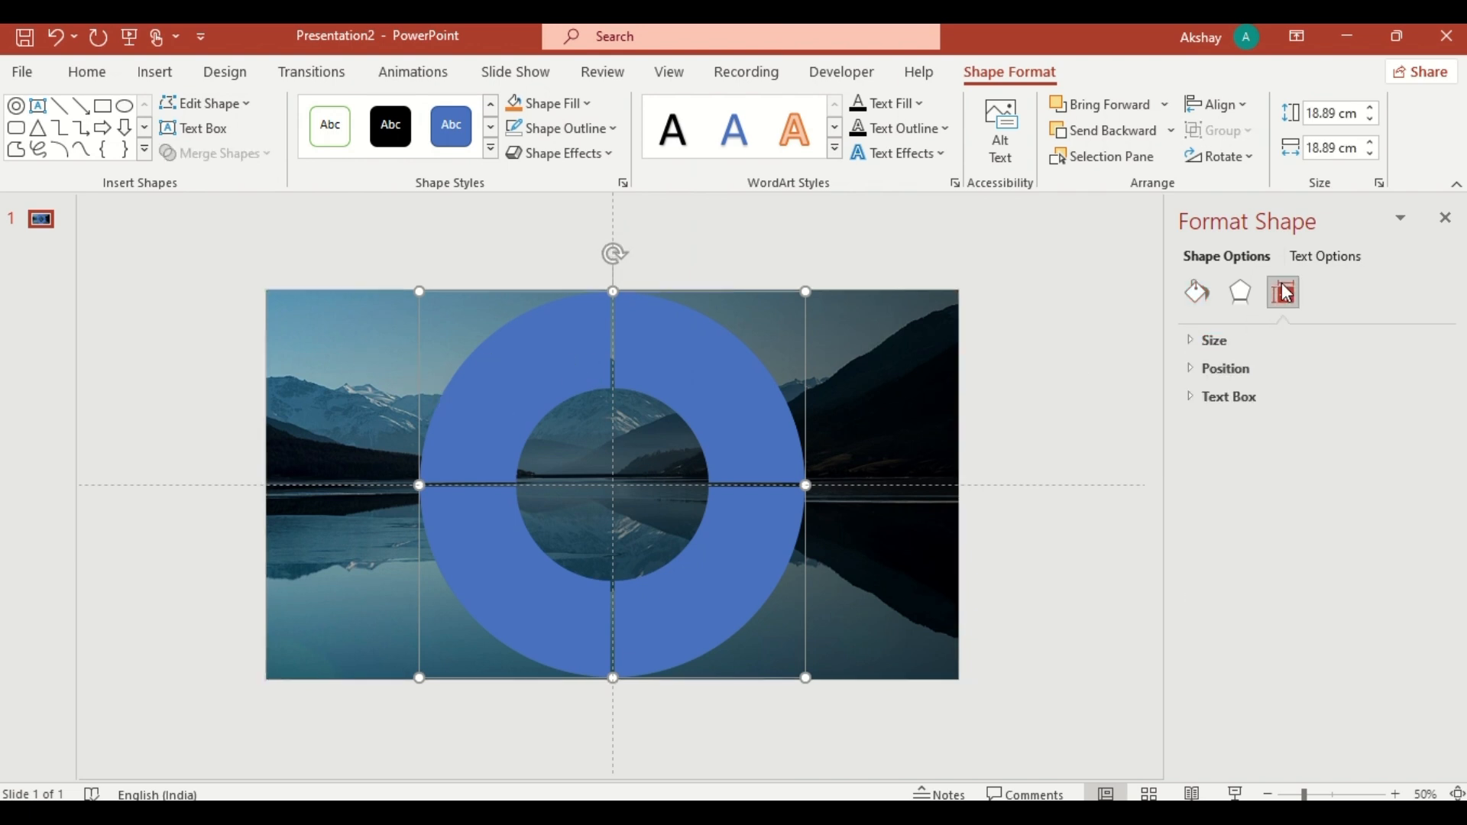
{"action": "left_click", "coordinate": [1214, 339]}
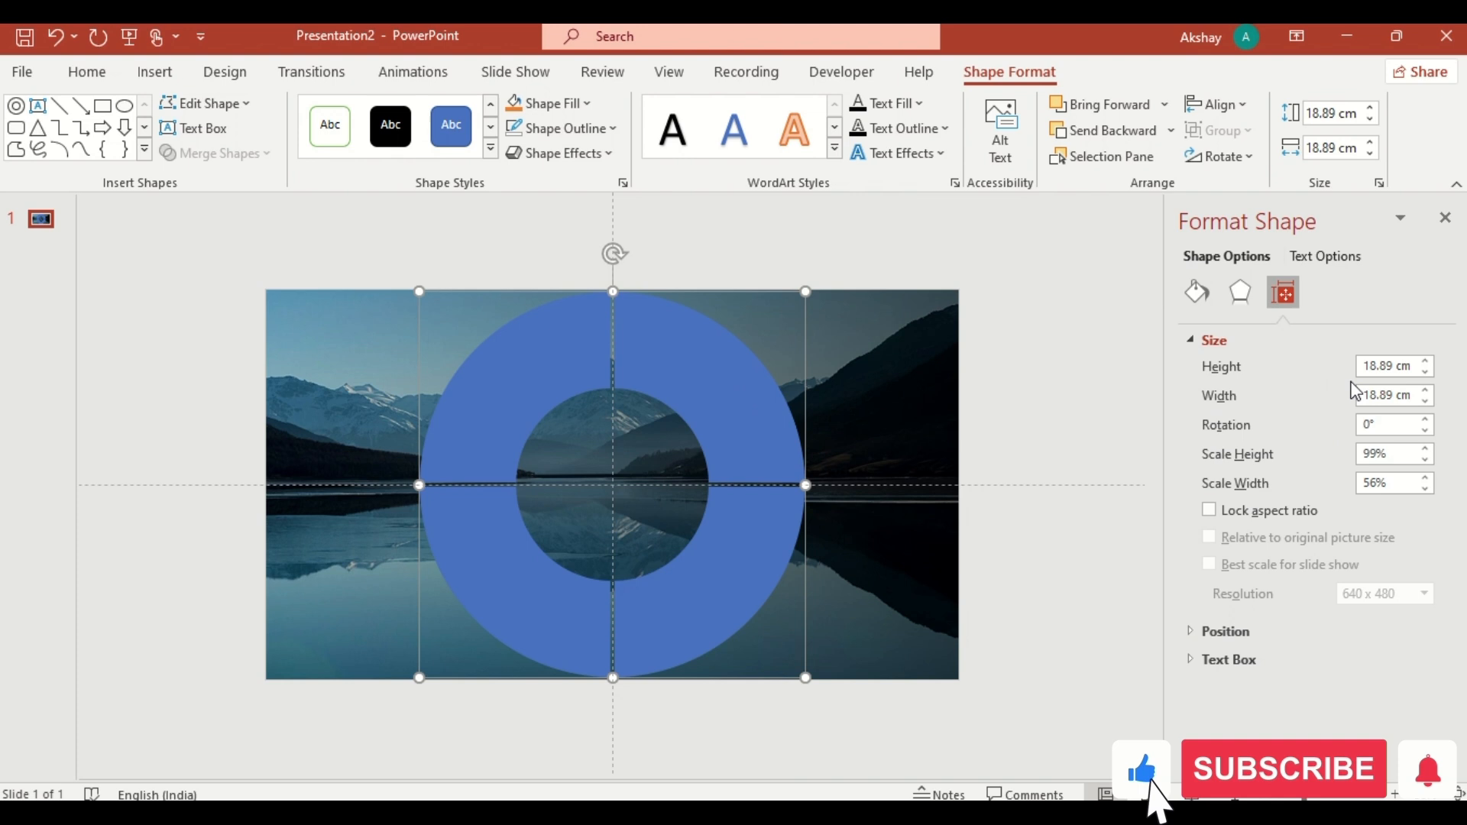
{"action": "type", "text": "4"}
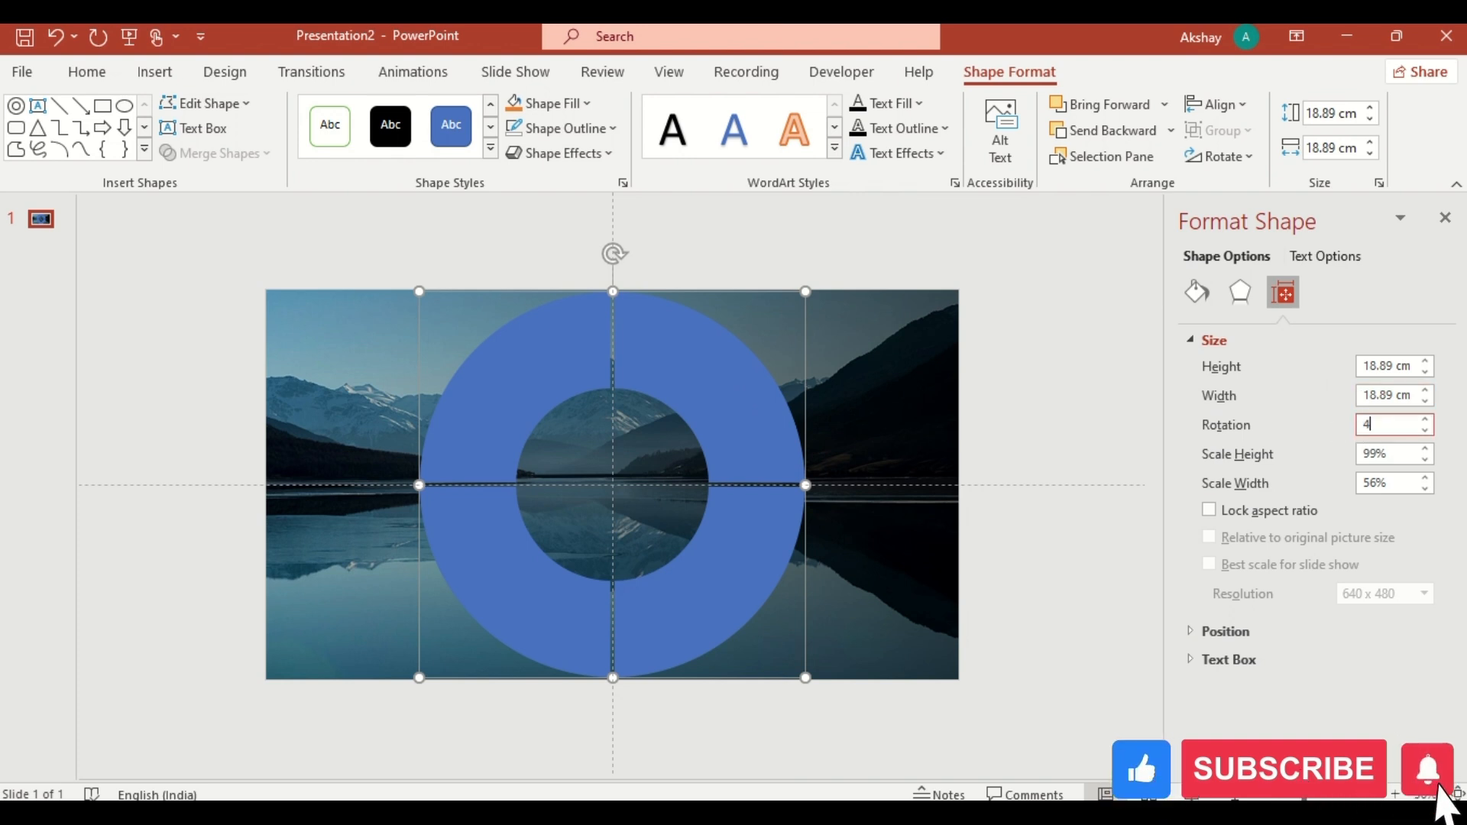
{"action": "type", "text": "5°"}
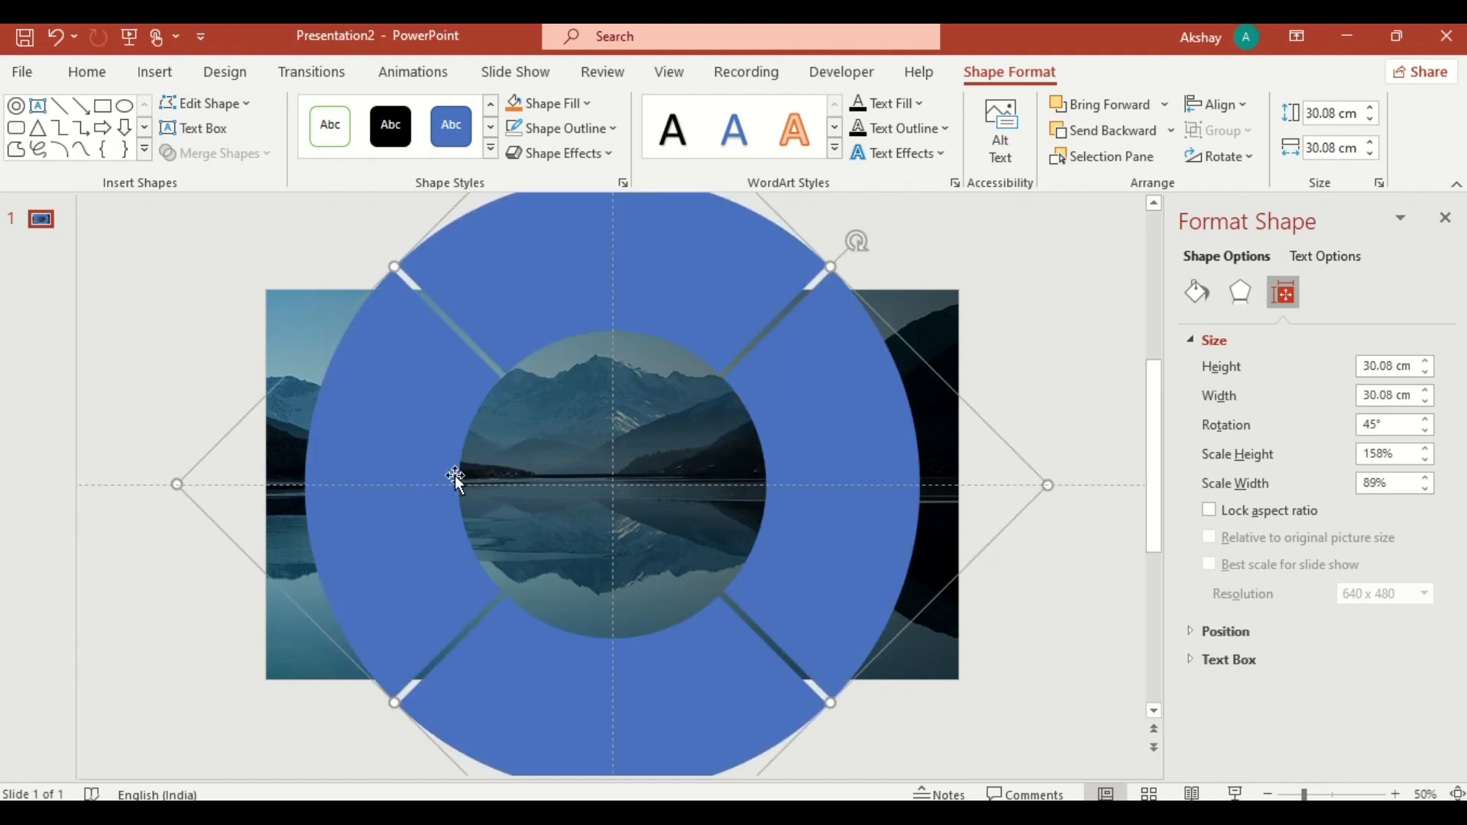
{"action": "left_click_drag", "start_coordinate": [454, 477], "coordinate": [662, 468]}
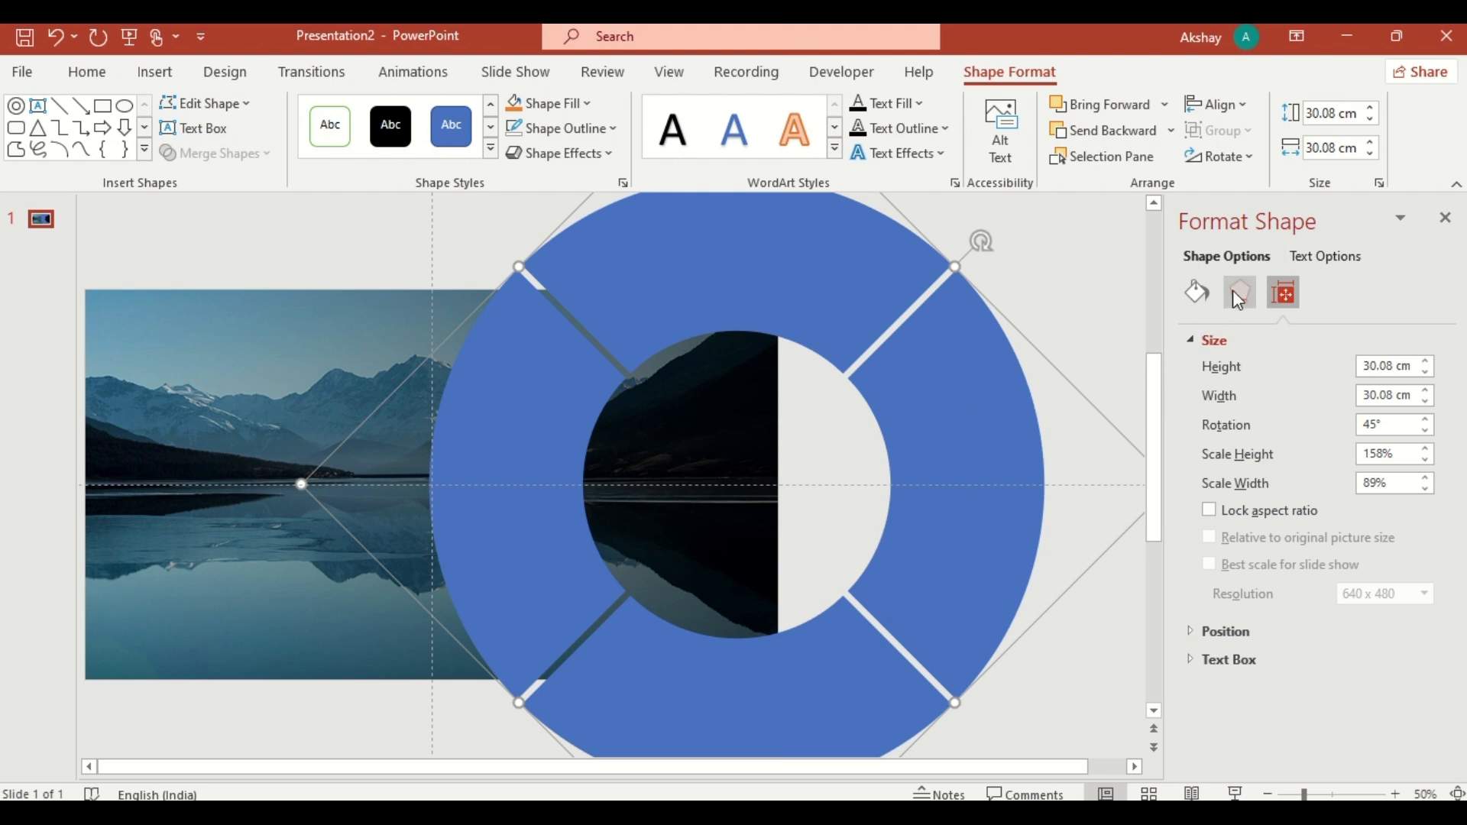
- Give the ring an outer shadow preset with 40 pt blur
{"action": "left_click", "coordinate": [1240, 292]}
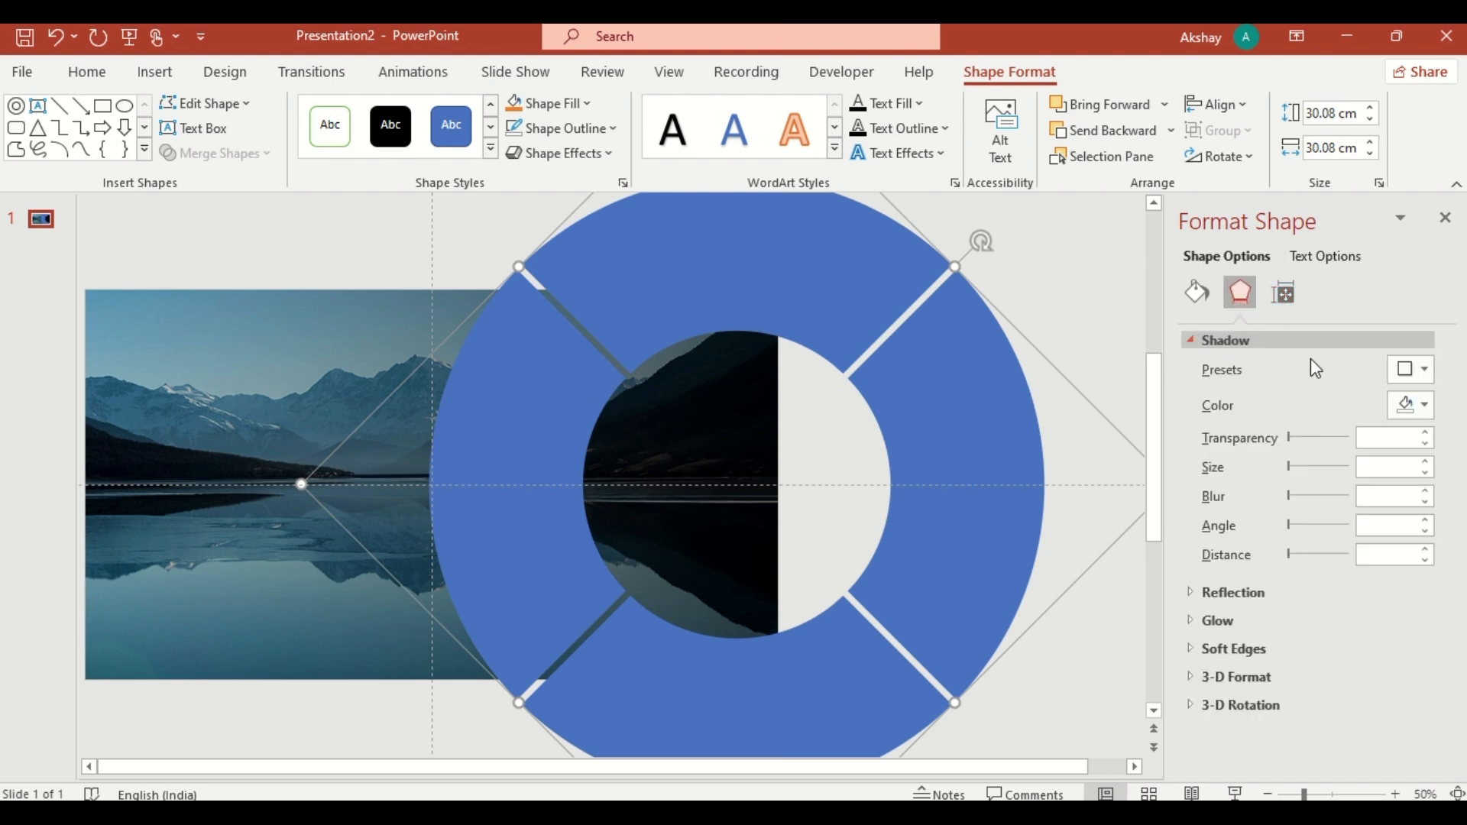
{"action": "left_click", "coordinate": [1411, 369]}
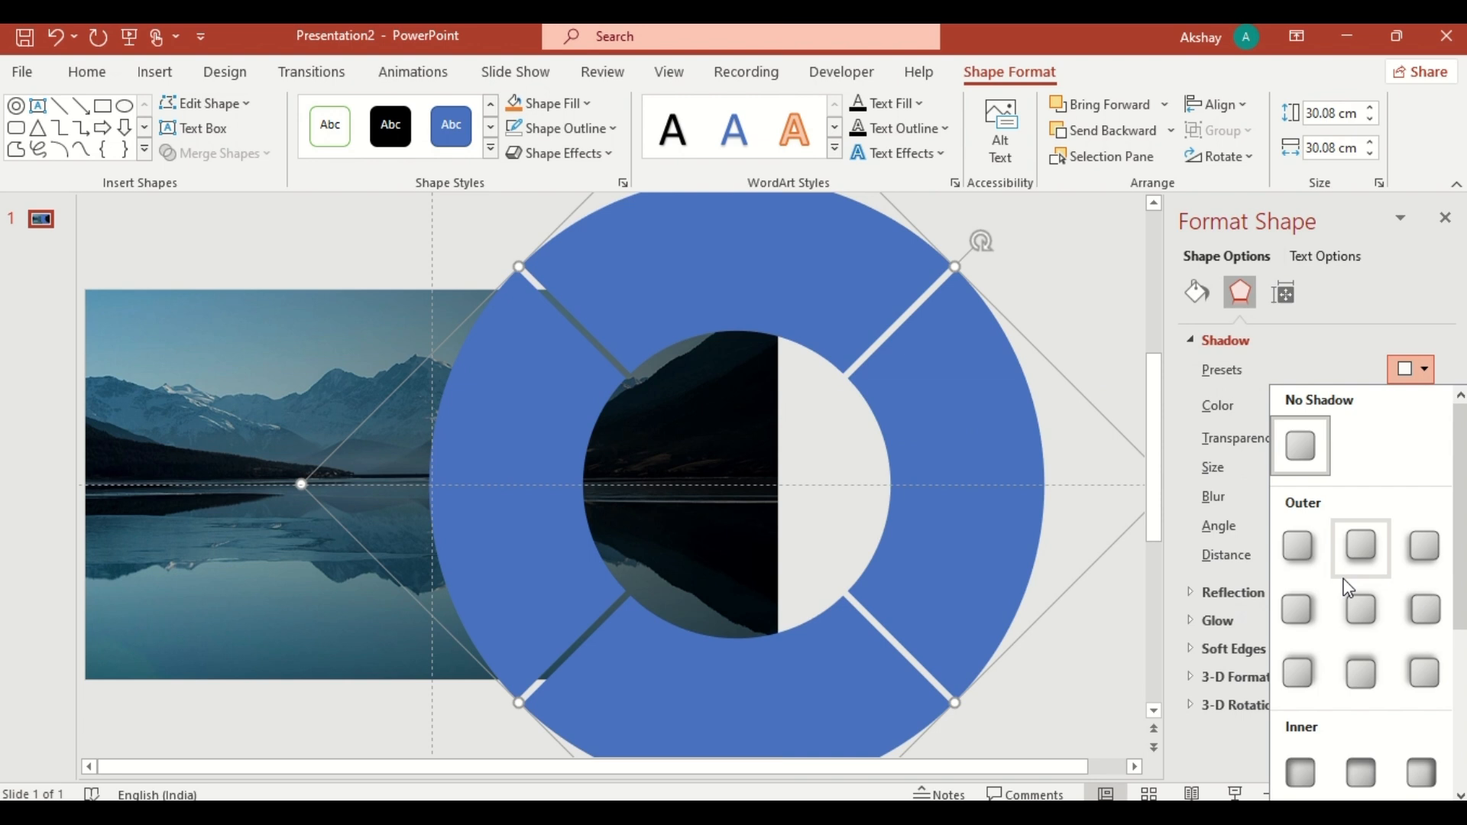
{"action": "left_click", "coordinate": [1359, 547]}
{"action": "type", "text": "30"}
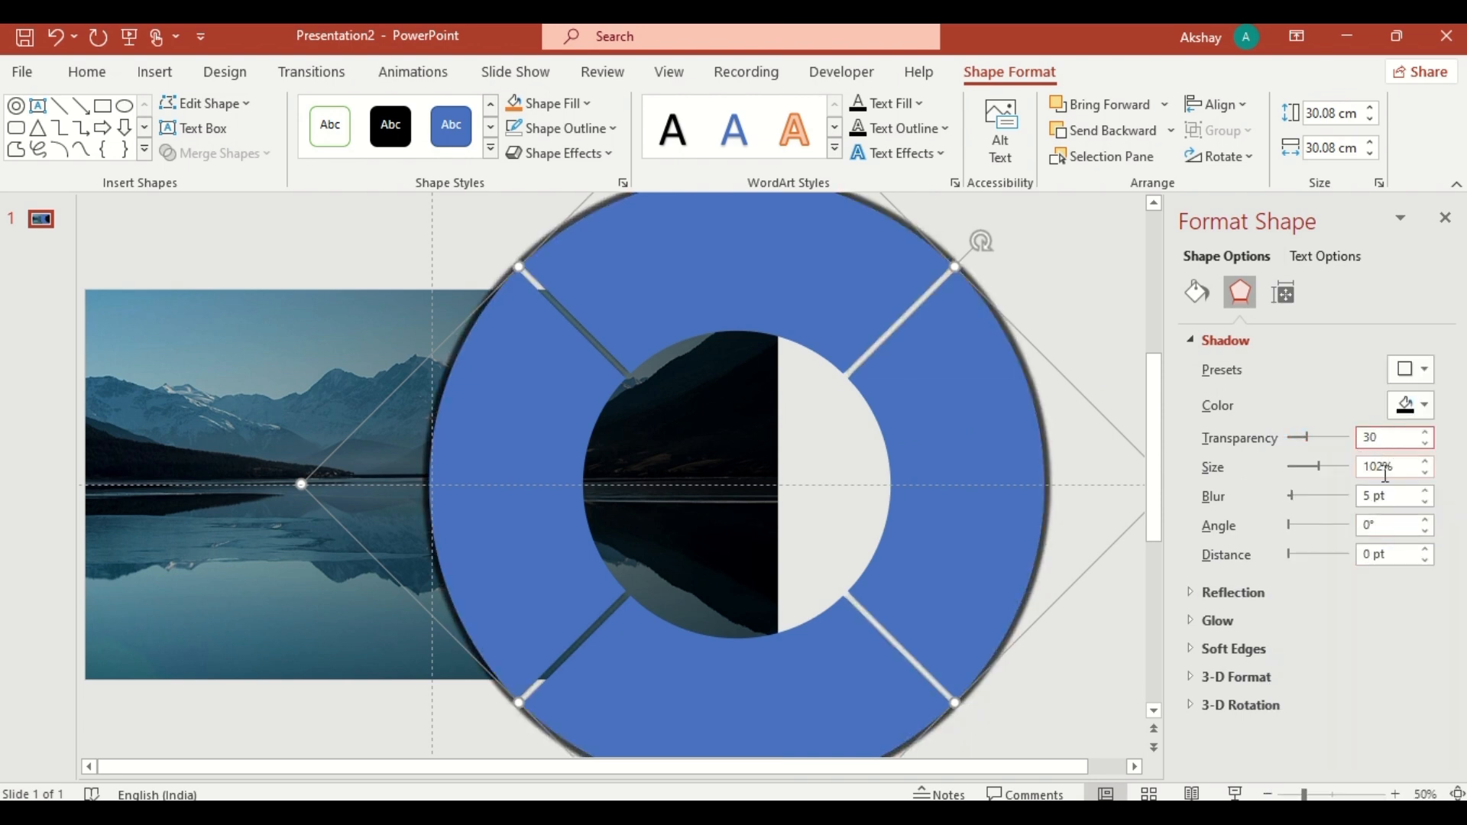
{"action": "type", "text": "40"}
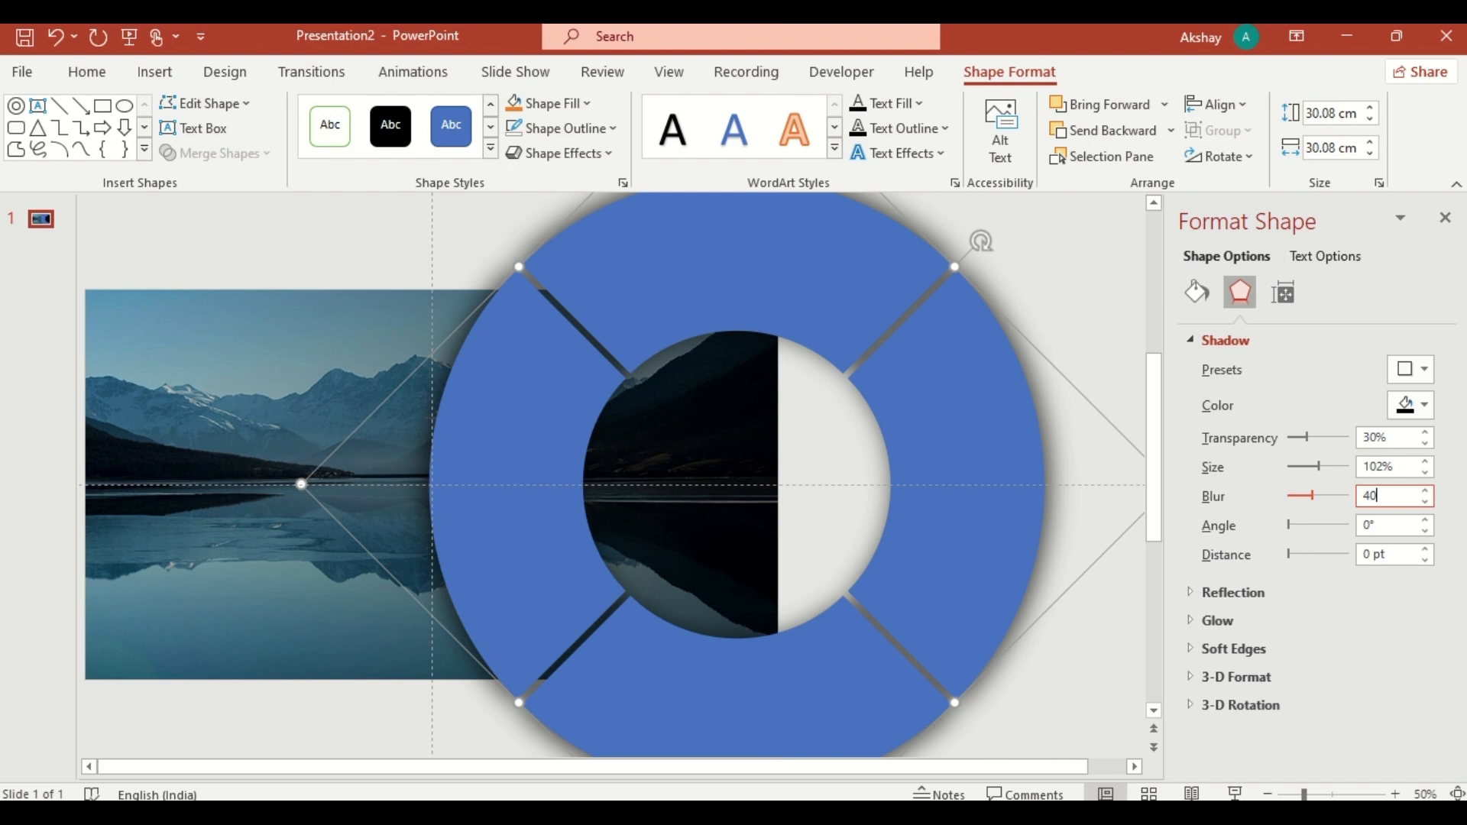
{"action": "left_click", "coordinate": [1195, 292]}
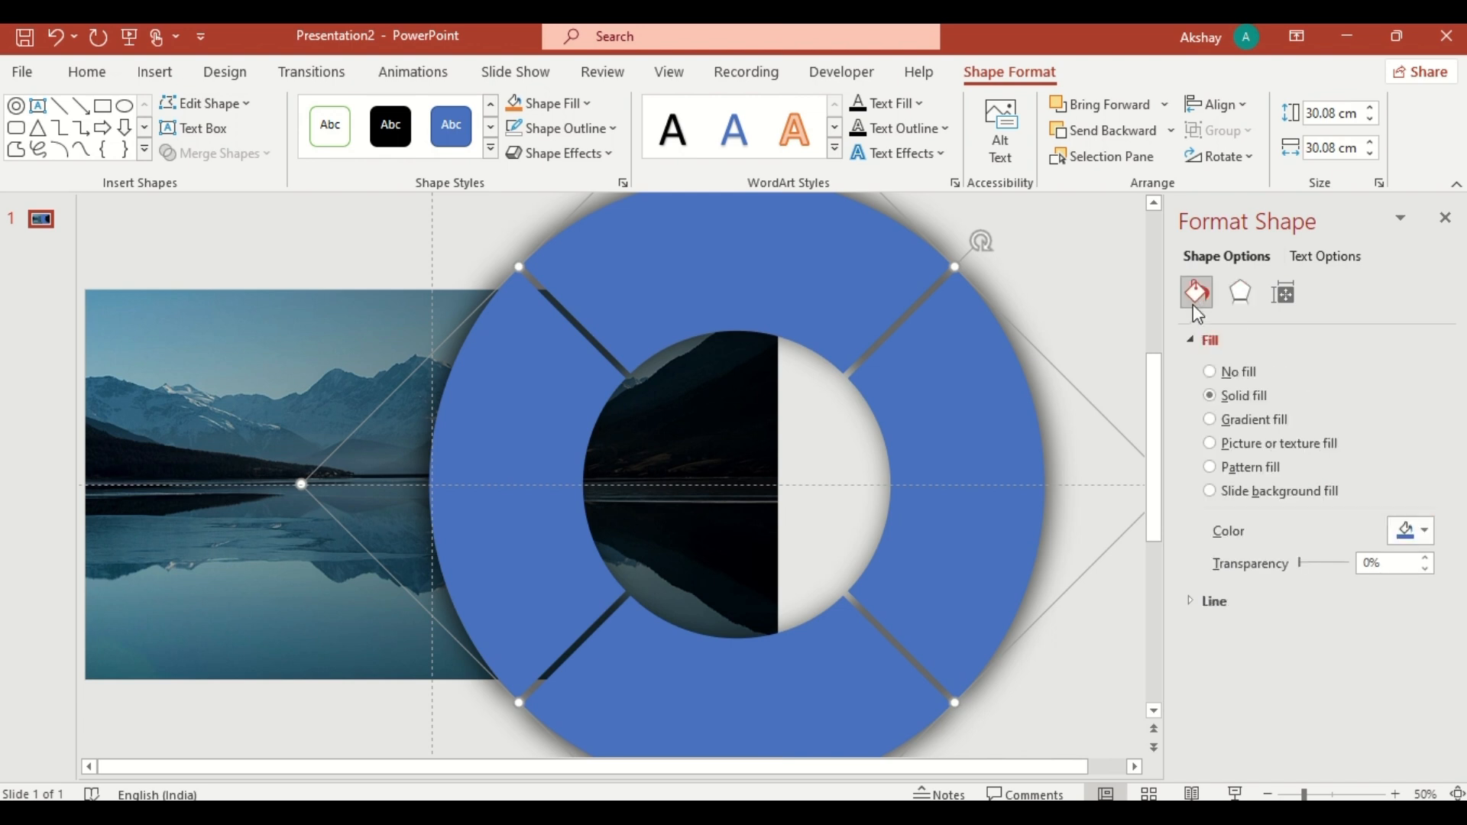
- Set the wheel to Slide background fill and hide the guides from View
{"action": "left_click", "coordinate": [1211, 491]}
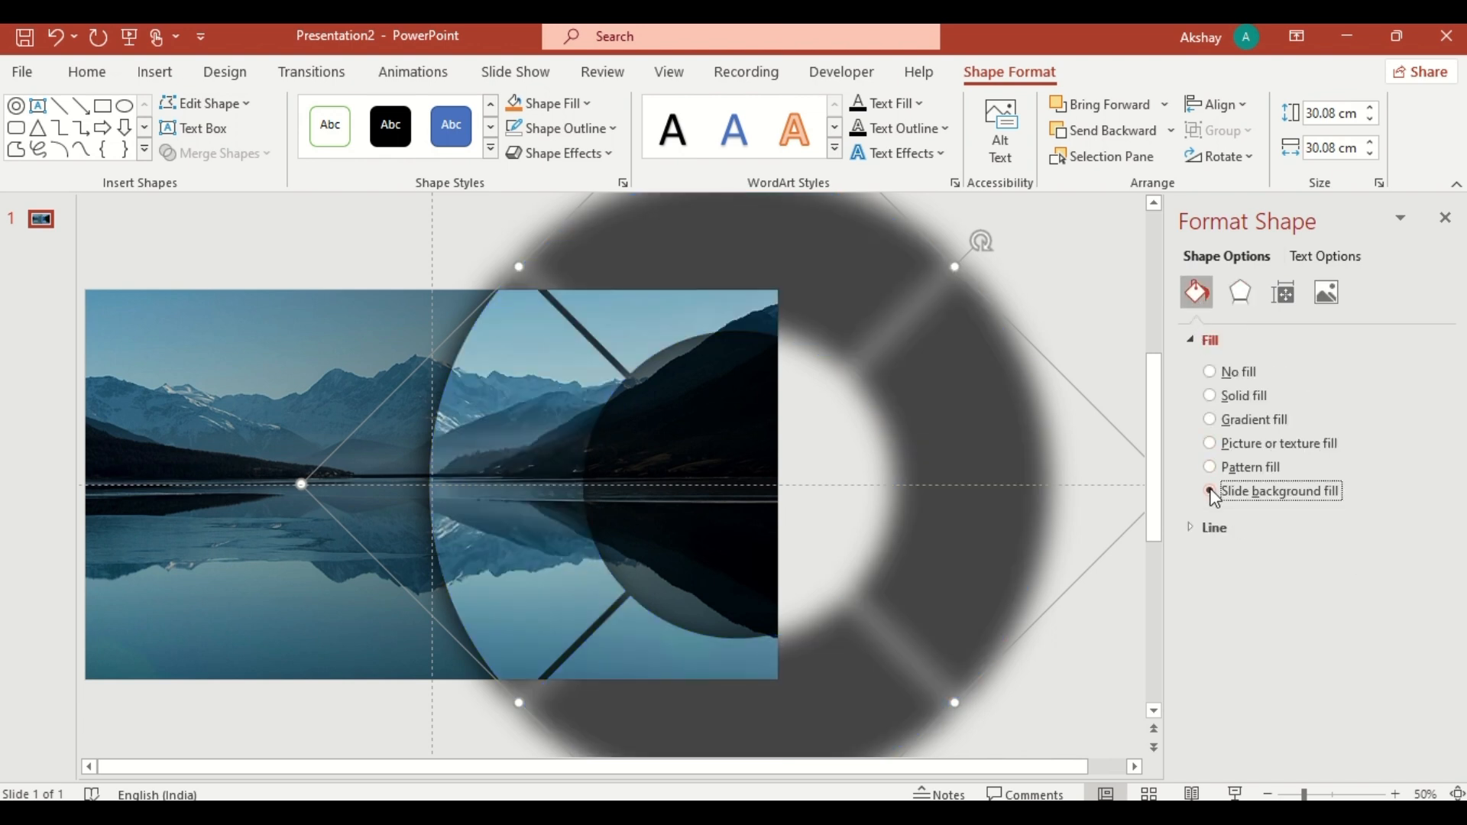
{"action": "left_click", "coordinate": [1209, 490]}
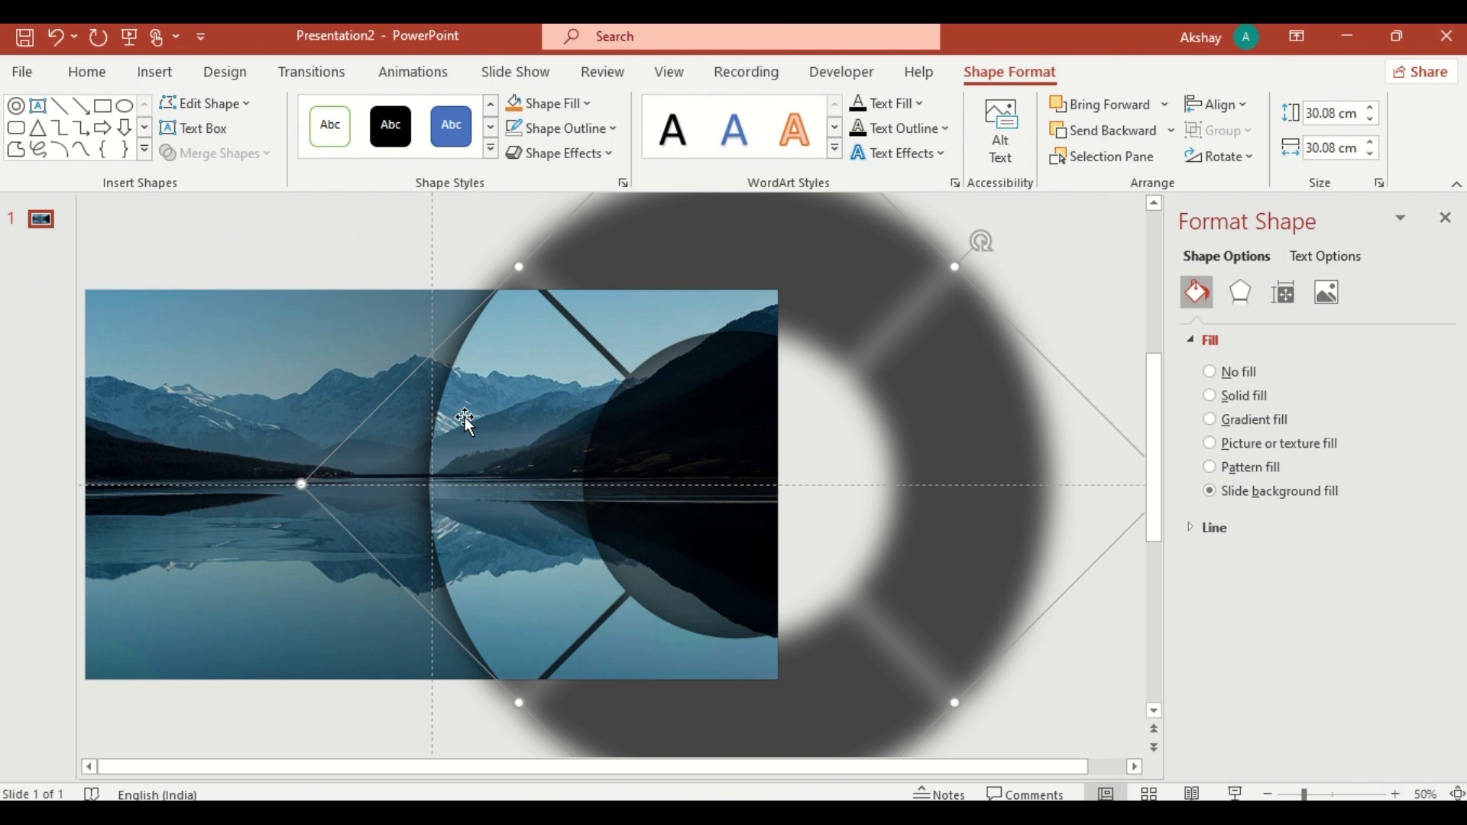
{"action": "left_click", "coordinate": [668, 72]}
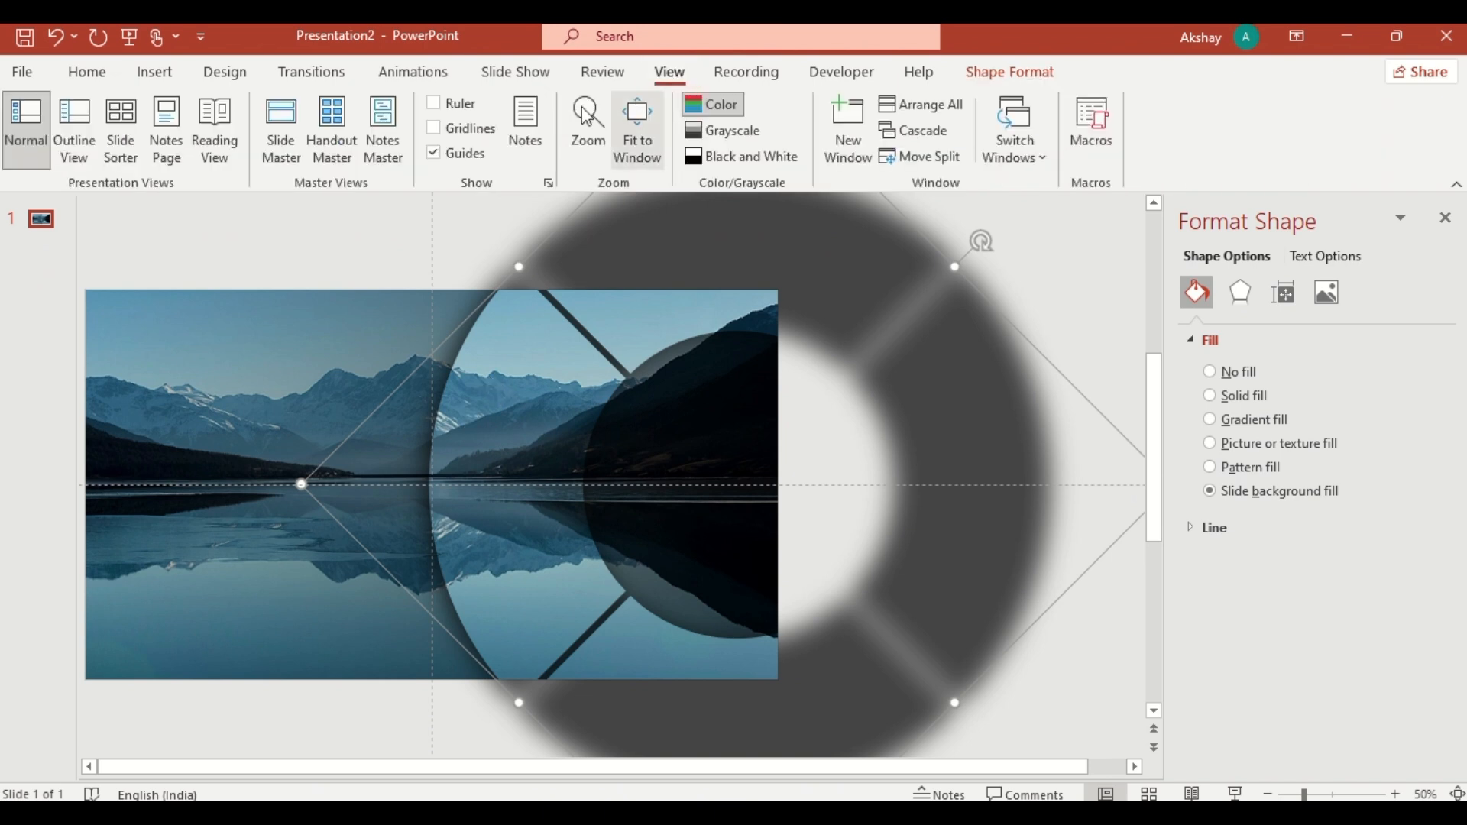
{"action": "left_click", "coordinate": [433, 153]}
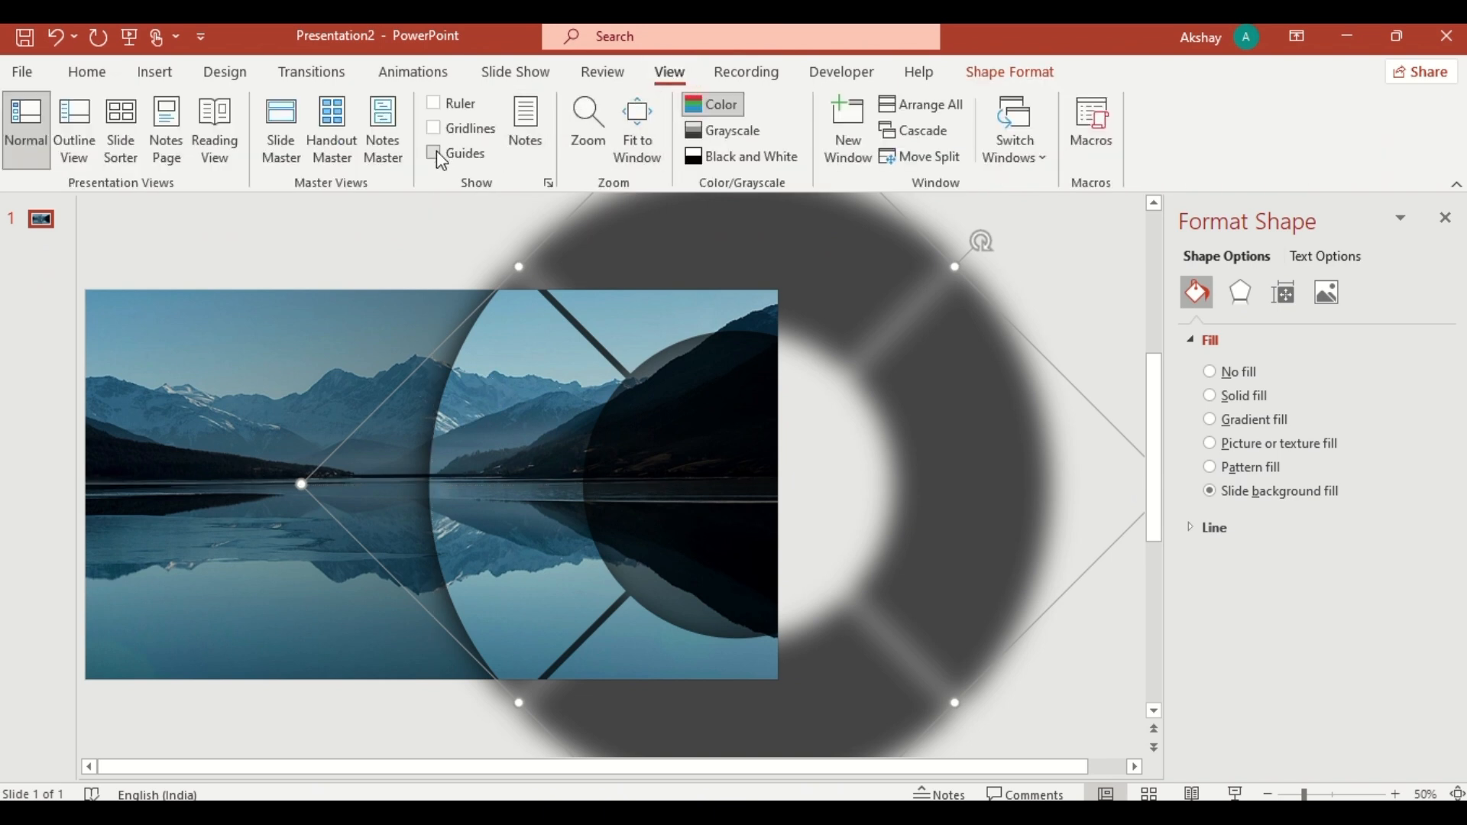
- Duplicate slide 1 and shift its content so the Nature text and MORE INFO button show
{"action": "left_click", "coordinate": [434, 153]}
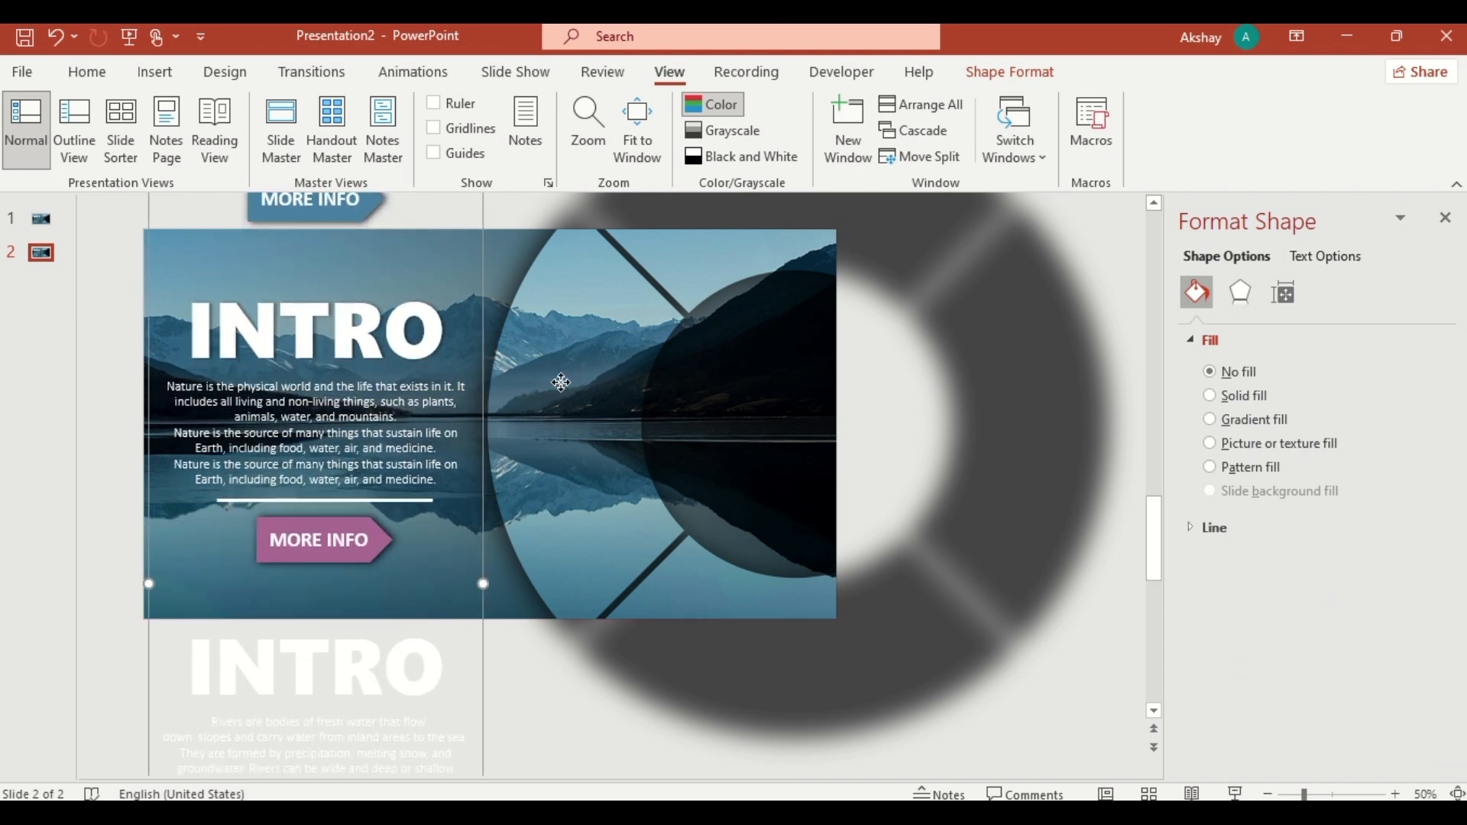
- Set the slide 2 wheel's rotation to 135° in Size & Properties
{"action": "left_click", "coordinate": [1282, 292]}
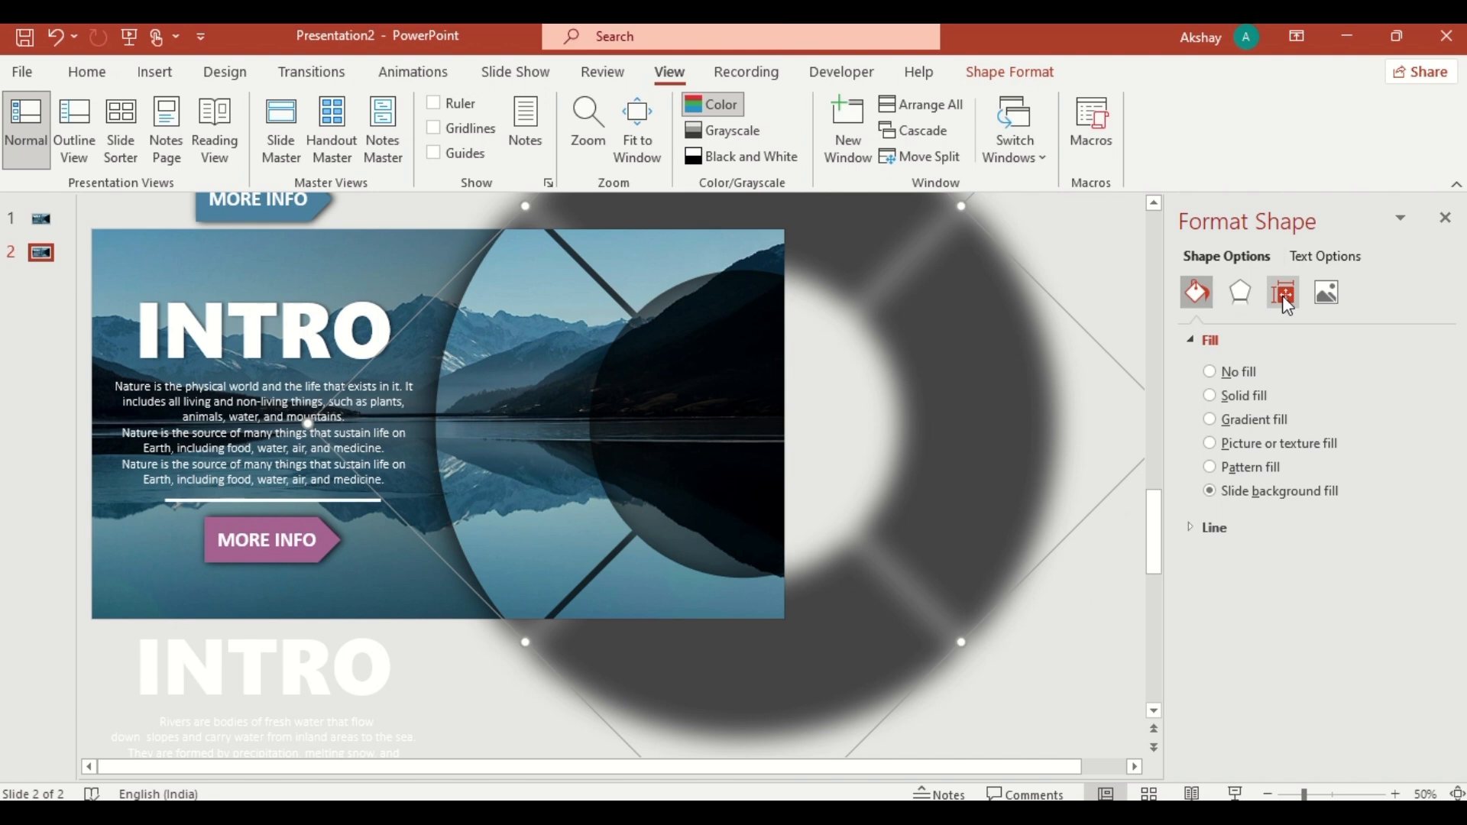
{"action": "left_click", "coordinate": [1283, 292]}
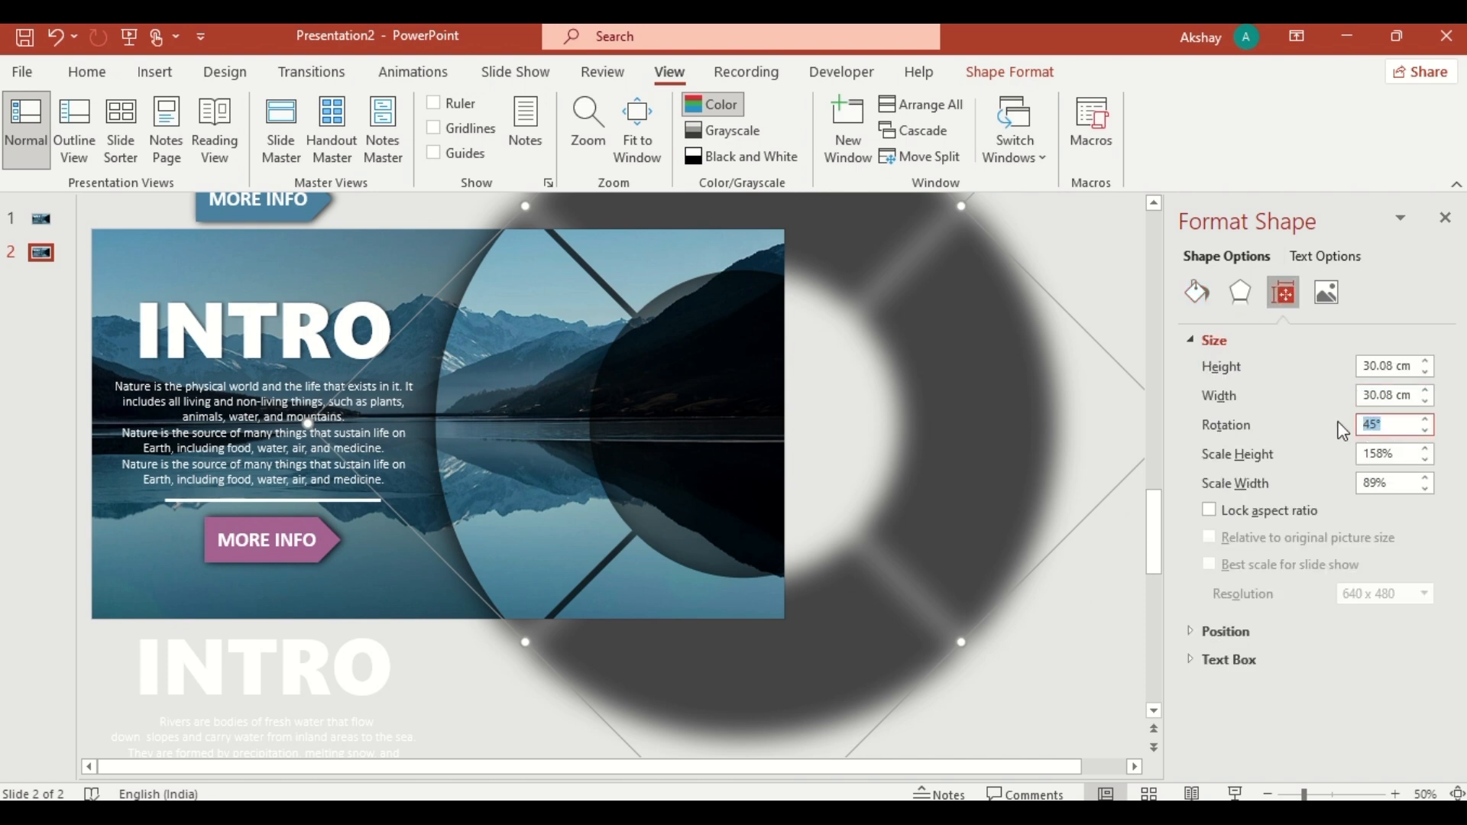
{"action": "type", "text": "135"}
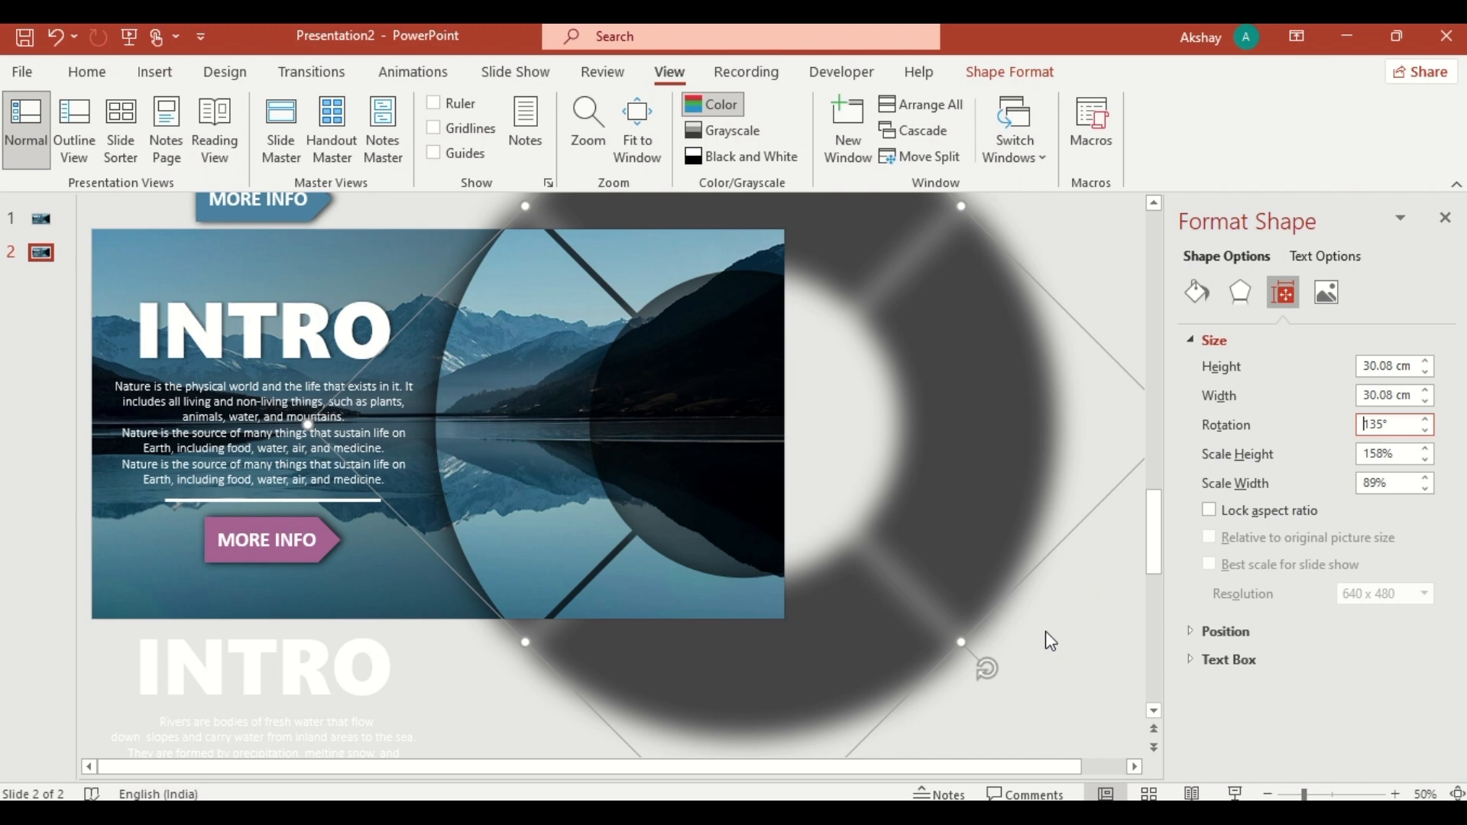
{"action": "left_click", "coordinate": [1241, 502]}
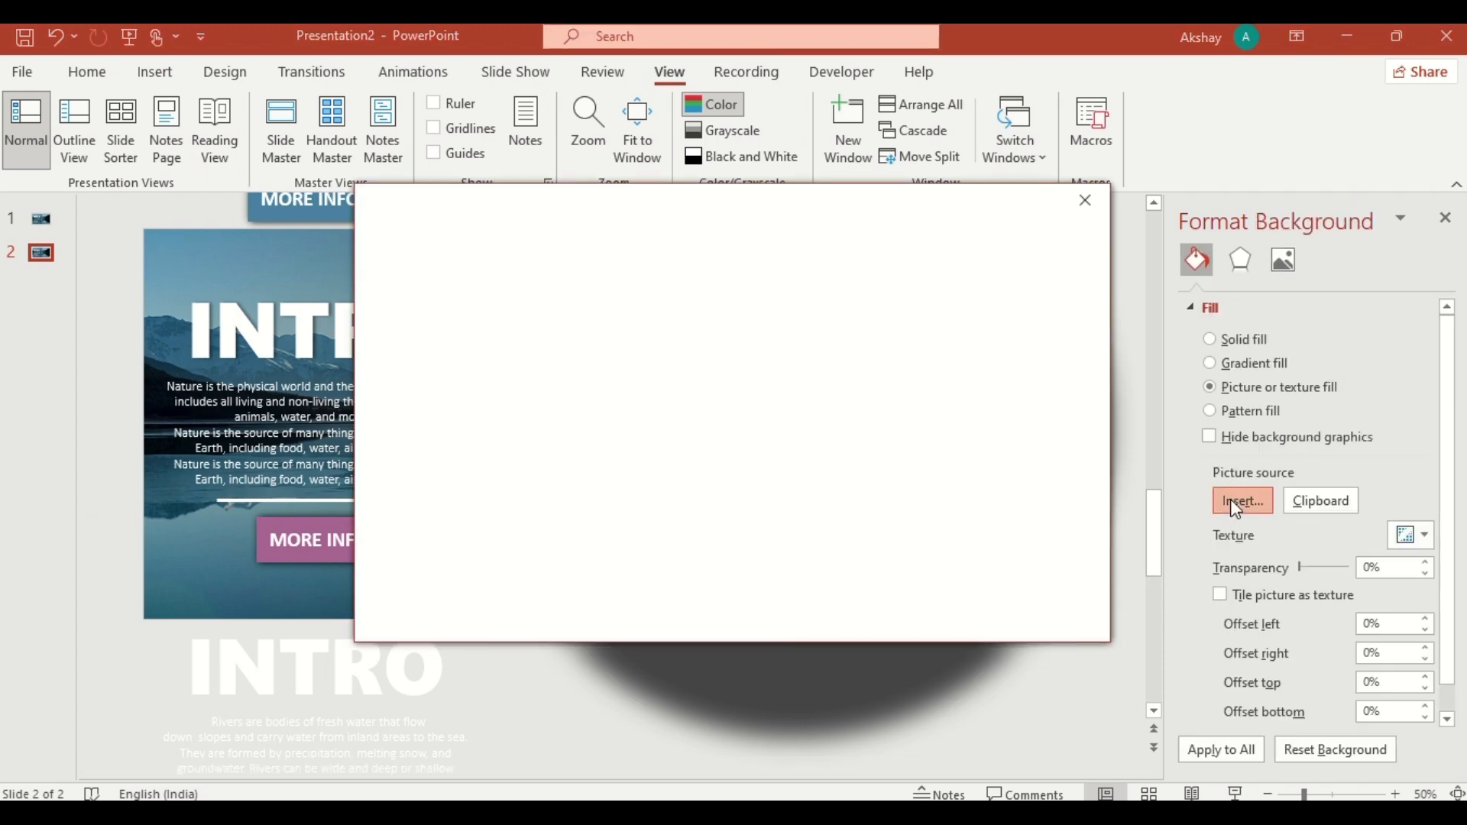
- Set slide 2's background picture fill to Picture3.jpg, the lone-tree lake photo
{"action": "left_click", "coordinate": [1241, 501]}
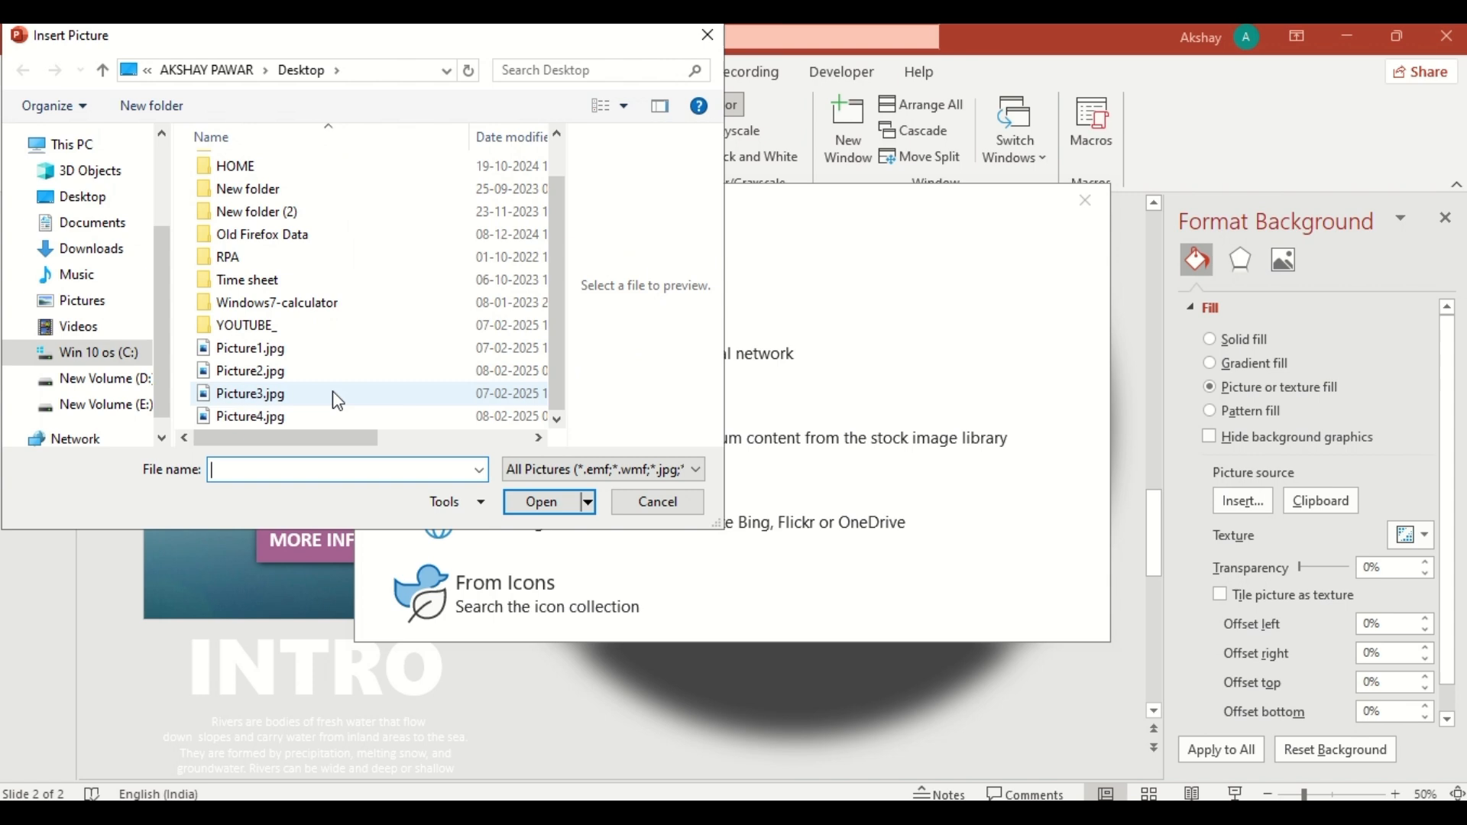
{"action": "left_click", "coordinate": [656, 502]}
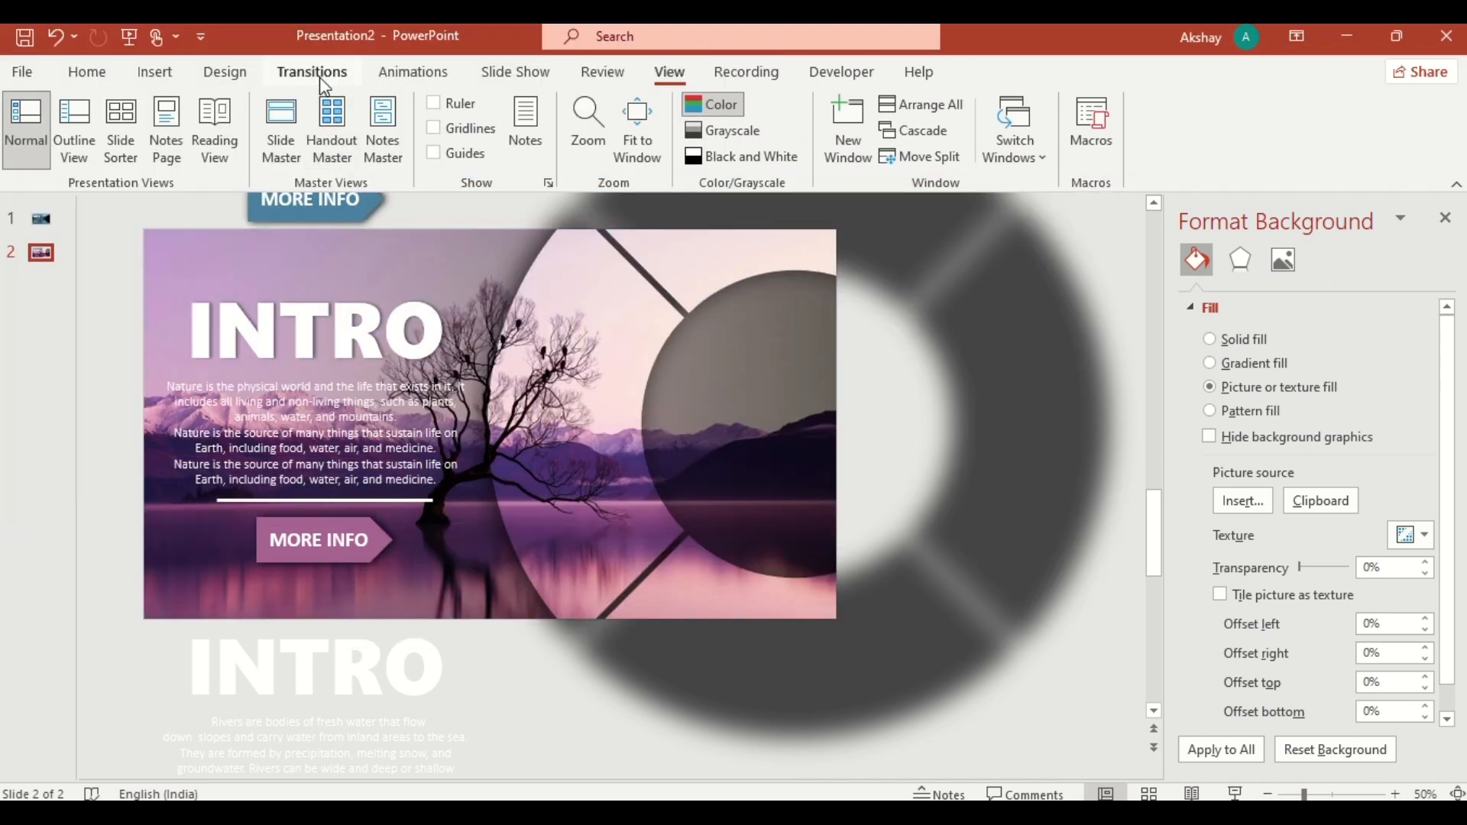
- Apply the Morph transition to slide 2 and duplicate it as slide 3
{"action": "left_click", "coordinate": [312, 72]}
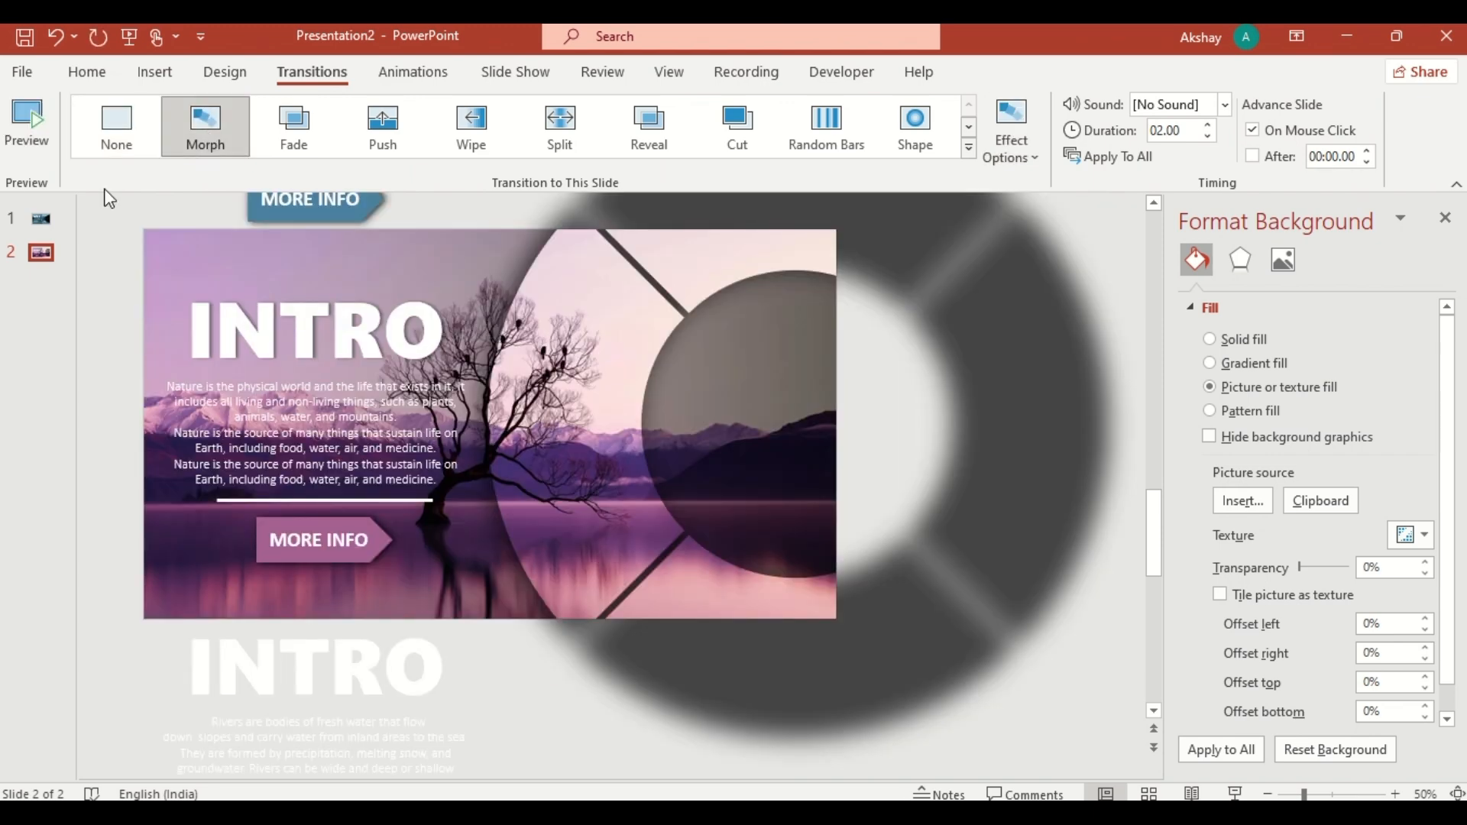
{"action": "right_click", "coordinate": [40, 252]}
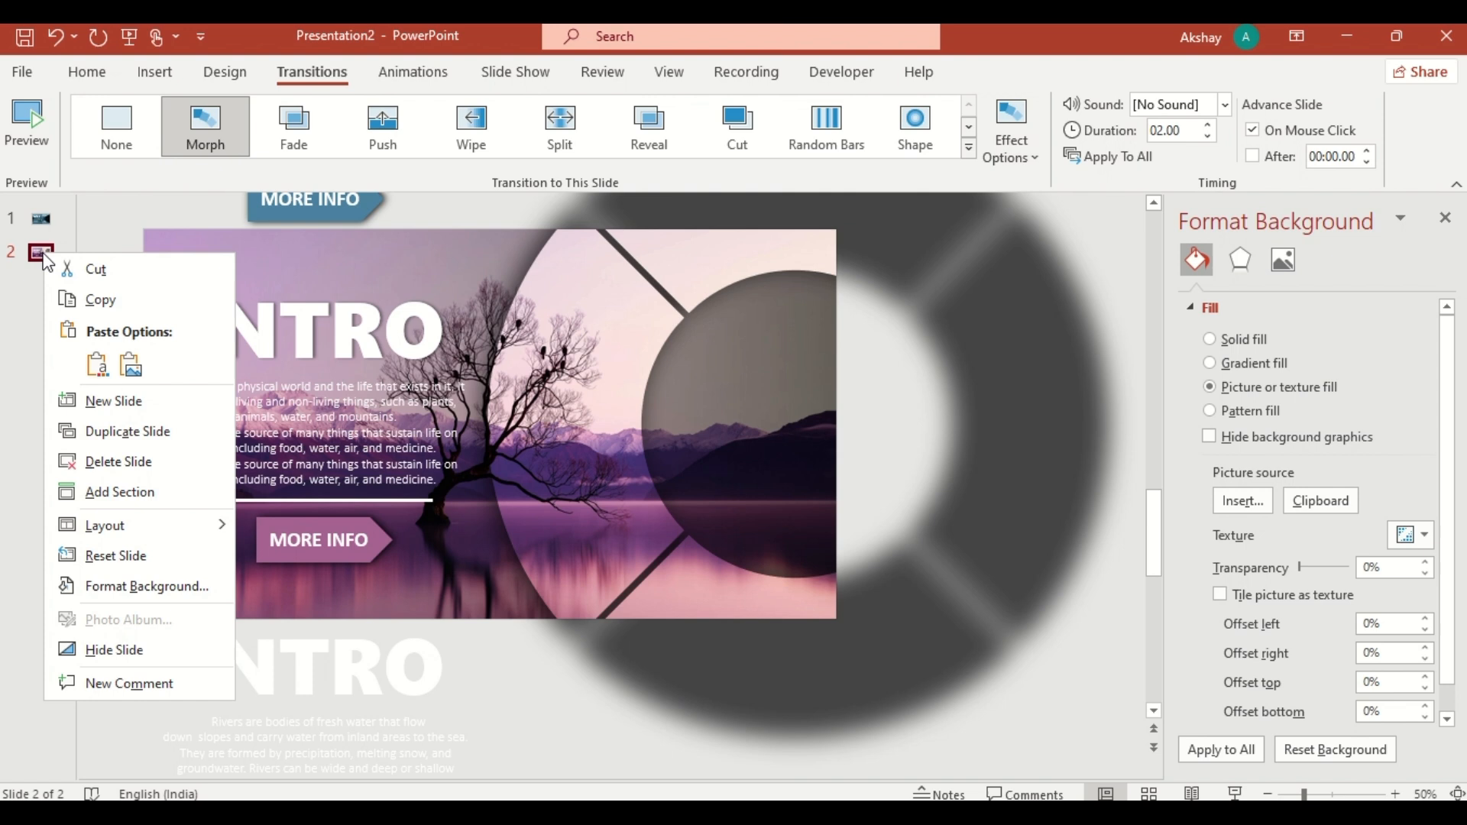
{"action": "left_click", "coordinate": [127, 431]}
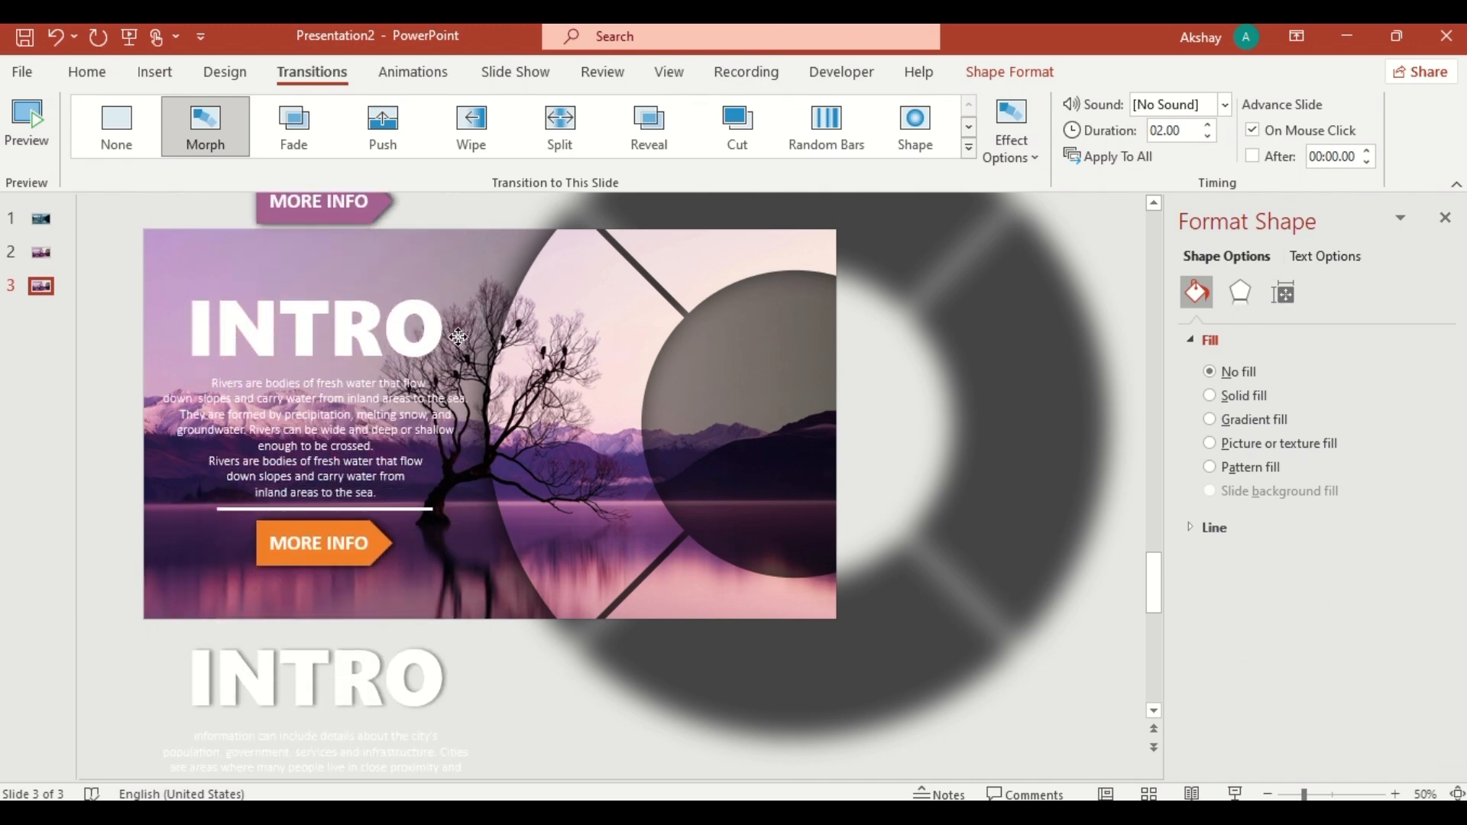
- Rotate the blurred wheel on slide 3 to 225° via Format Shape
{"action": "left_click", "coordinate": [618, 468]}
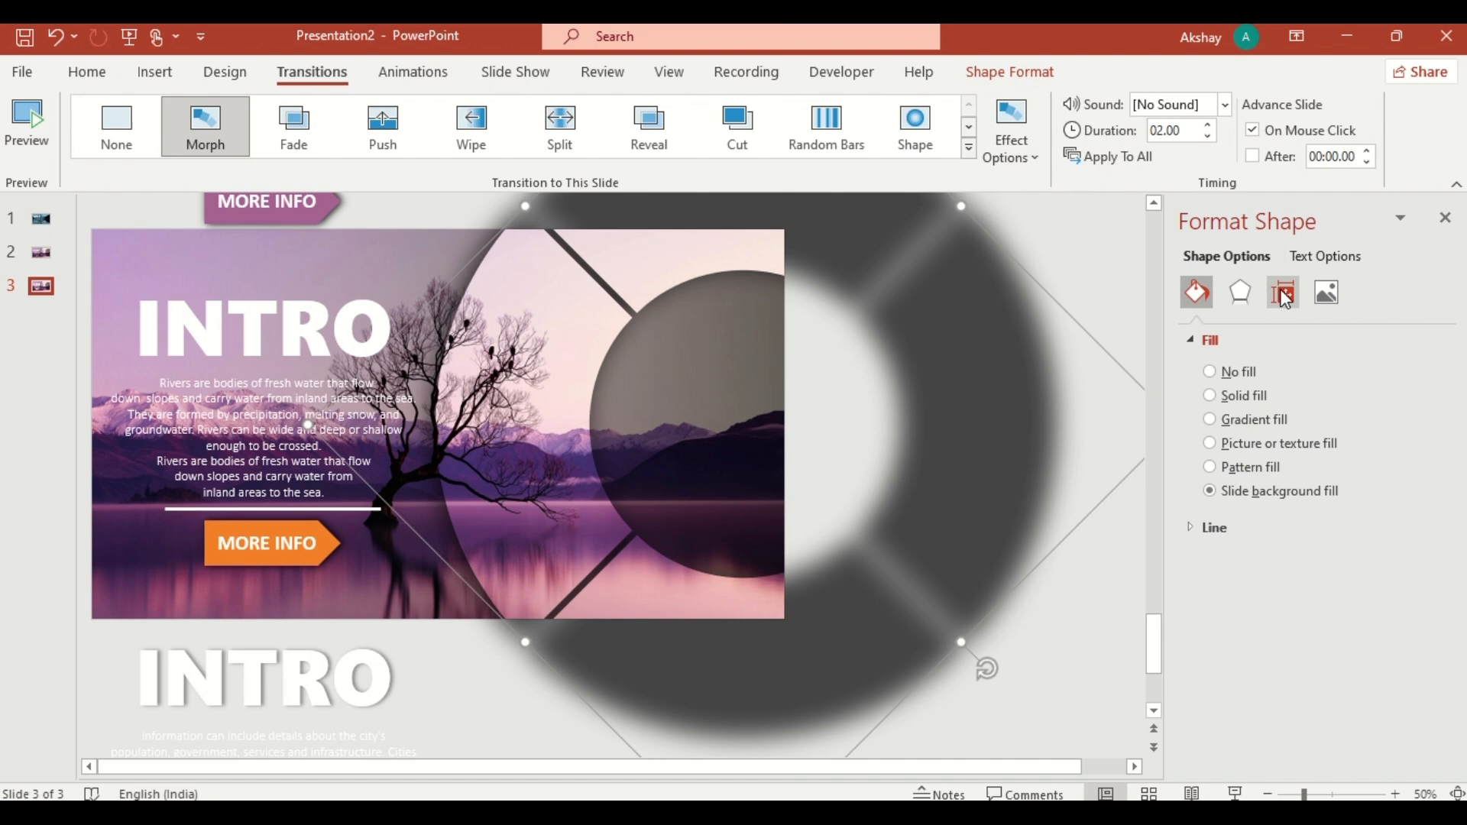
{"action": "left_click", "coordinate": [1282, 292]}
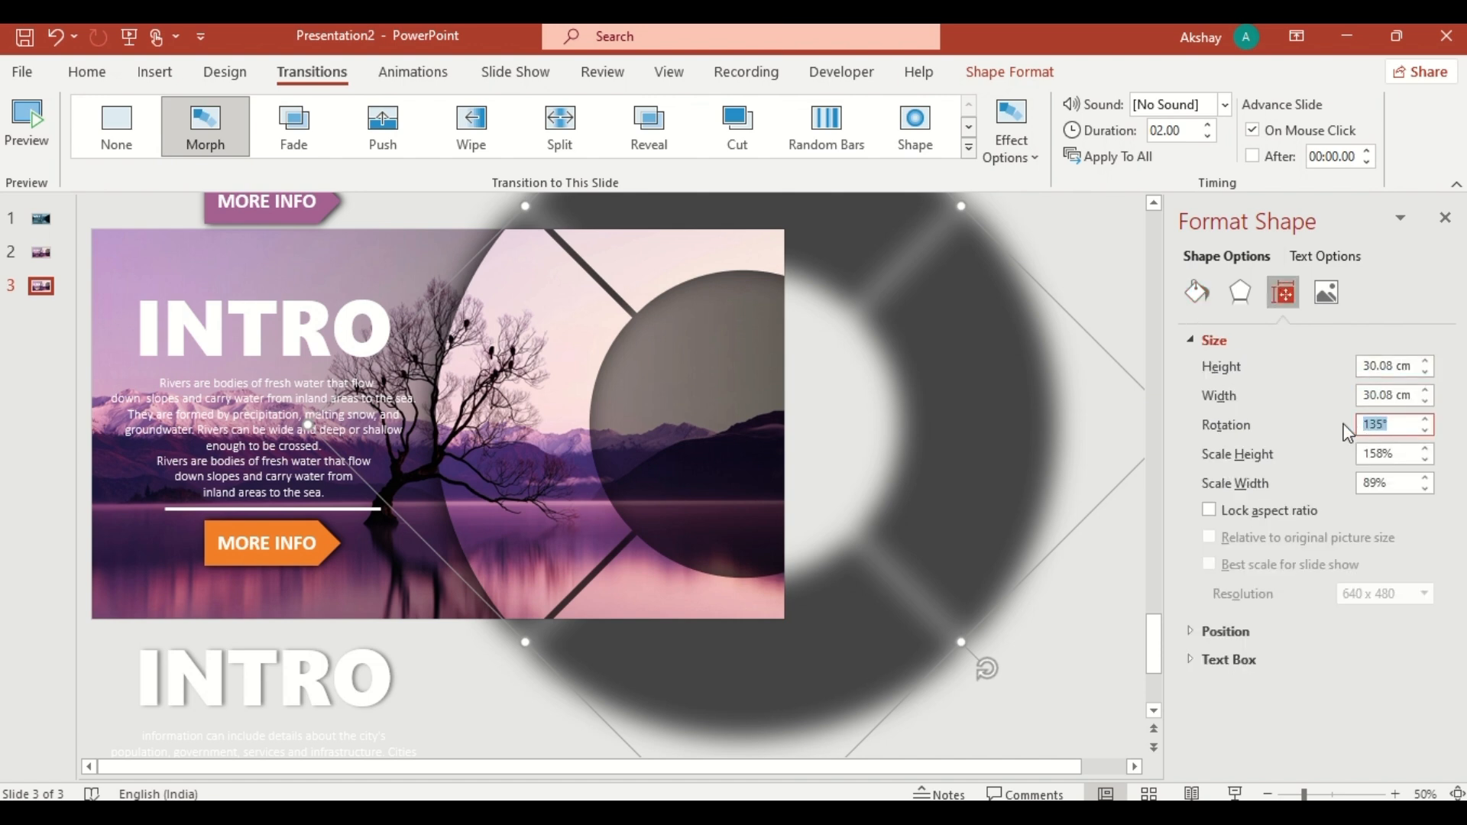
{"action": "type", "text": "225°"}
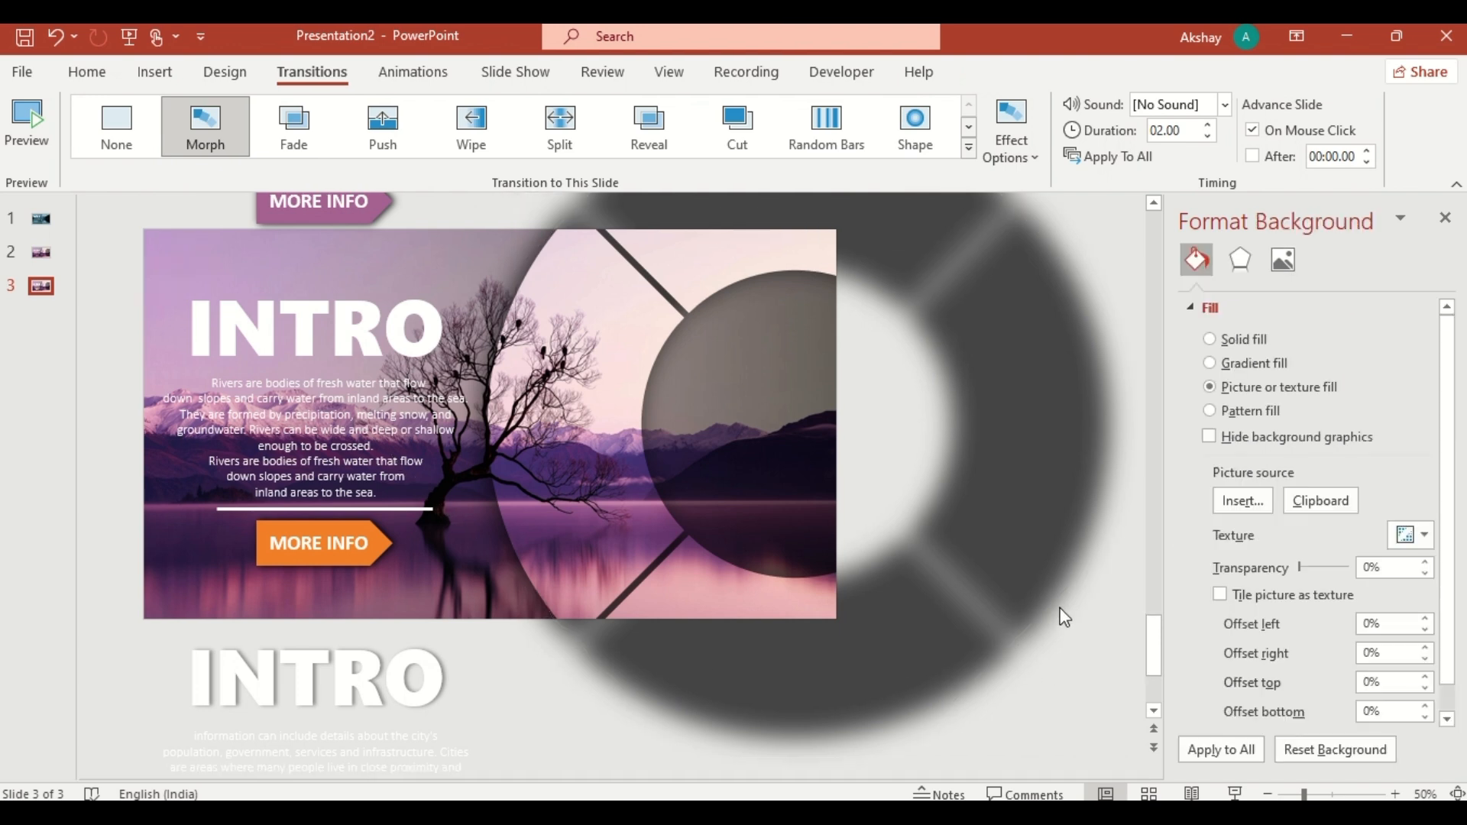
- Set slide 3's background to the Picture2.jpg orange roses photo
{"action": "left_click", "coordinate": [1241, 501]}
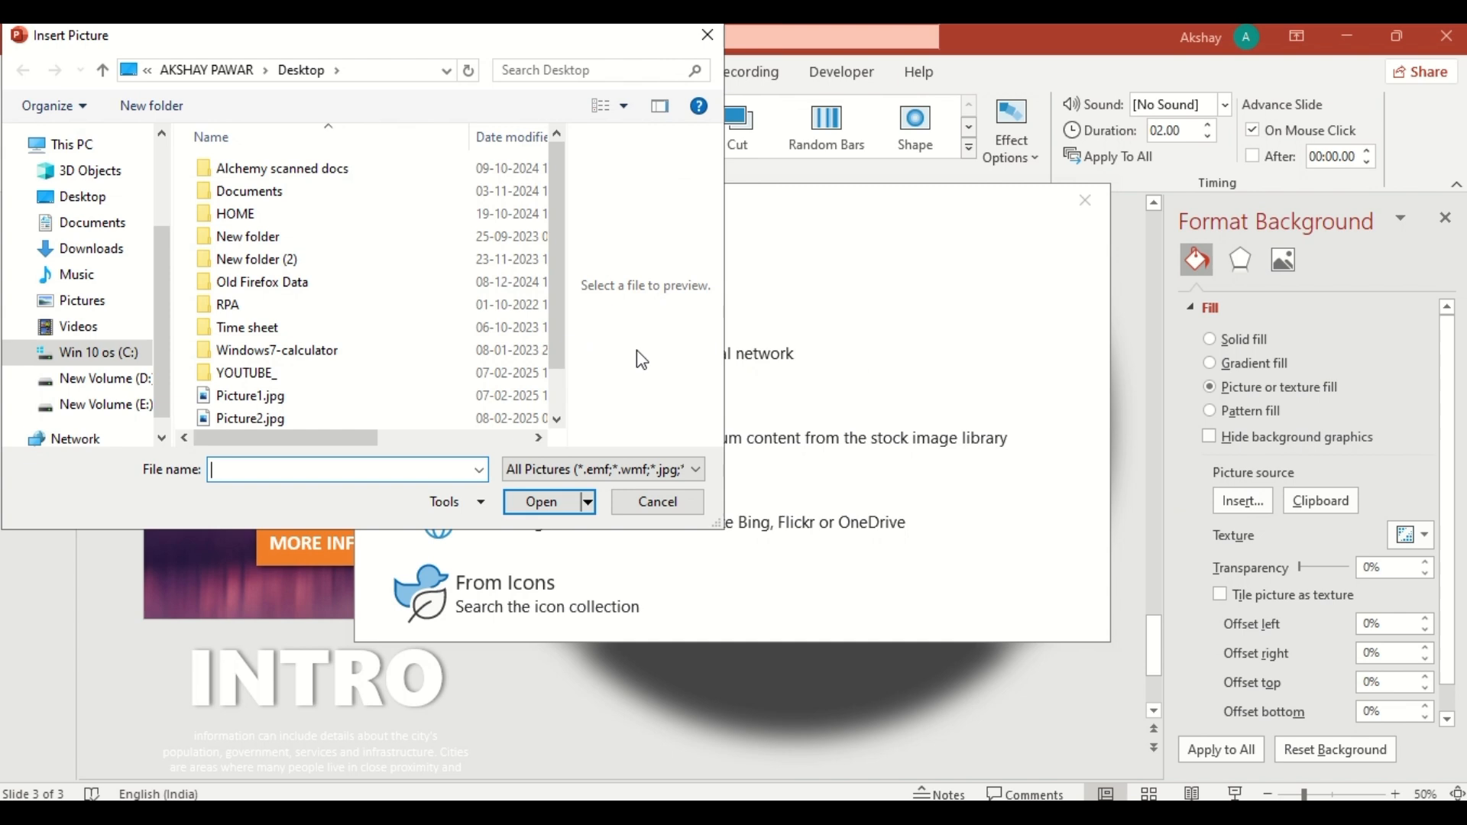
{"action": "left_click", "coordinate": [250, 417]}
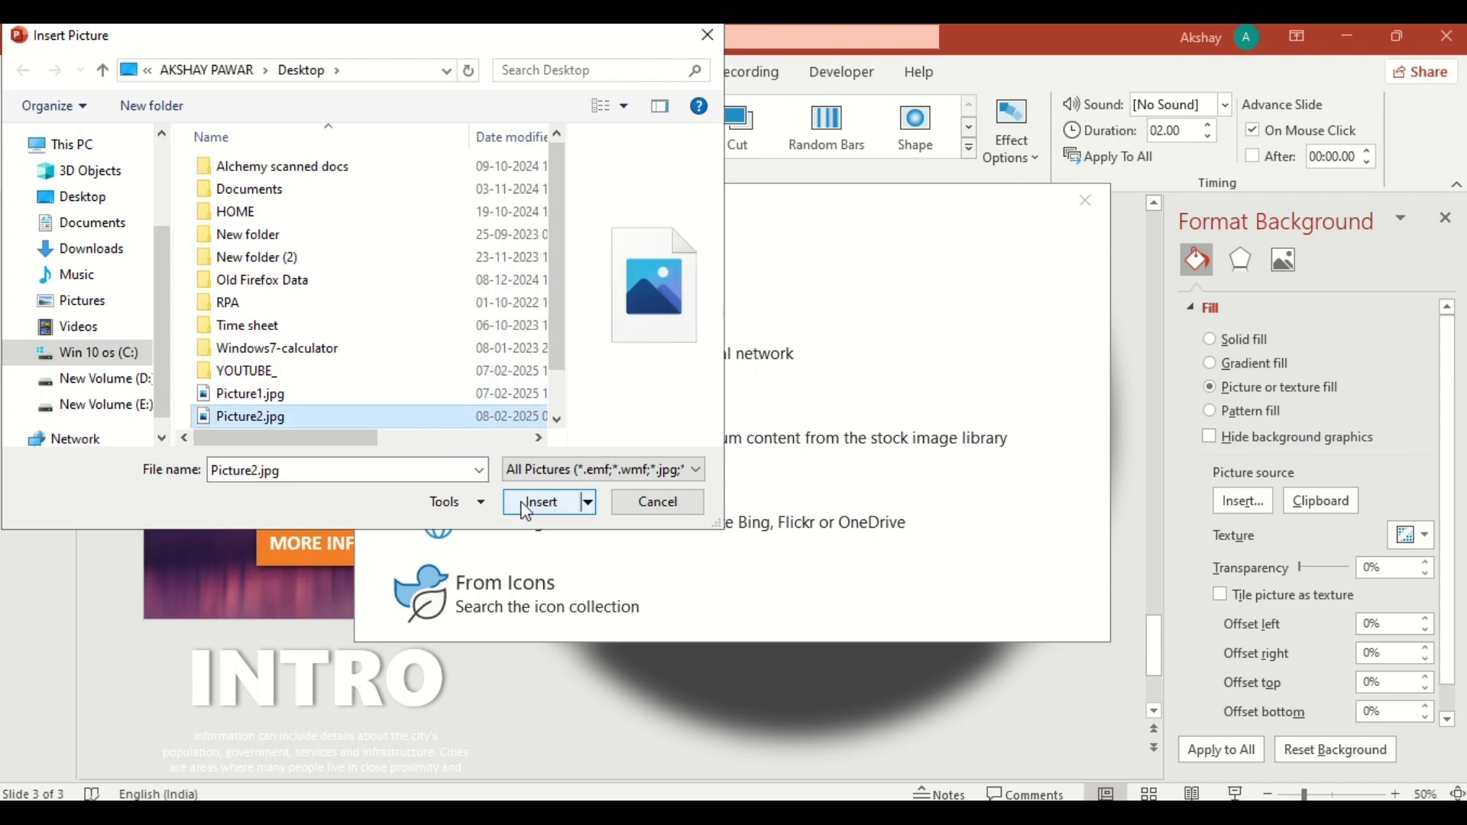
{"action": "left_click", "coordinate": [538, 502]}
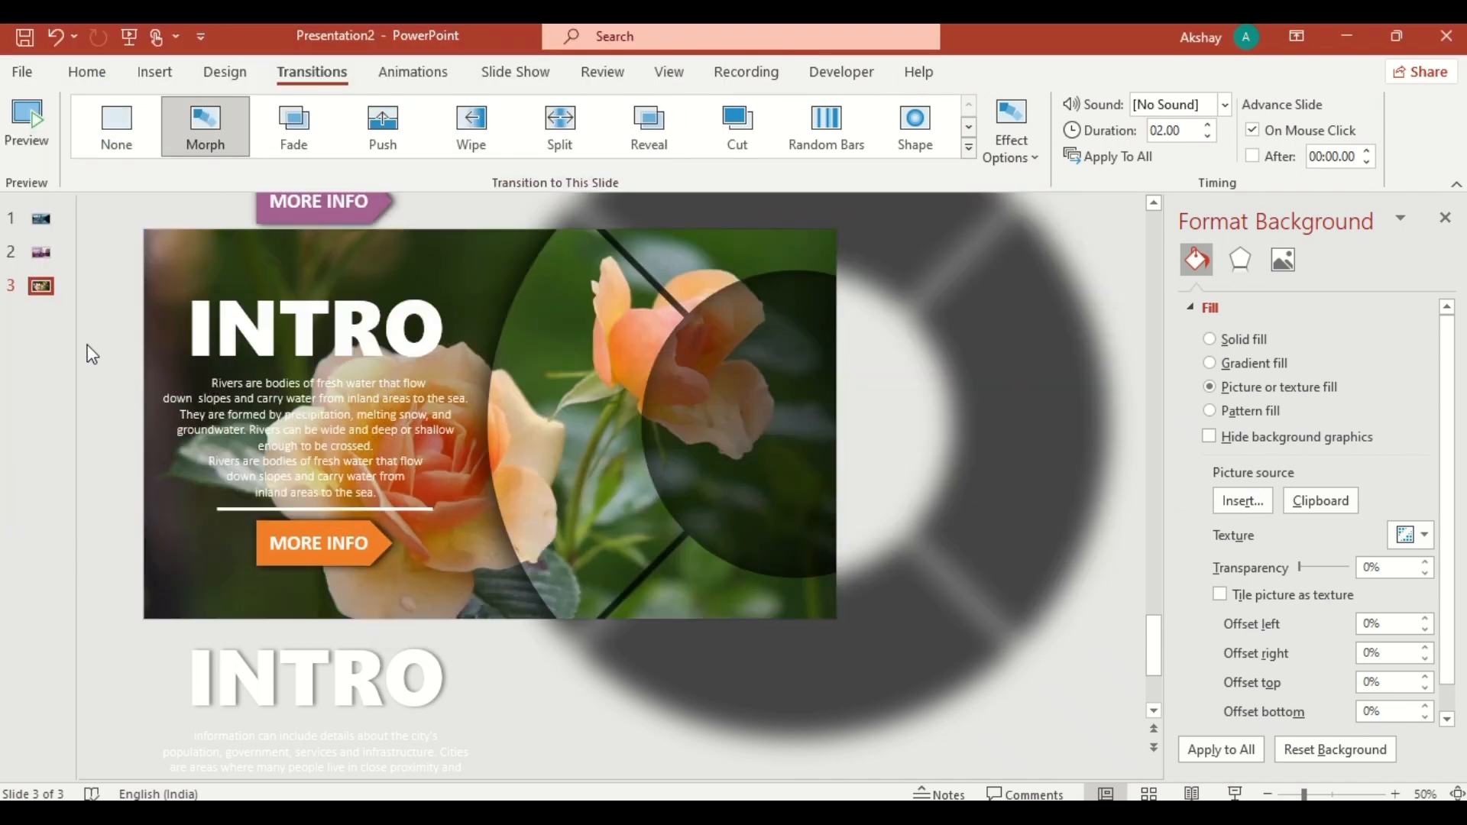
- Duplicate slide 3 as slide 4 and rotate its wheel to 315°
{"action": "right_click", "coordinate": [40, 286]}
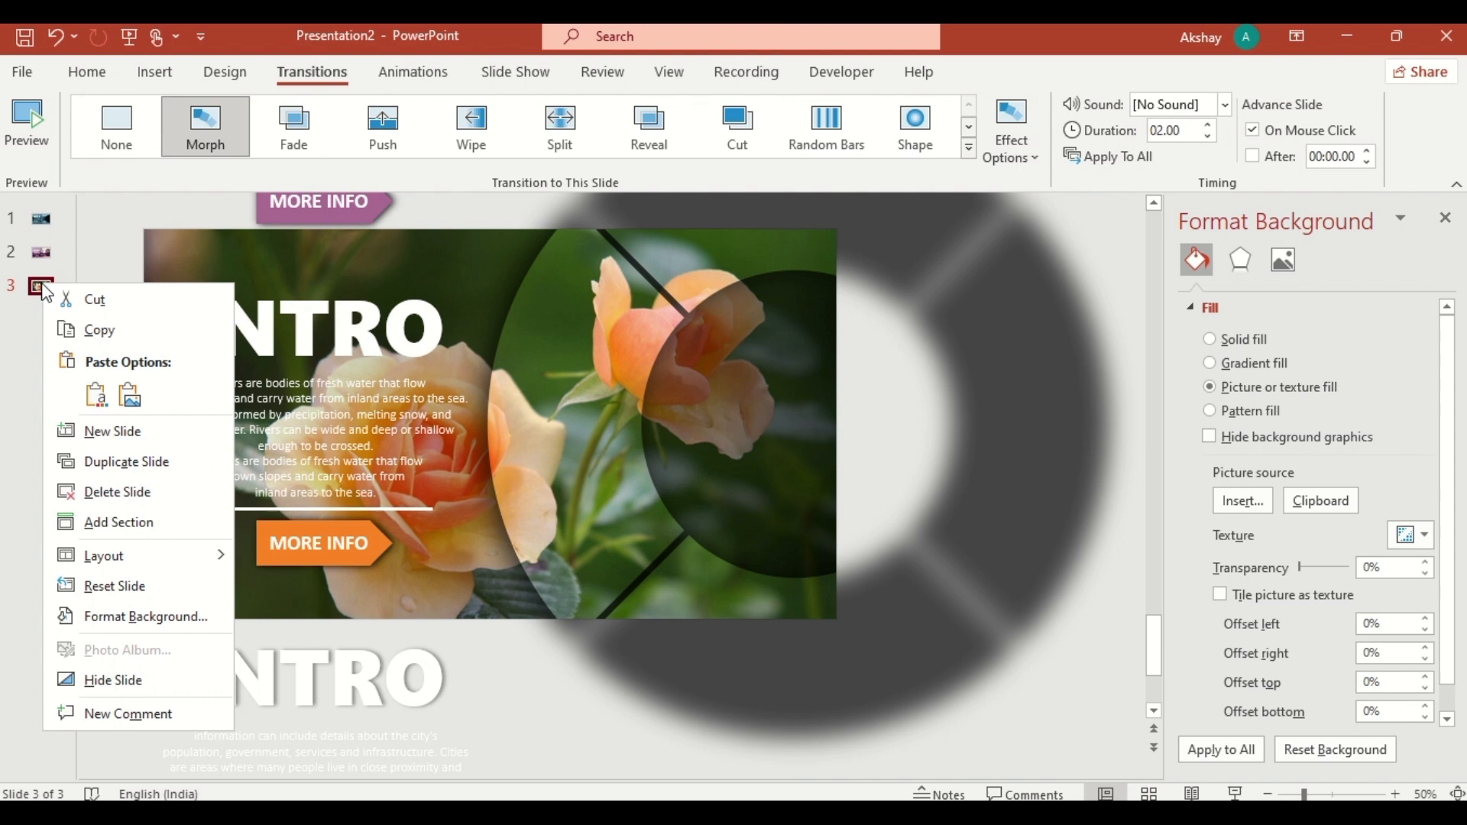
{"action": "left_click", "coordinate": [127, 461]}
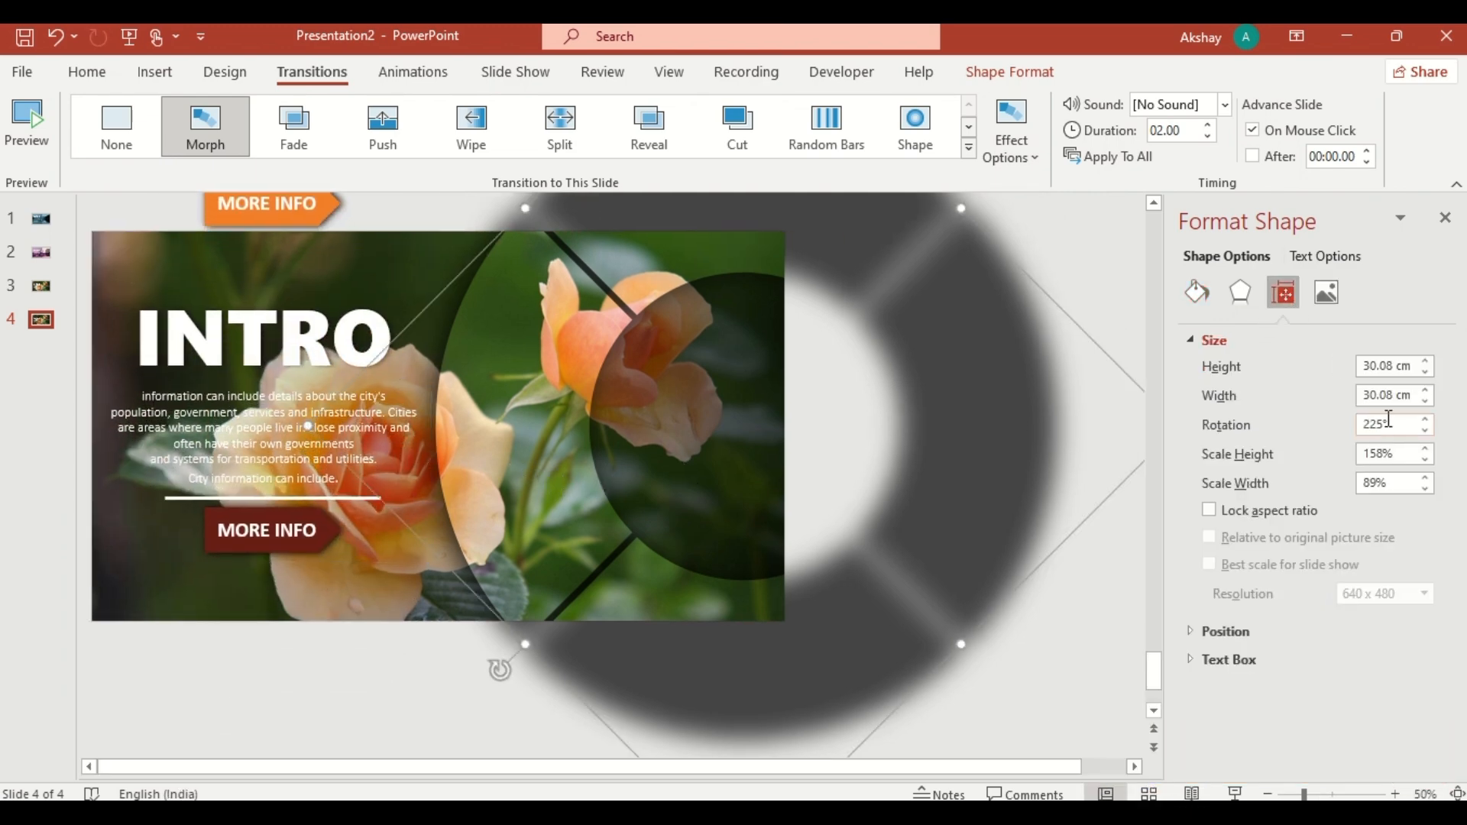
{"action": "type", "text": "315"}
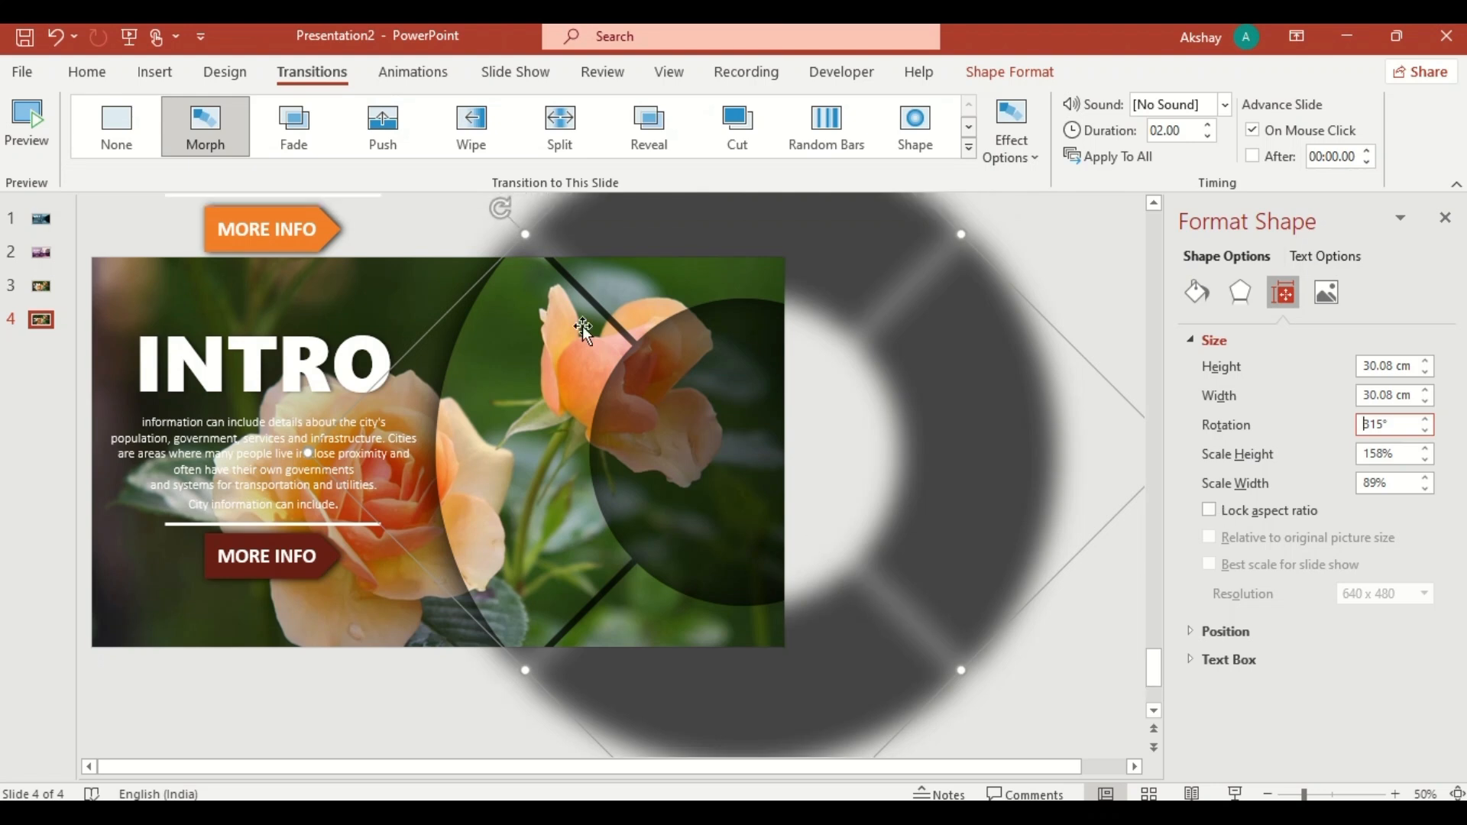
{"action": "mouse_move", "coordinate": [1018, 641]}
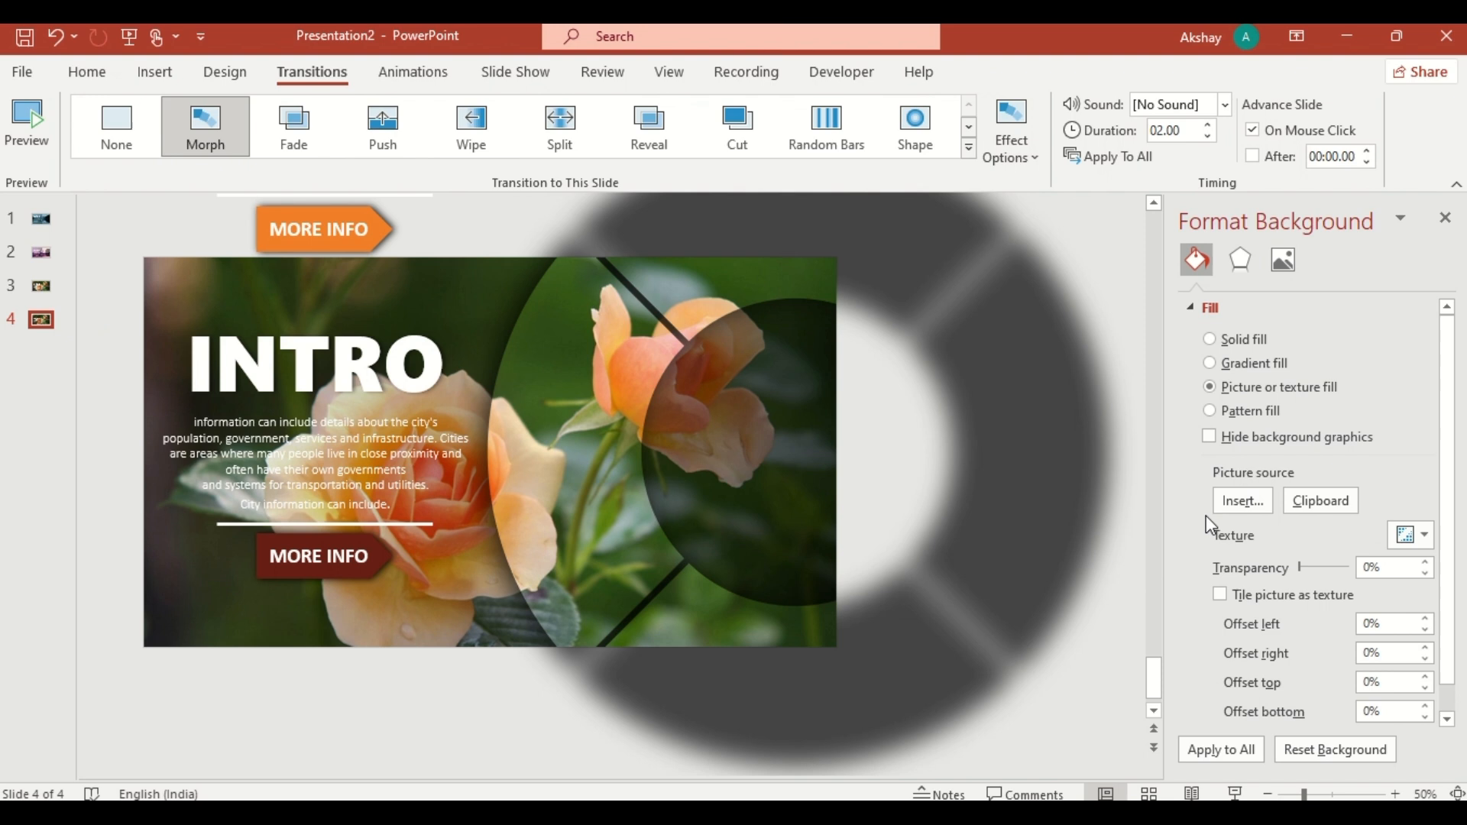
- Set slide 4's background to the Picture4.jpg city photo and return to slide 1
{"action": "left_click", "coordinate": [1241, 502]}
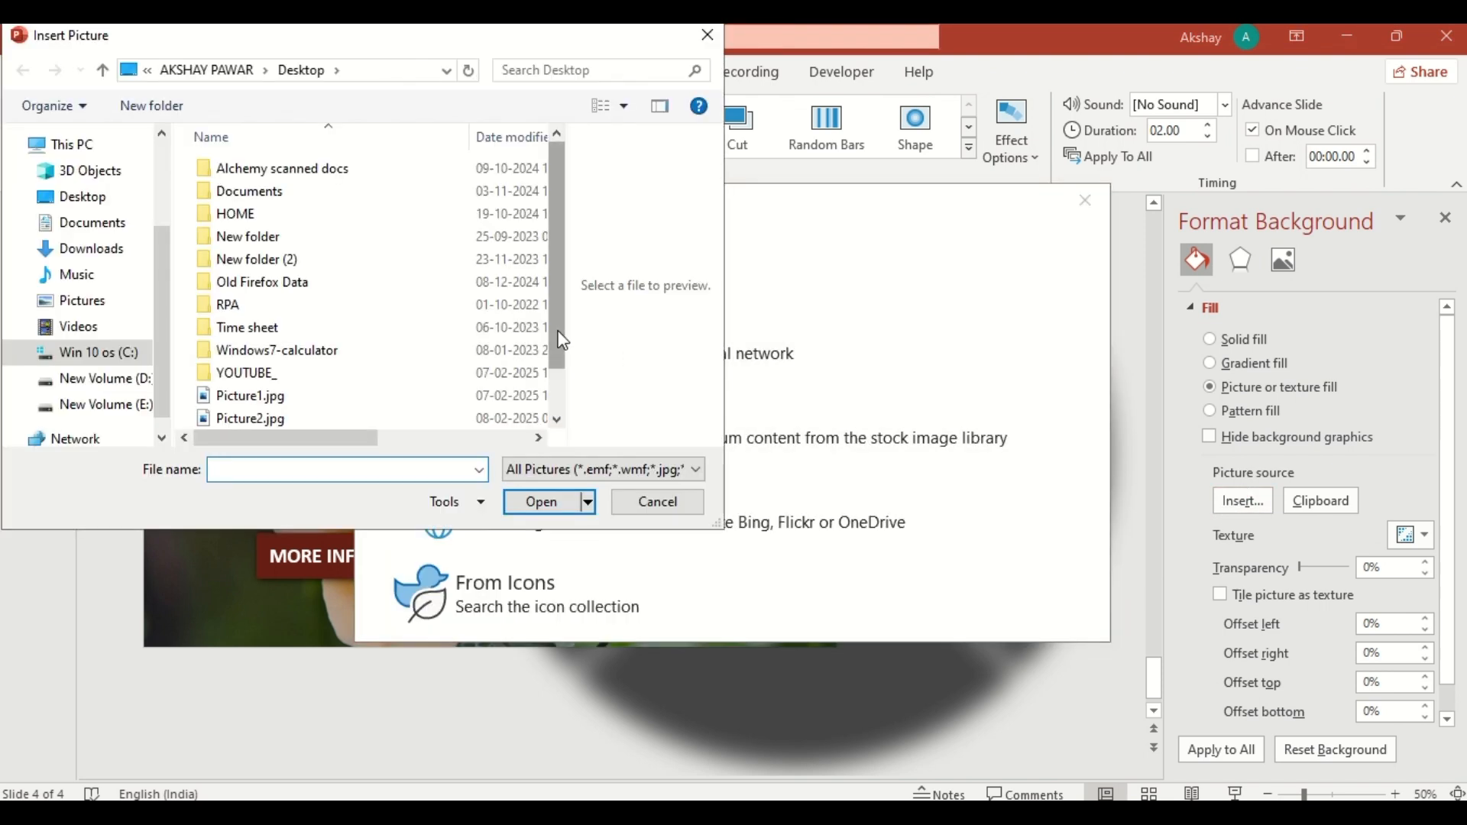
{"action": "left_click", "coordinate": [249, 416]}
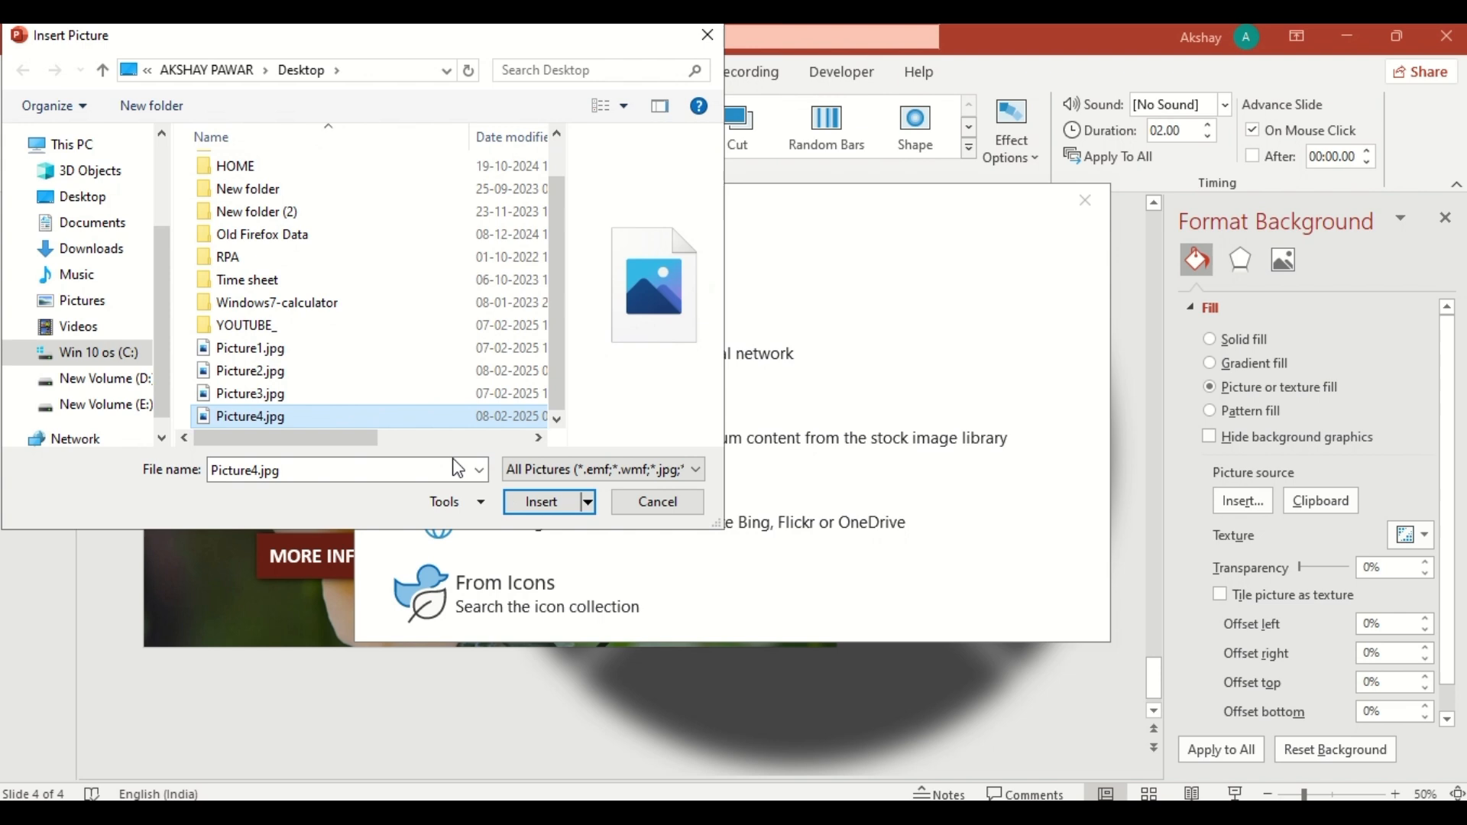
{"action": "left_click", "coordinate": [541, 503]}
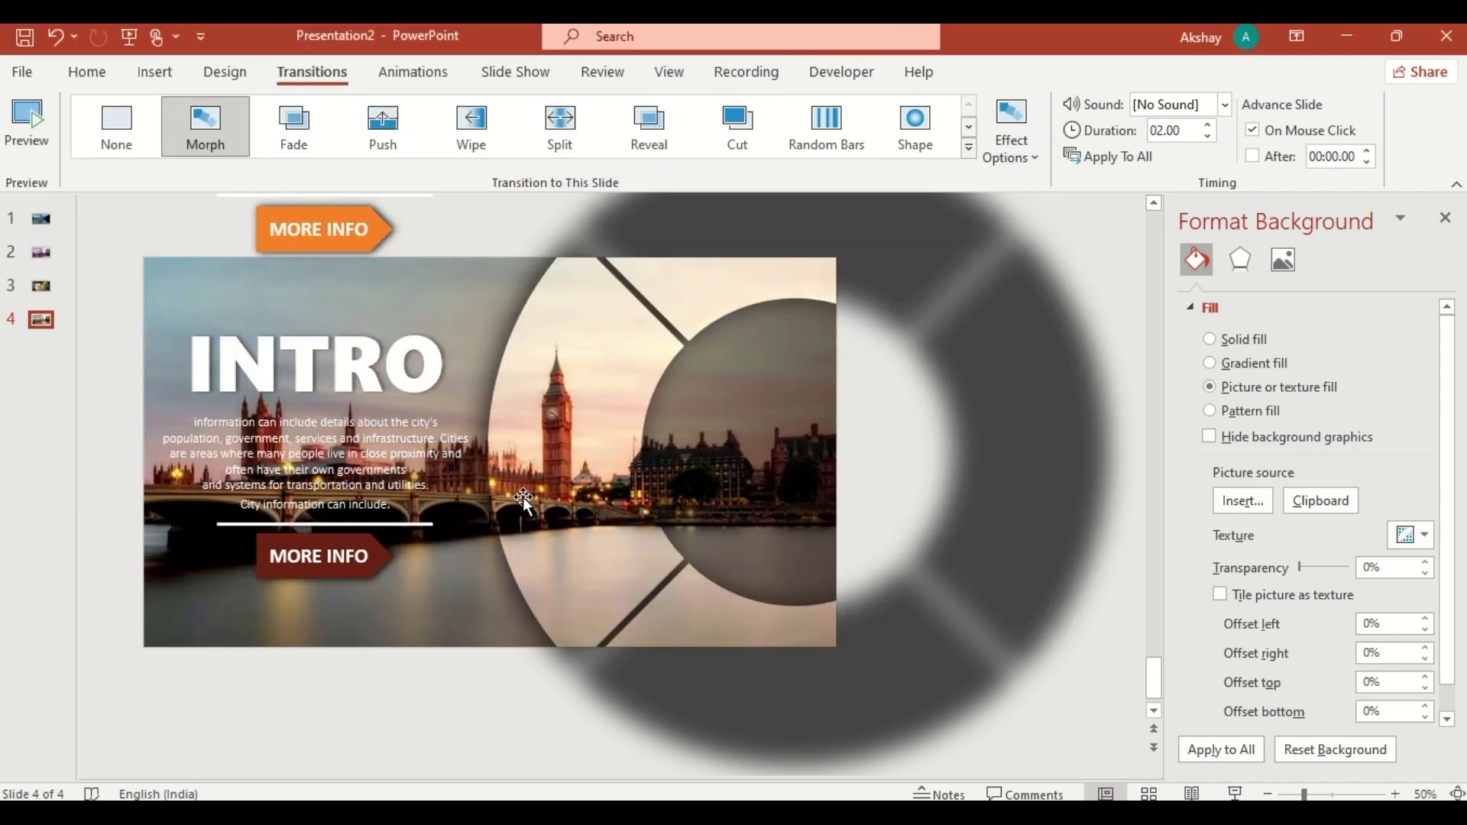
{"action": "left_click", "coordinate": [1445, 220]}
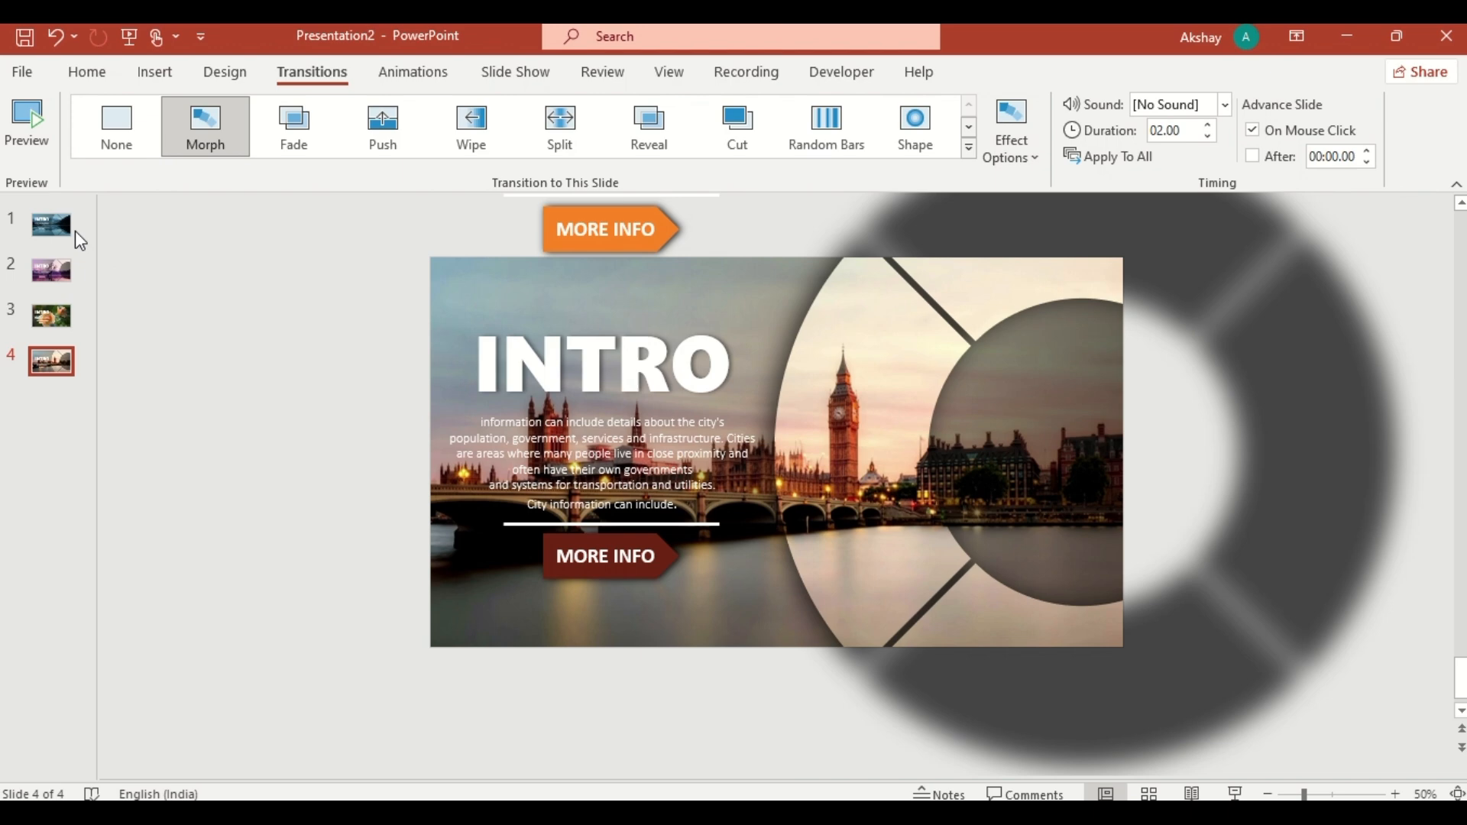
{"action": "left_click", "coordinate": [52, 225]}
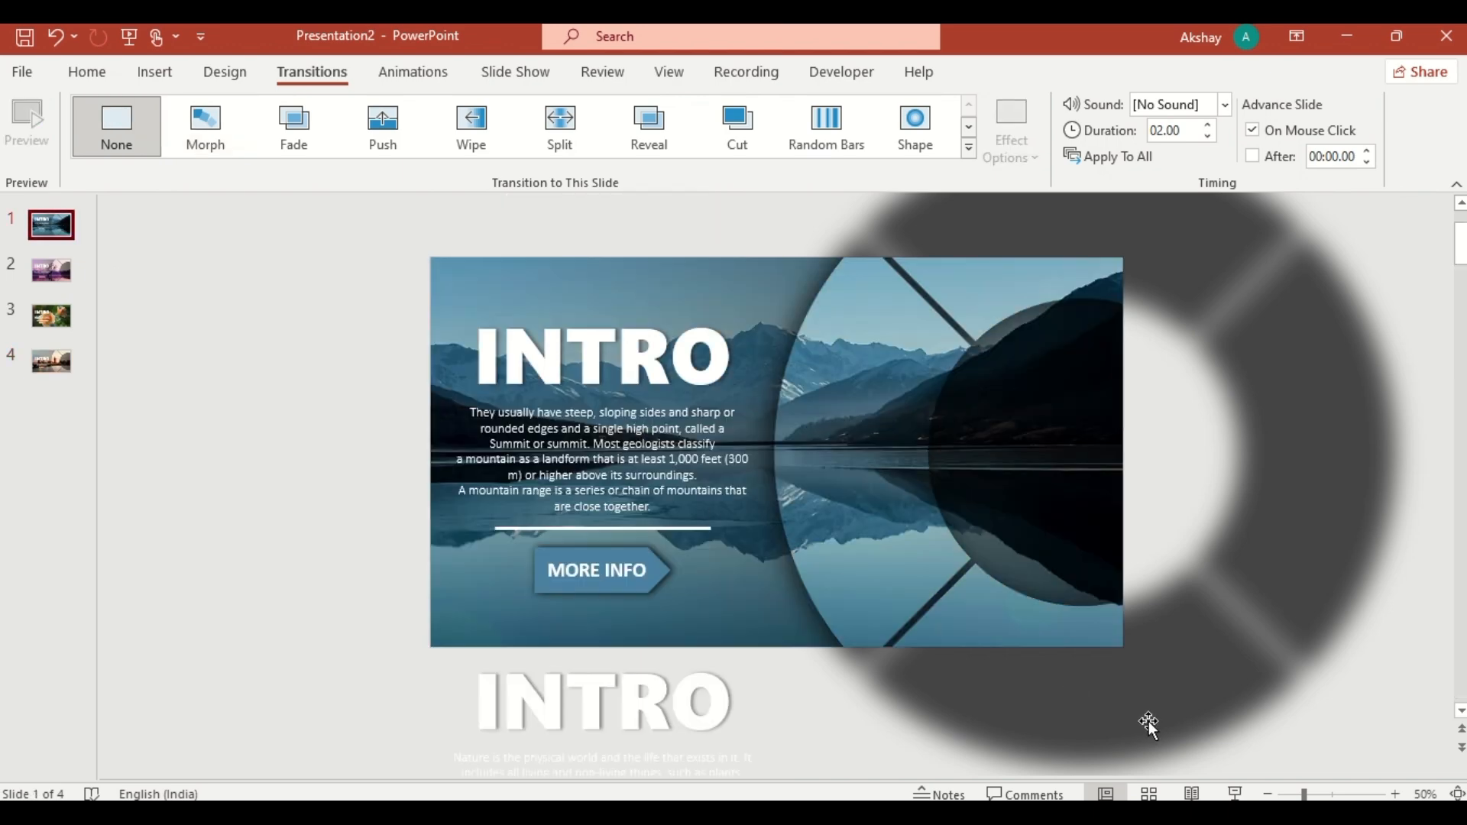